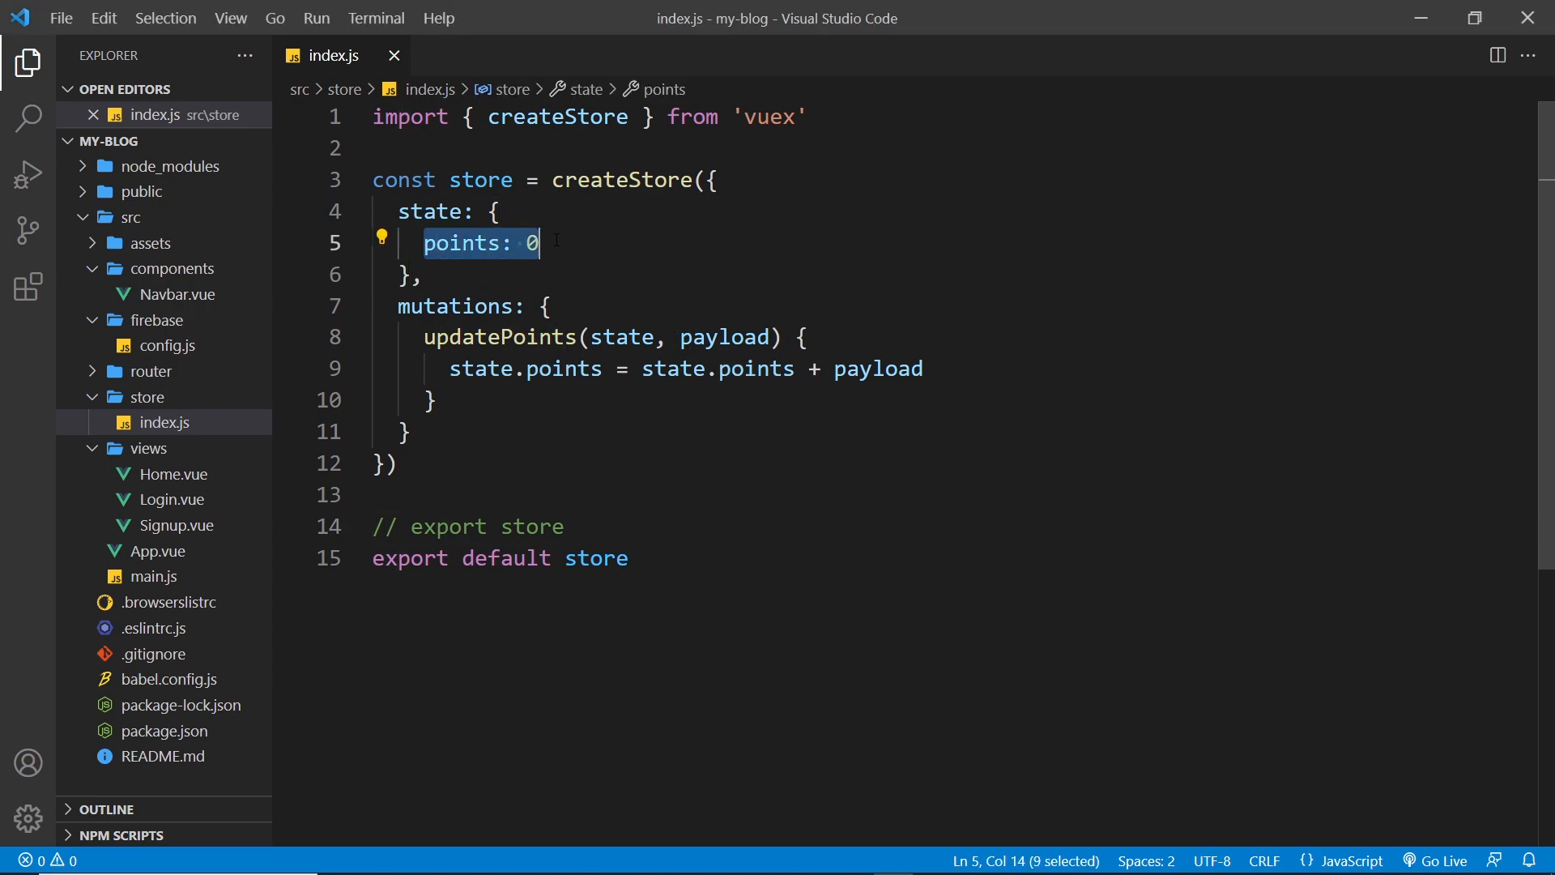
Delete 'points: 0' from the store state and remove the updatePoints mutation
{"action": "key", "text": "Delete"}
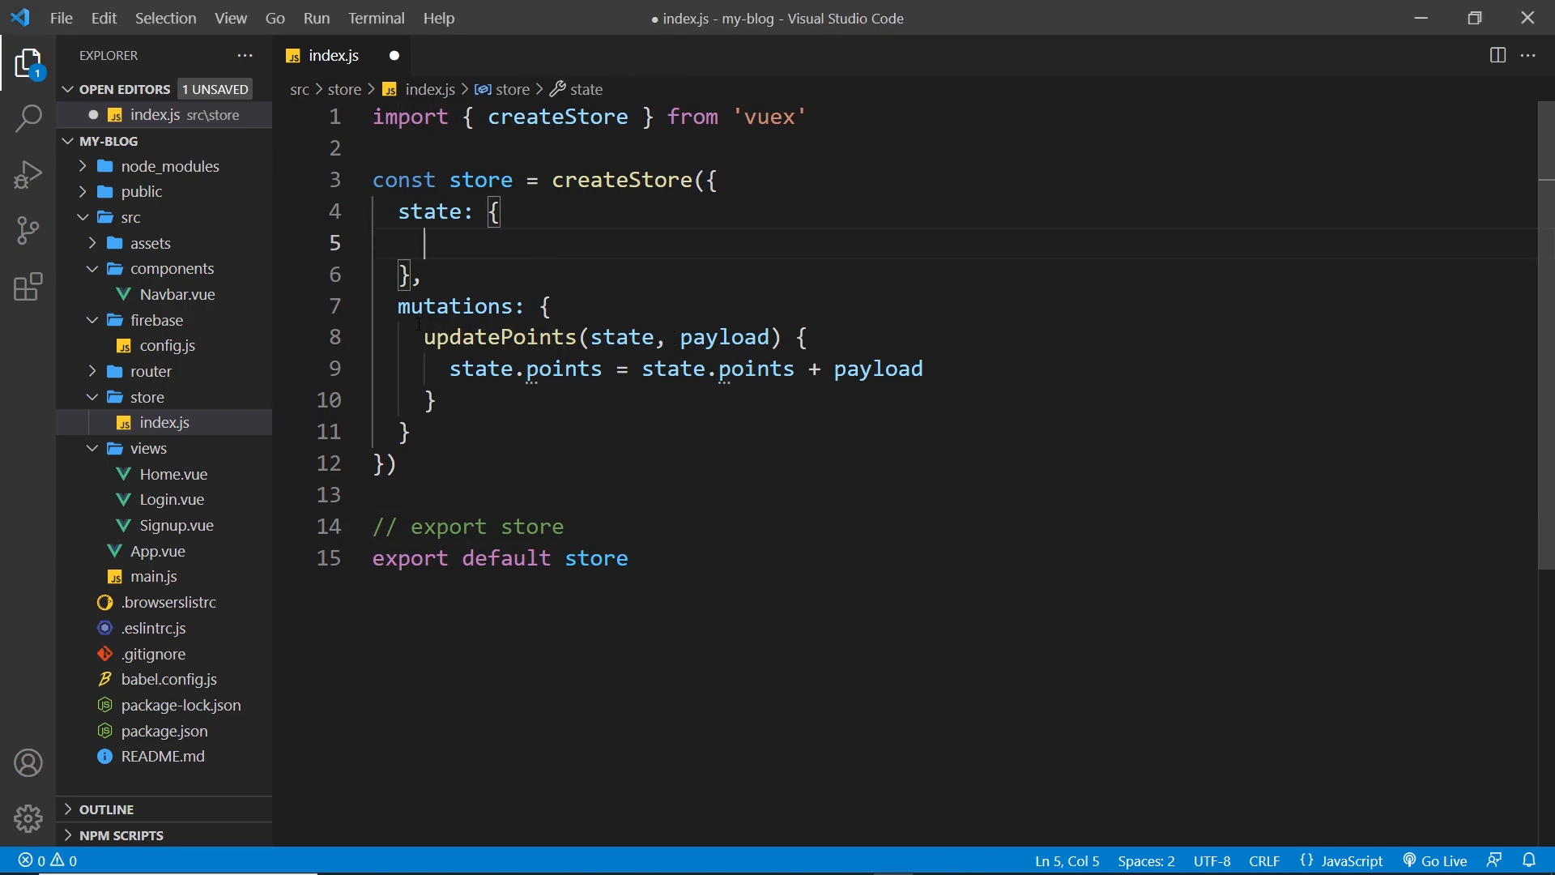
{"action": "left_click_drag", "start_coordinate": [424, 336], "coordinate": [436, 401]}
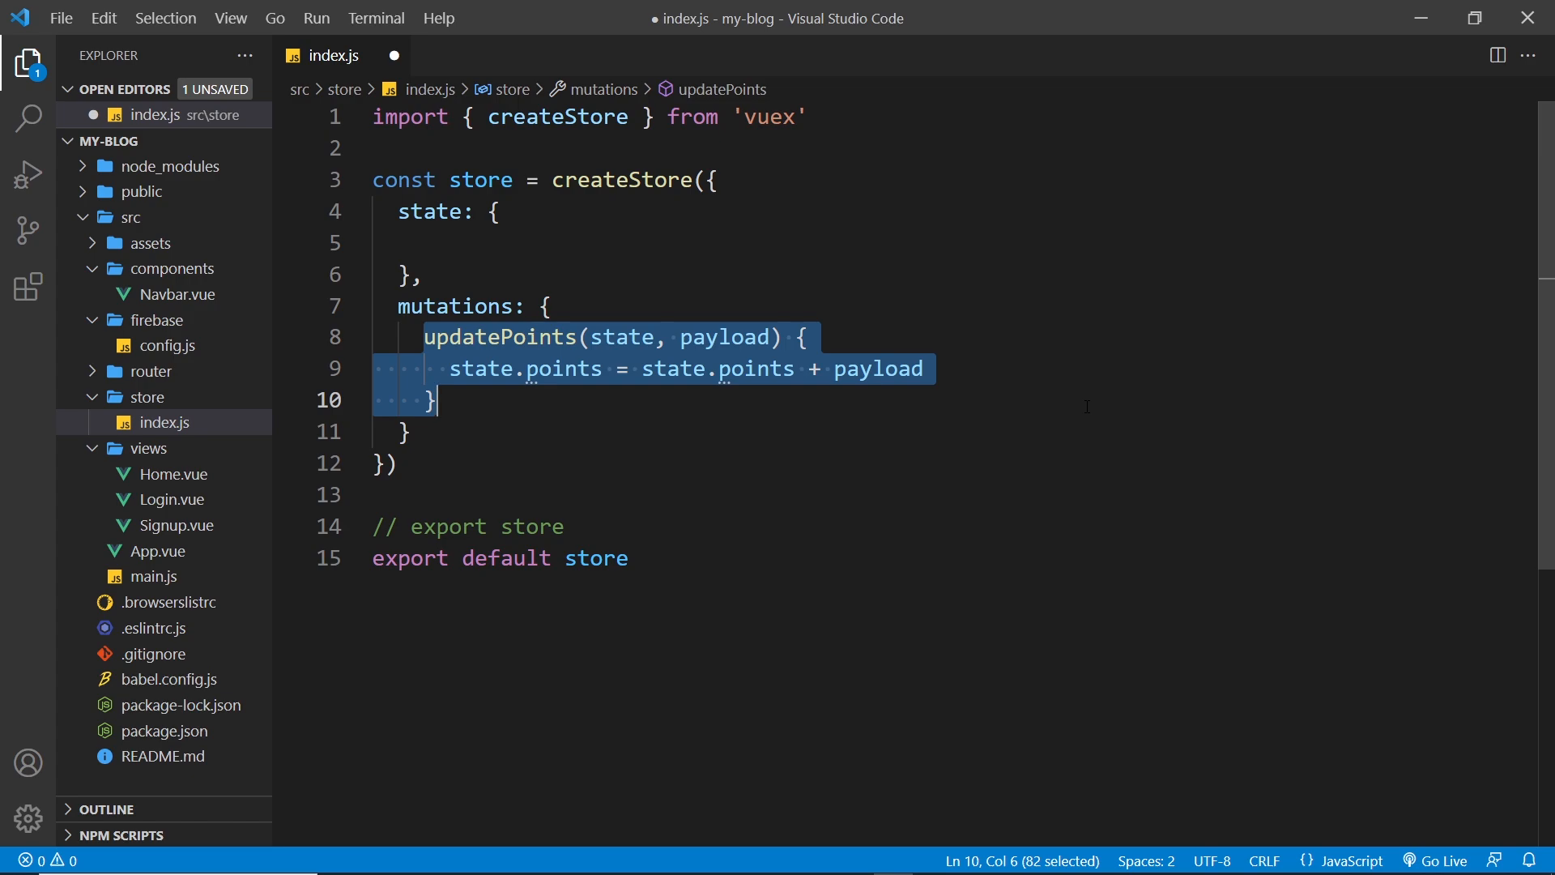
{"action": "key", "text": "Delete"}
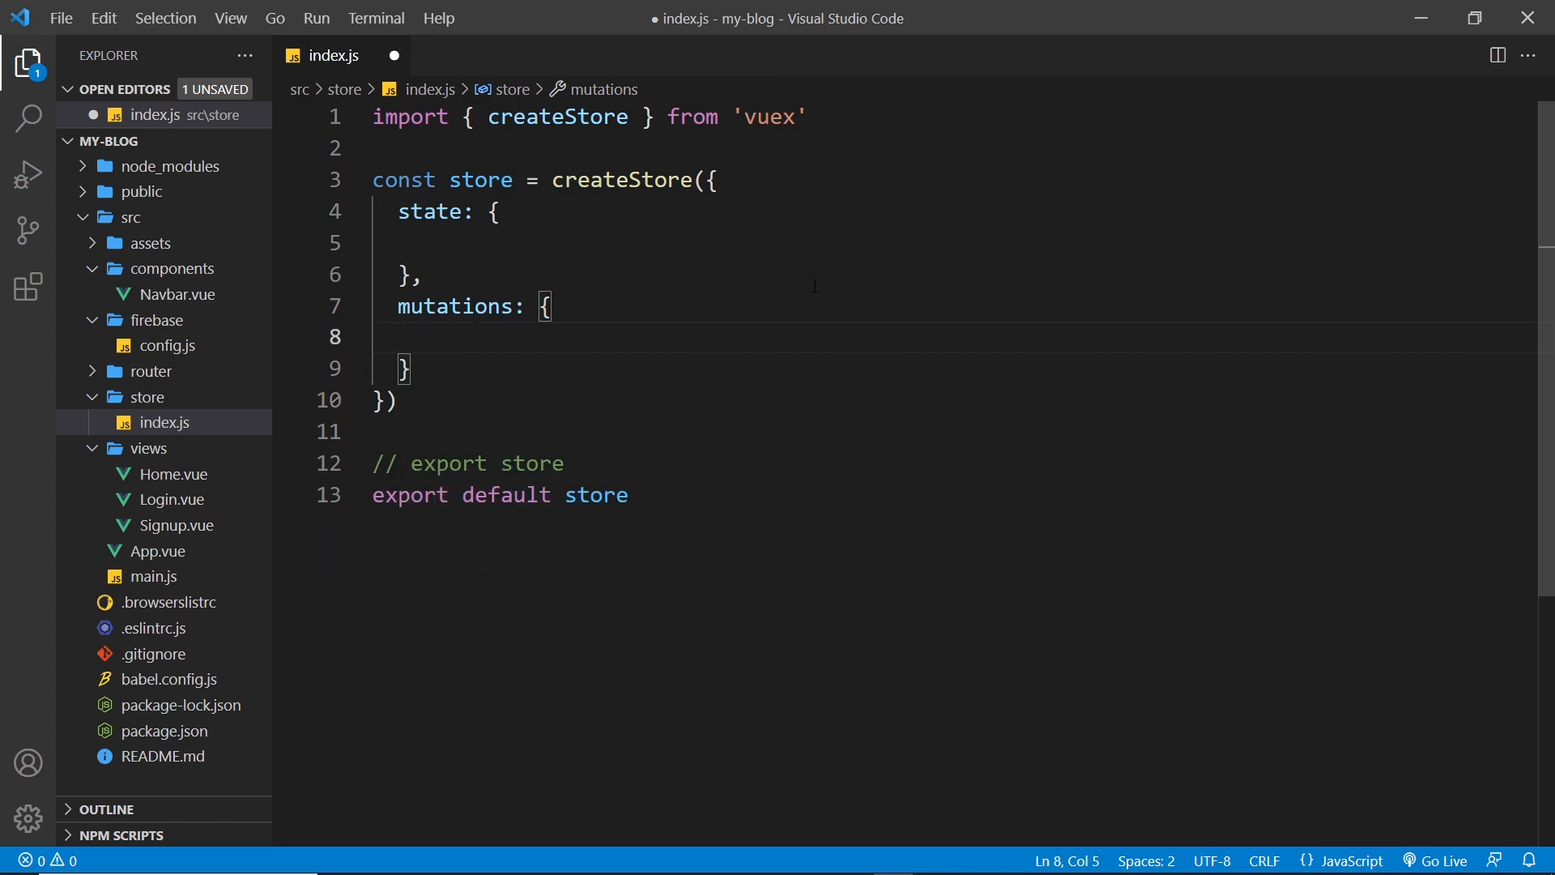
{"action": "mouse_move", "coordinate": [475, 293]}
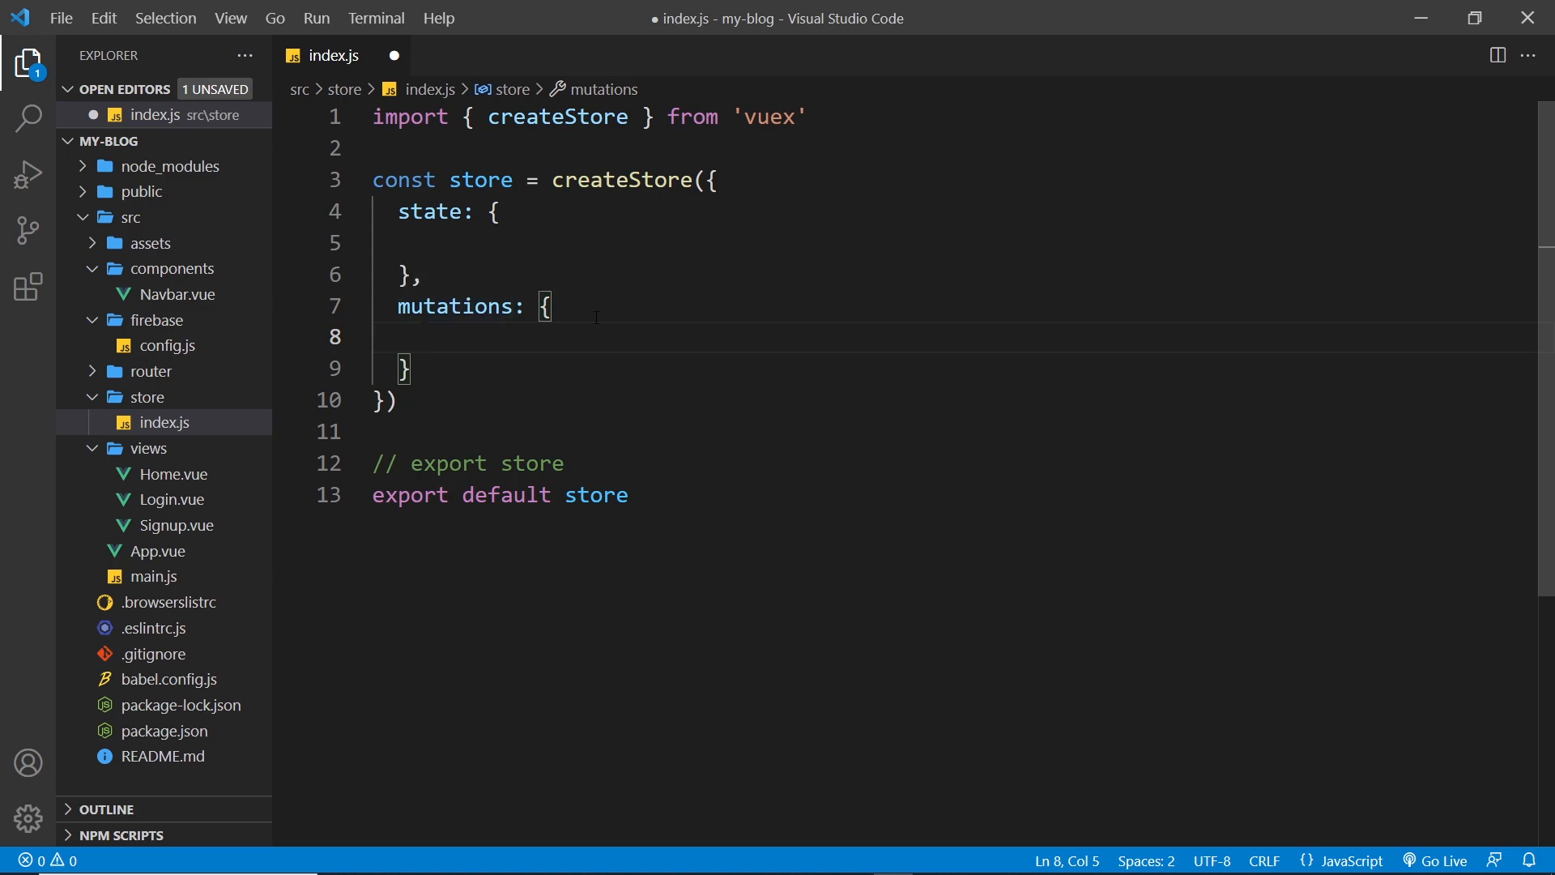
In Home.vue, delete the vuex basics block with the points display and vote buttons
{"action": "left_click", "coordinate": [172, 474]}
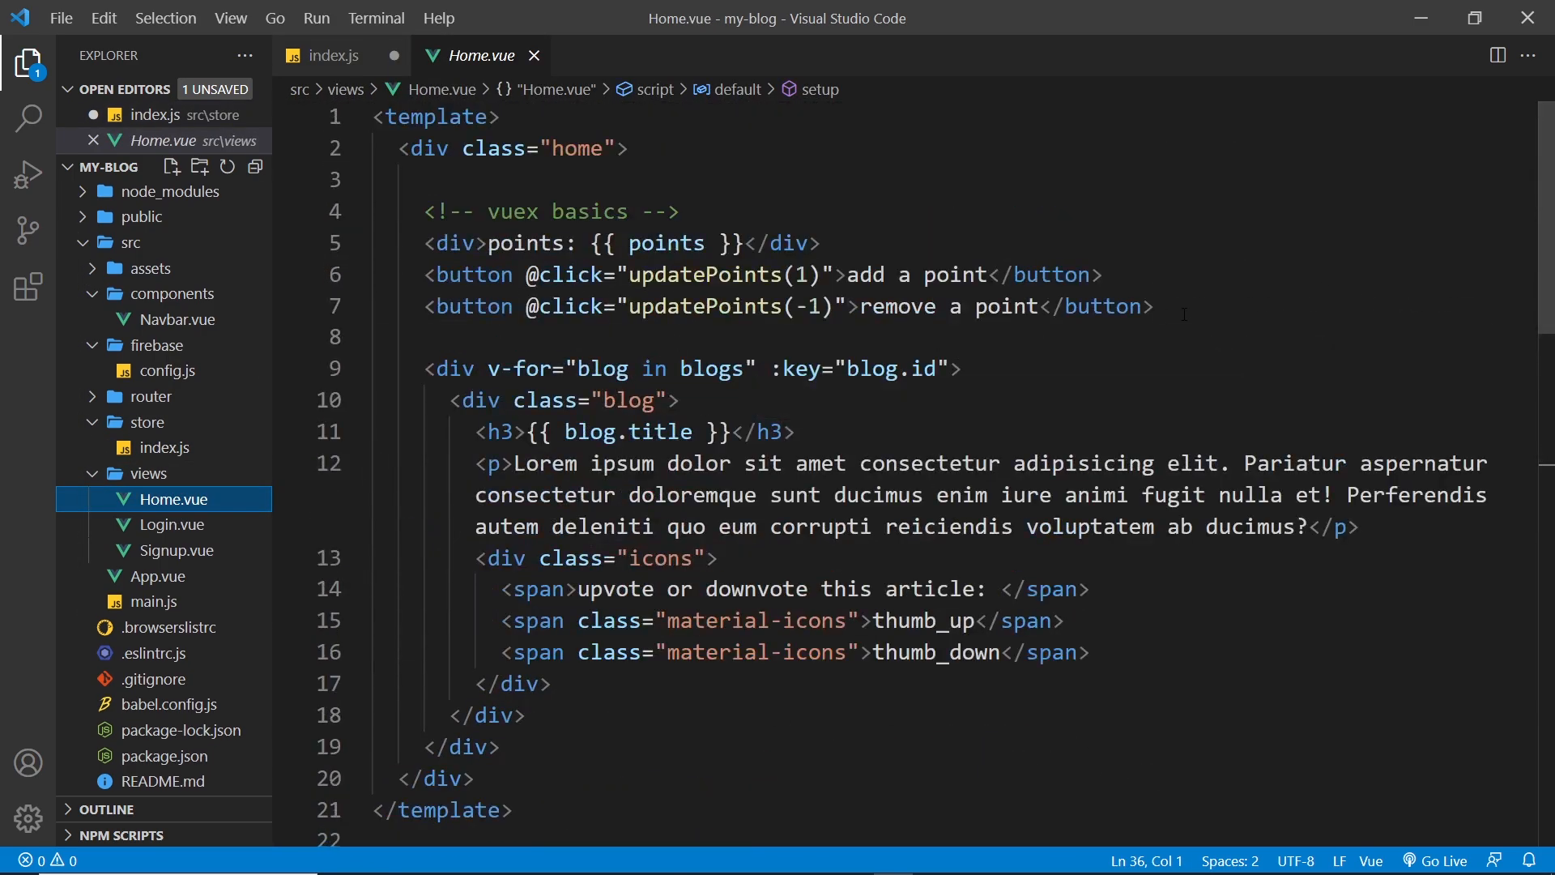
{"action": "left_click_drag", "start_coordinate": [426, 212], "coordinate": [1153, 307]}
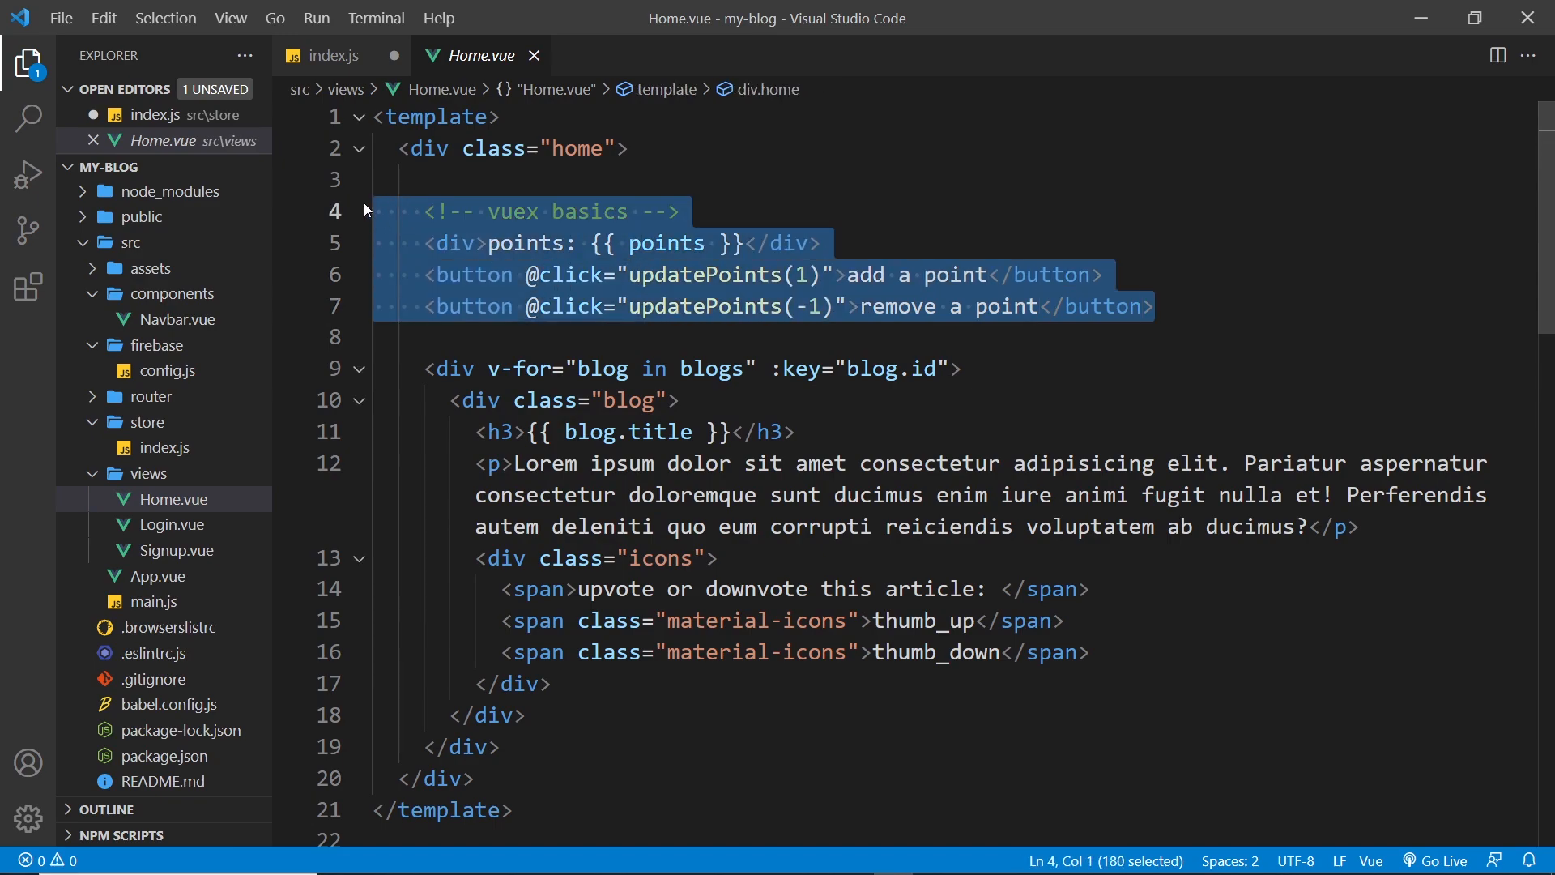
{"action": "key", "text": "Delete"}
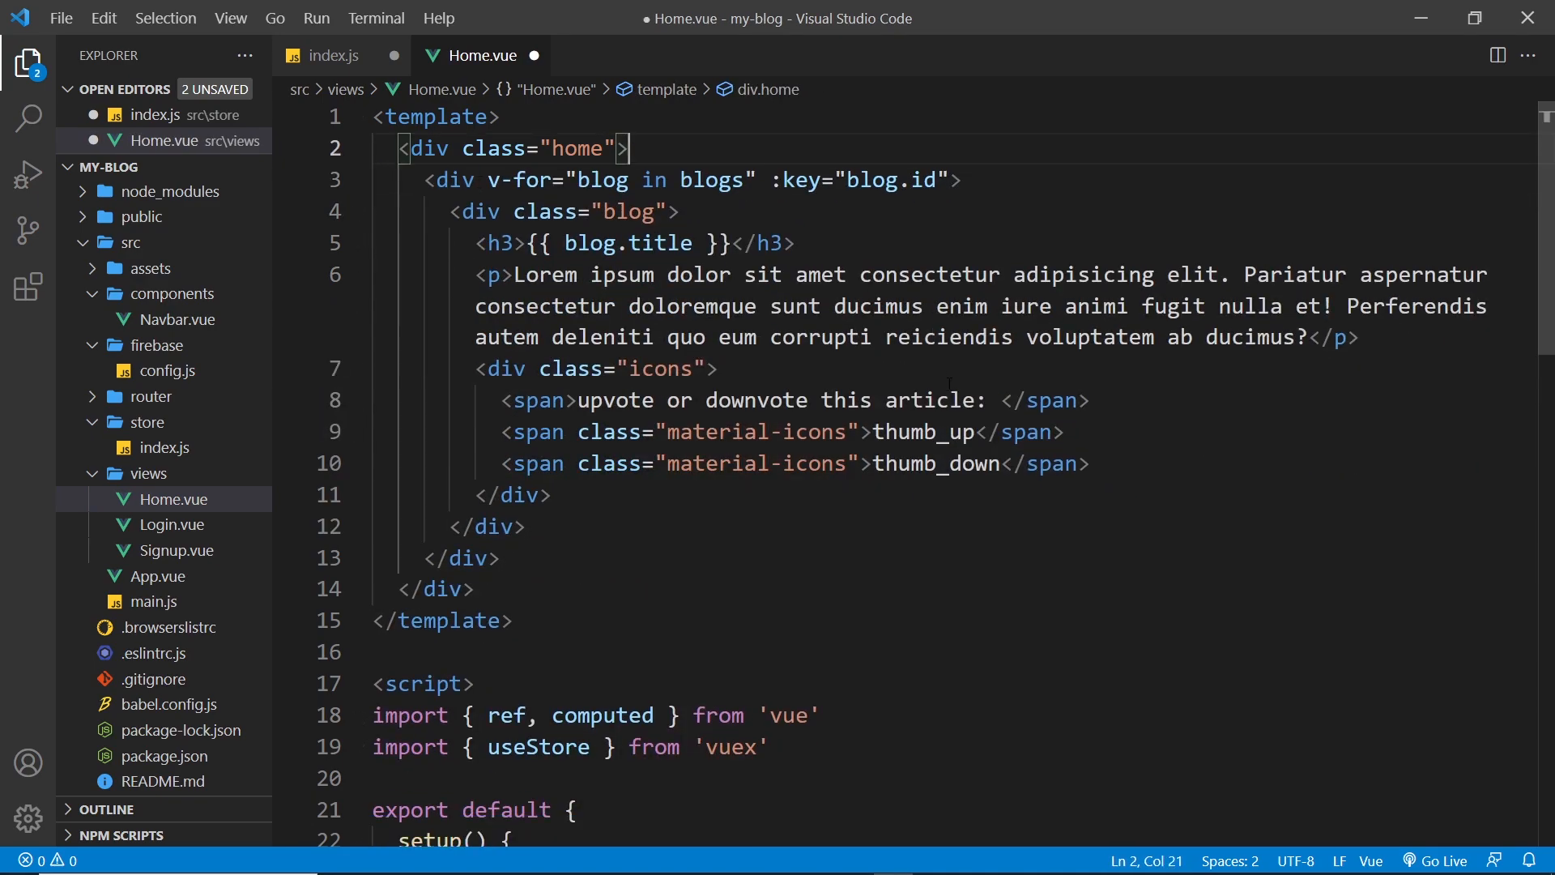
{"action": "scroll", "scroll_direction": "down", "scroll_amount": 3}
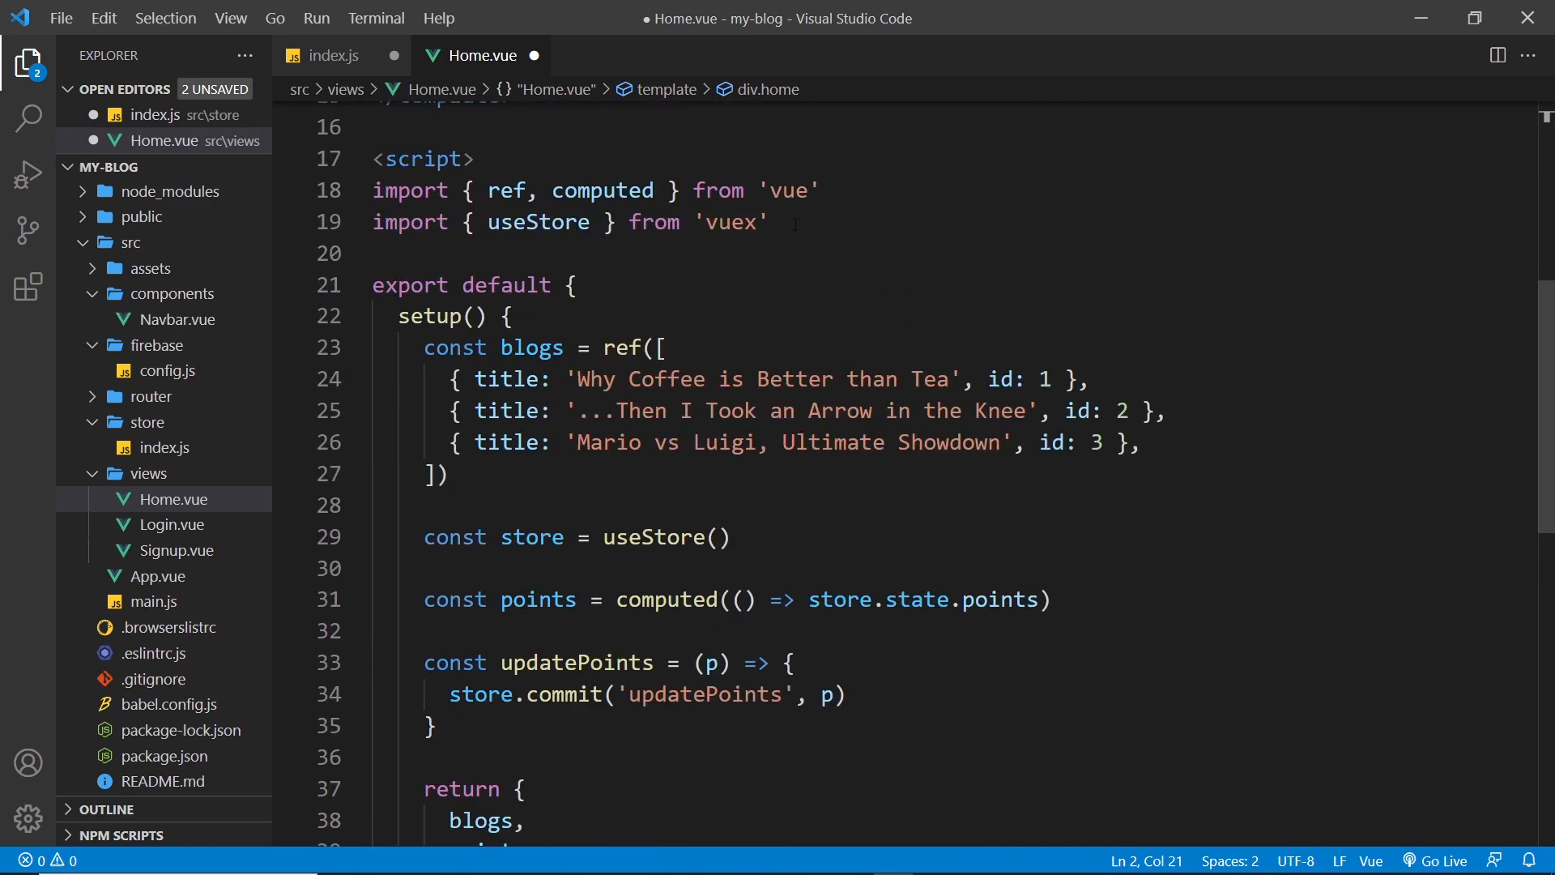
Remove computed points, updatePoints and the computed import, returning only blogs
{"action": "left_click_drag", "start_coordinate": [452, 221], "coordinate": [768, 221]}
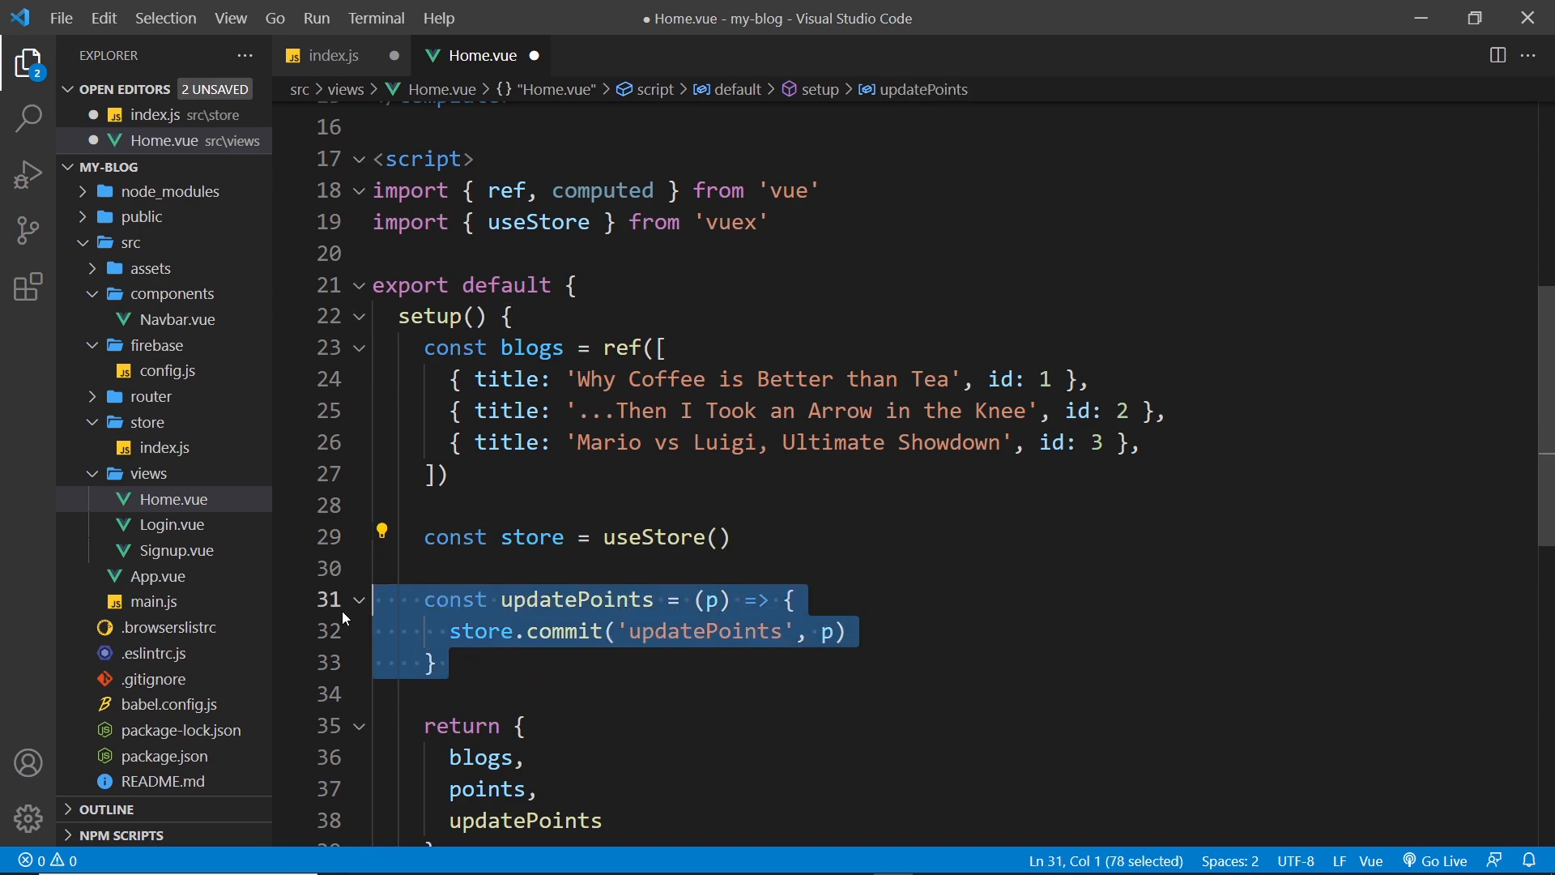
{"action": "key", "text": "Delete"}
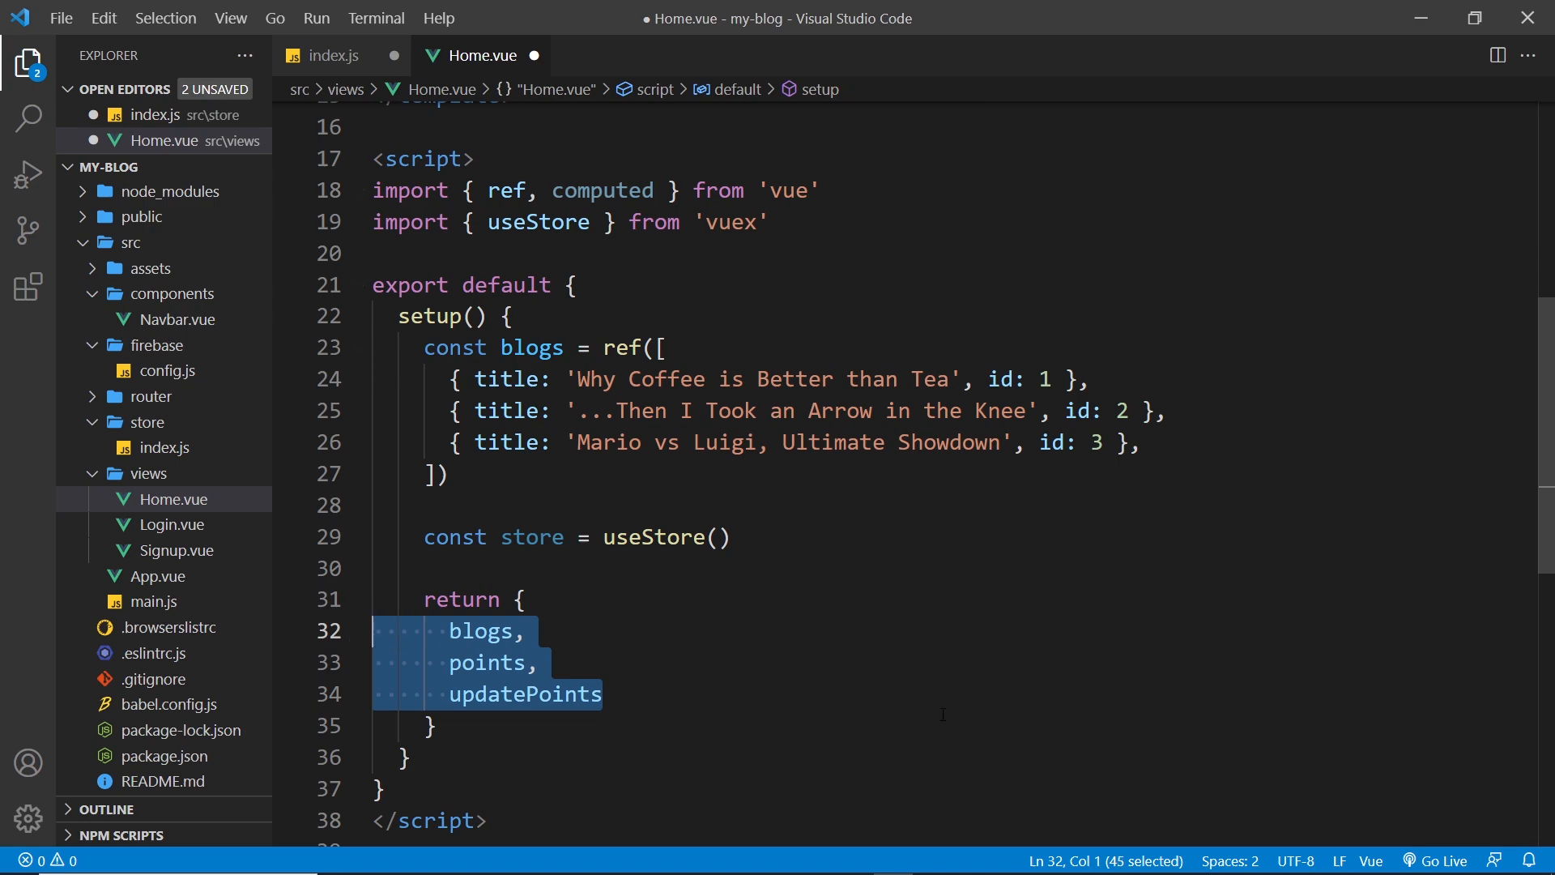
{"action": "key", "text": "Delete"}
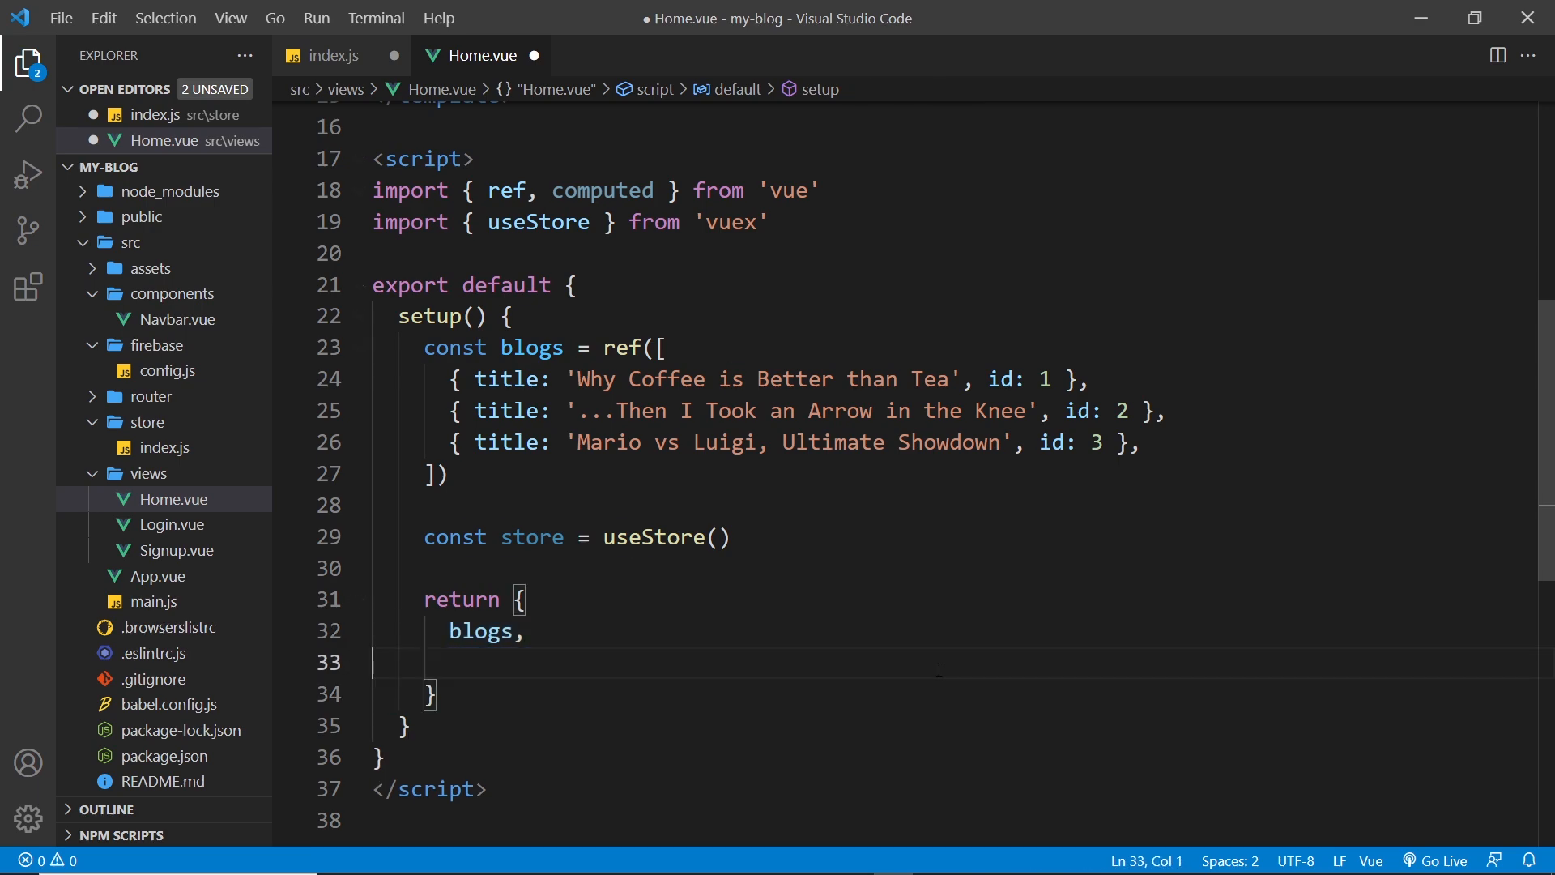
{"action": "key", "text": "Backspace"}
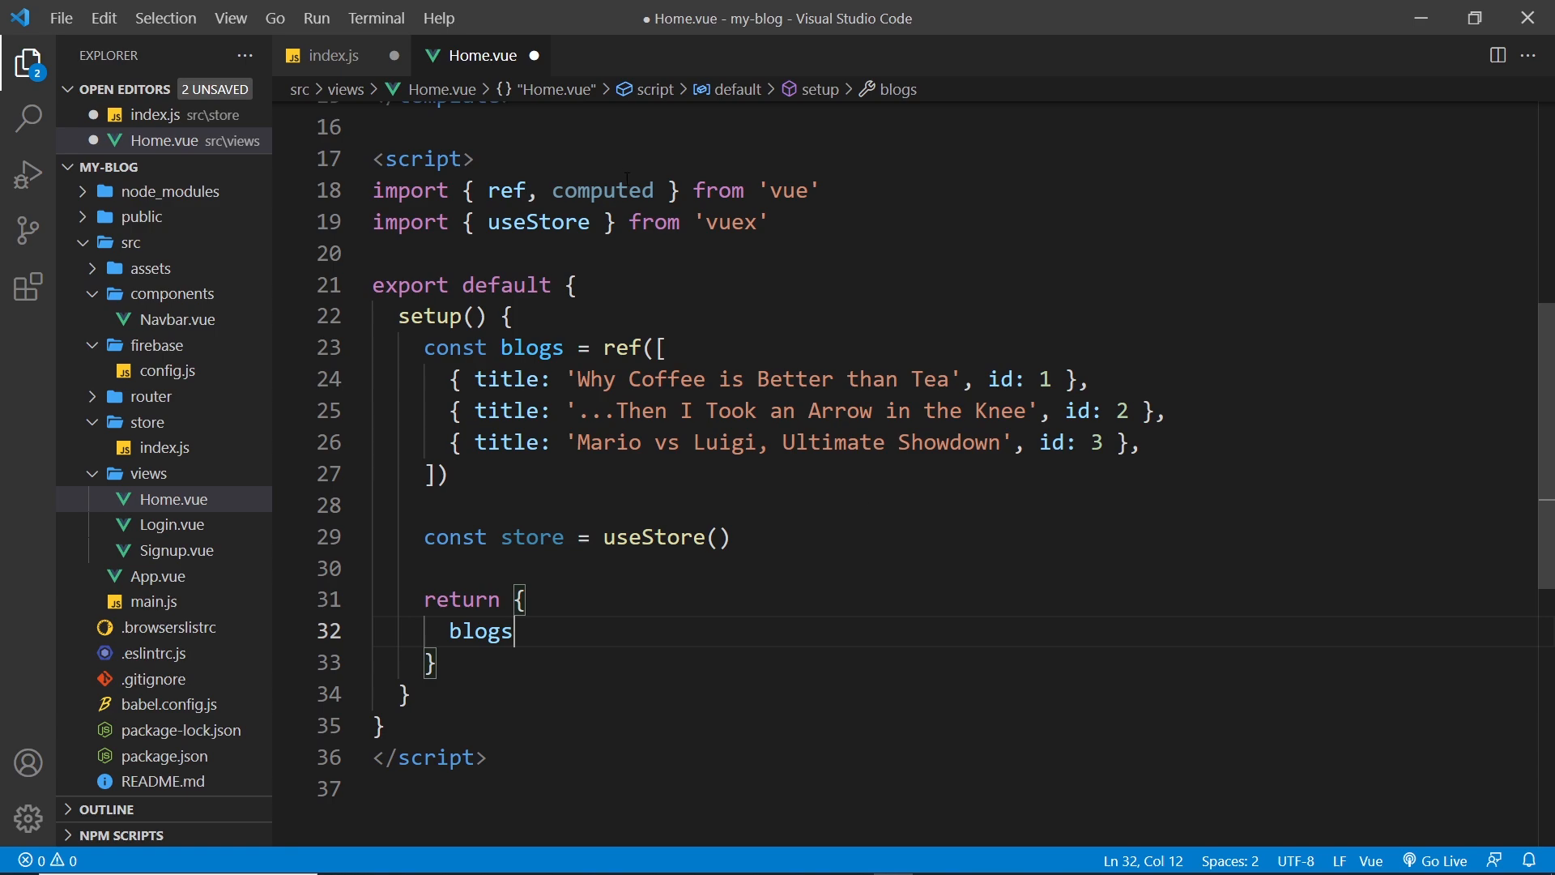
{"action": "double_click", "coordinate": [602, 190]}
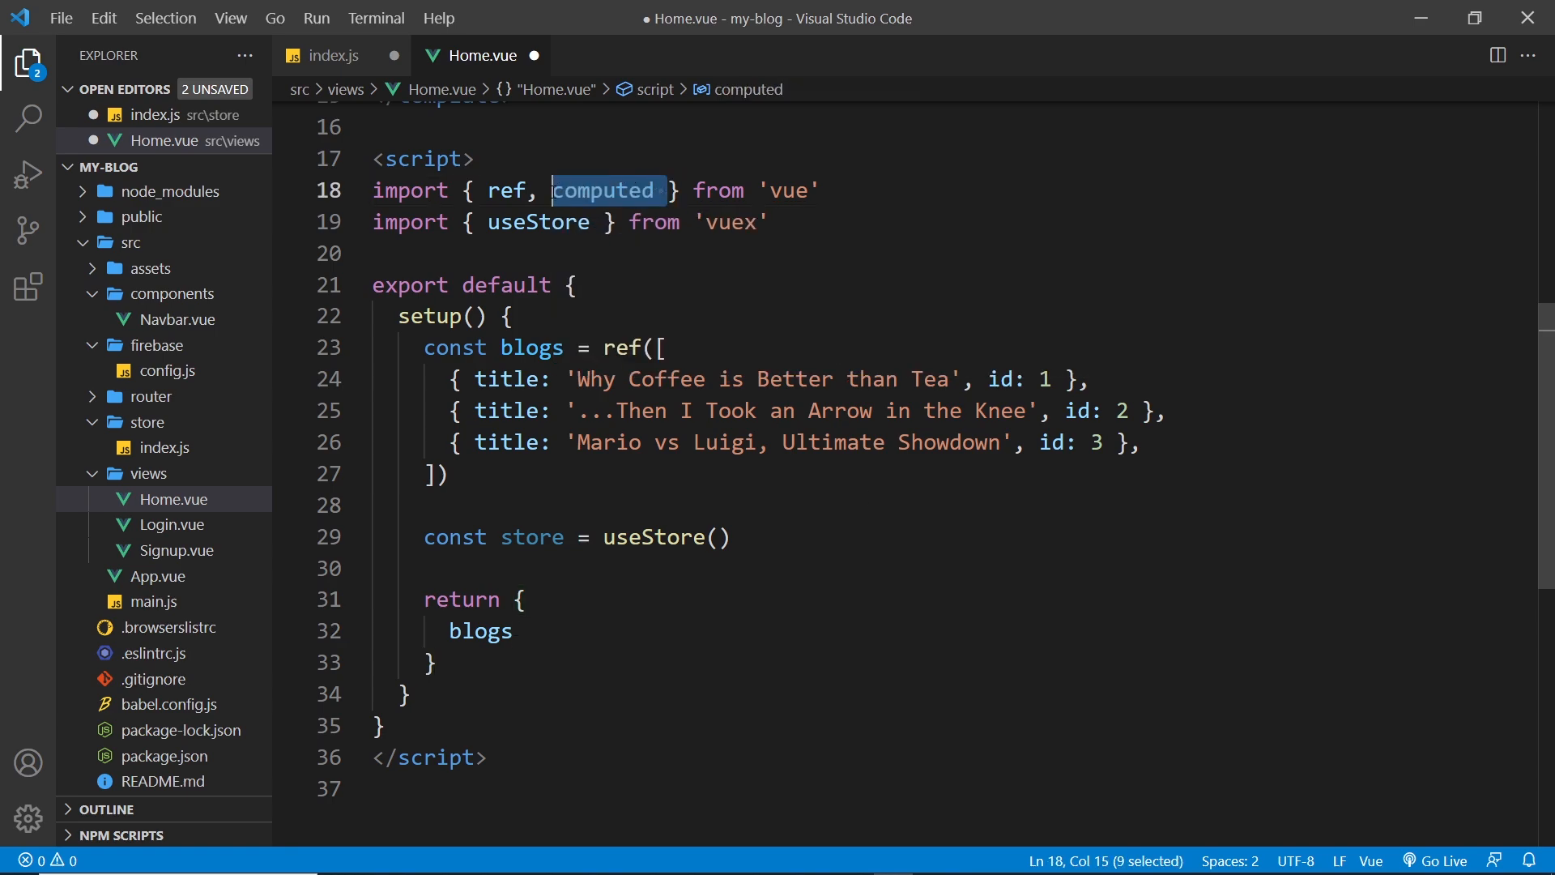
{"action": "key", "text": "Delete"}
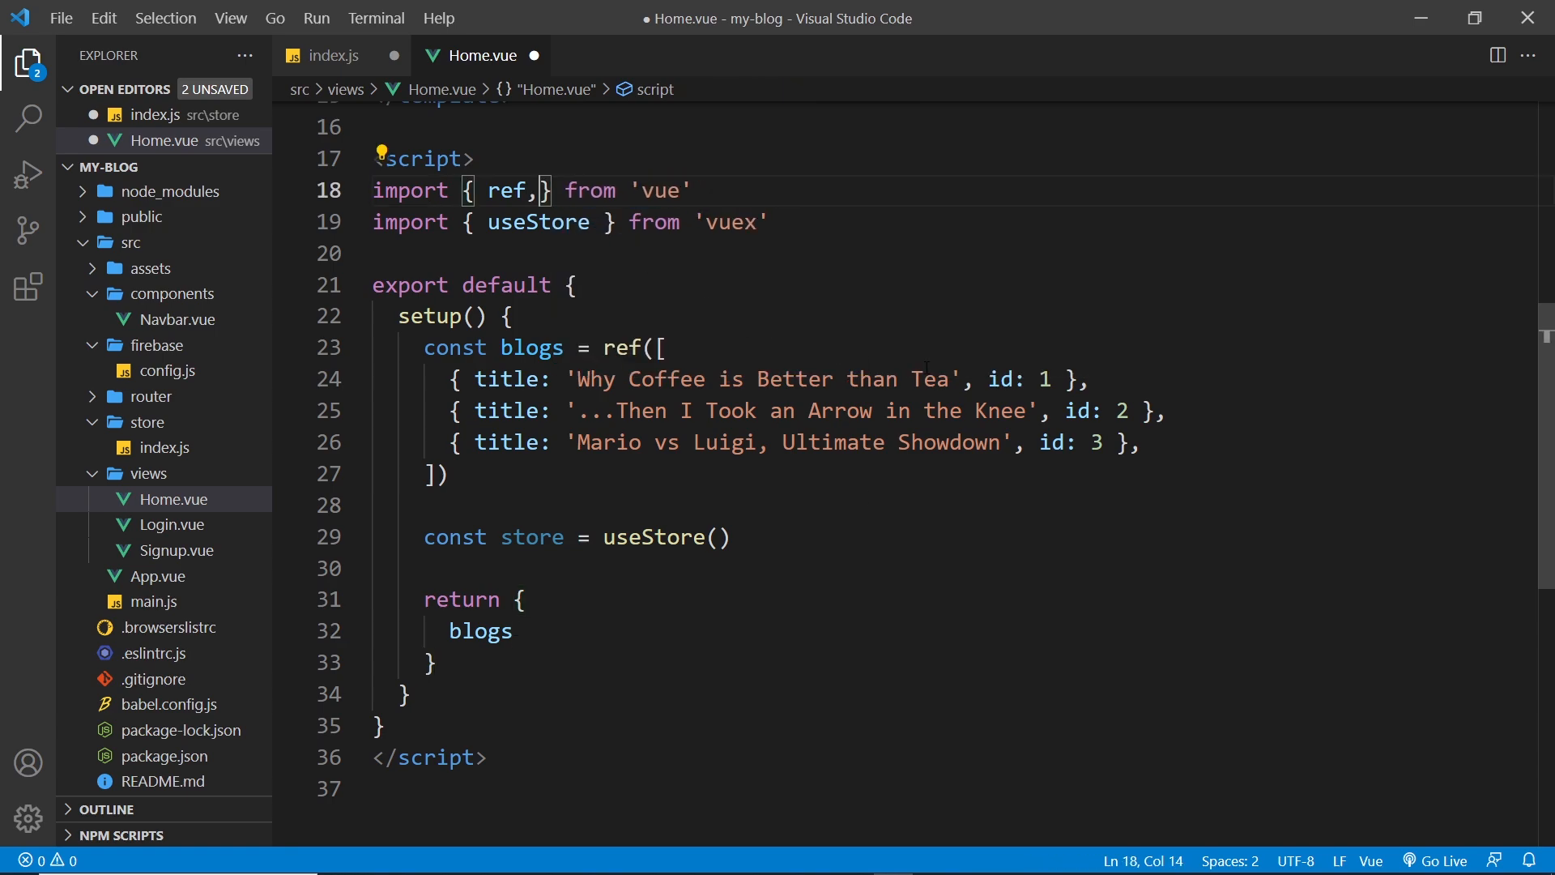
{"action": "key", "text": "Backspace"}
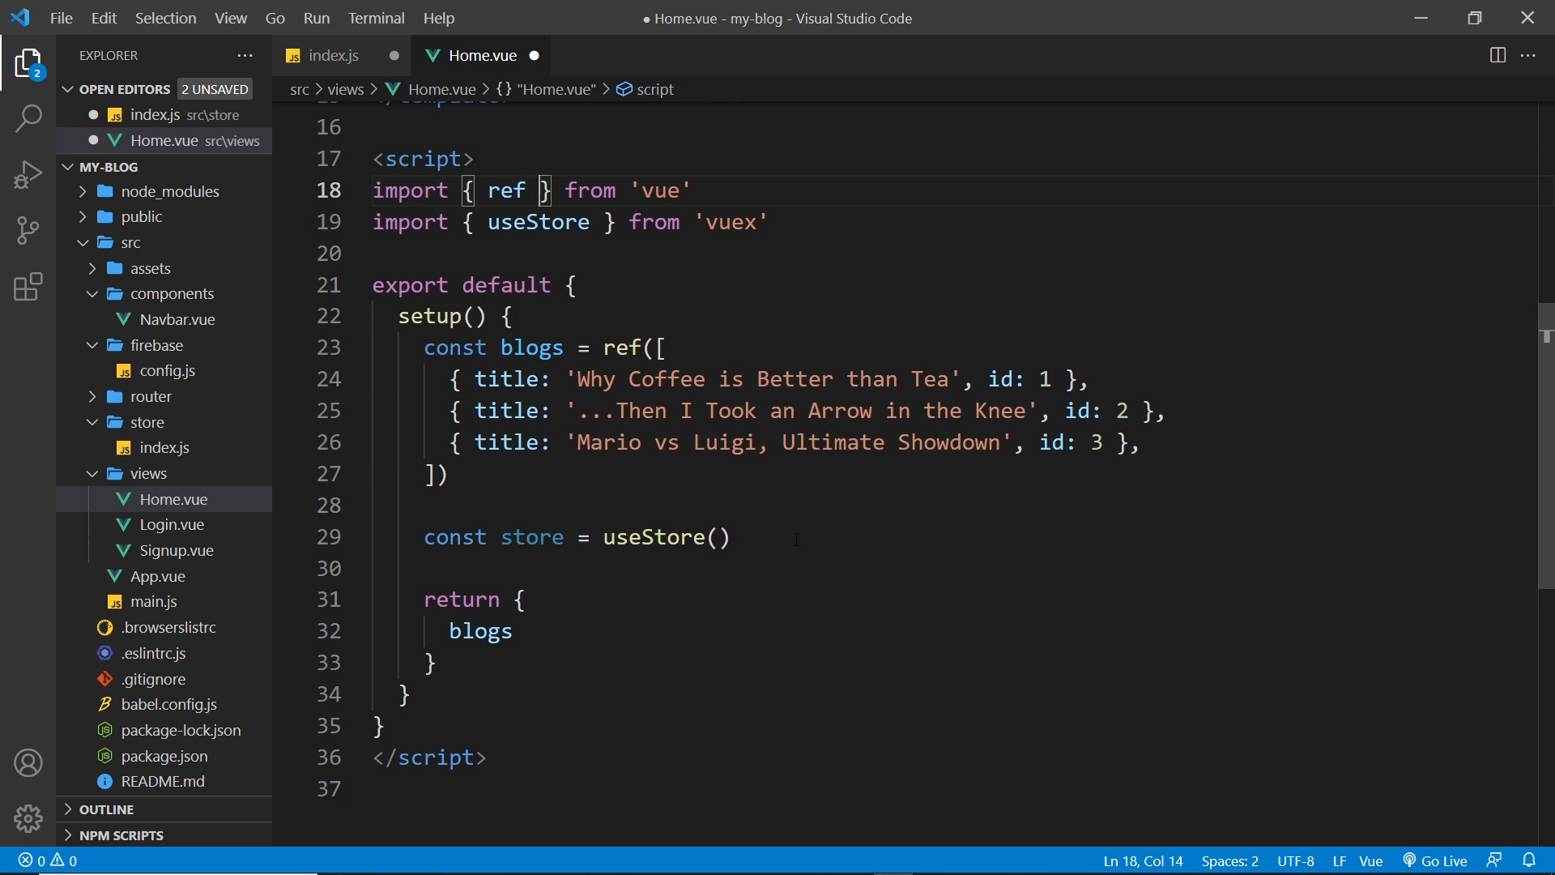
{"action": "mouse_move", "coordinate": [813, 511]}
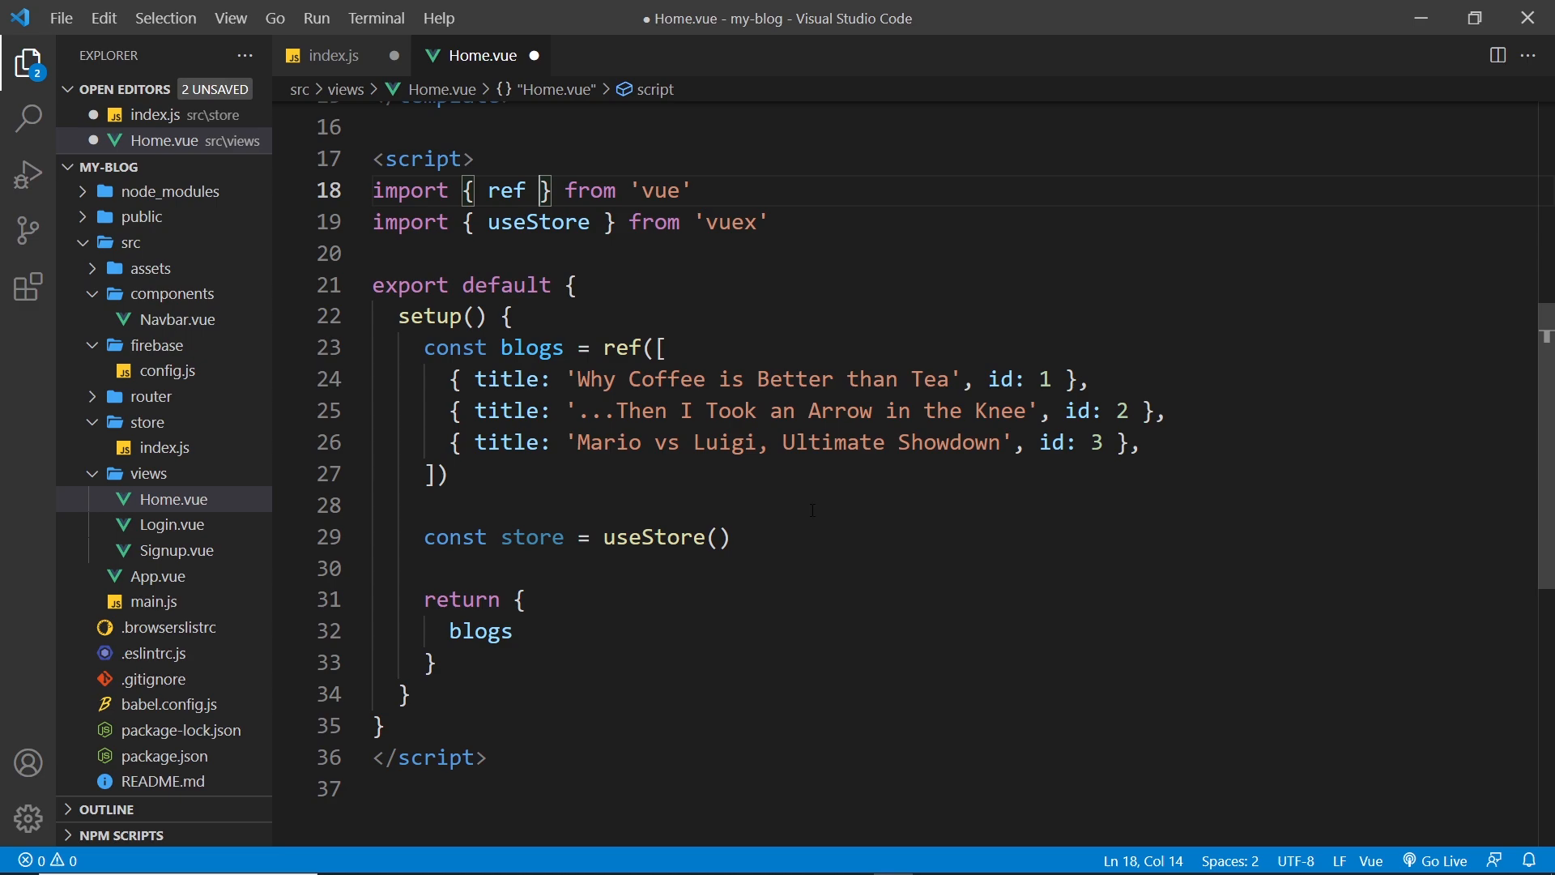
{"action": "double_click", "coordinate": [533, 537]}
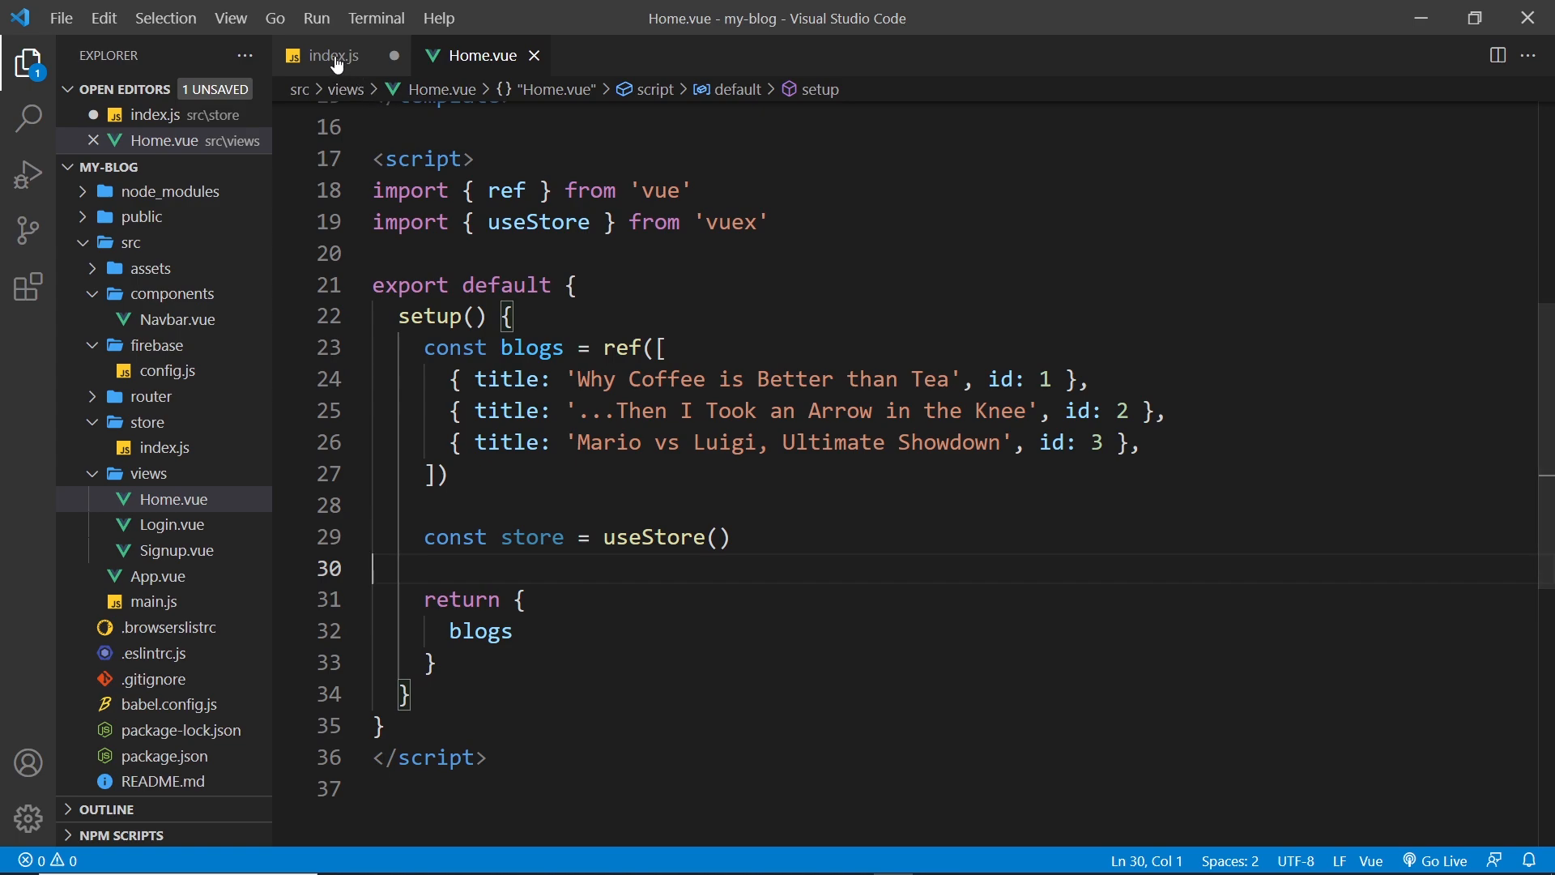
Add 'user: null' to the store state in index.js
{"action": "left_click", "coordinate": [335, 55]}
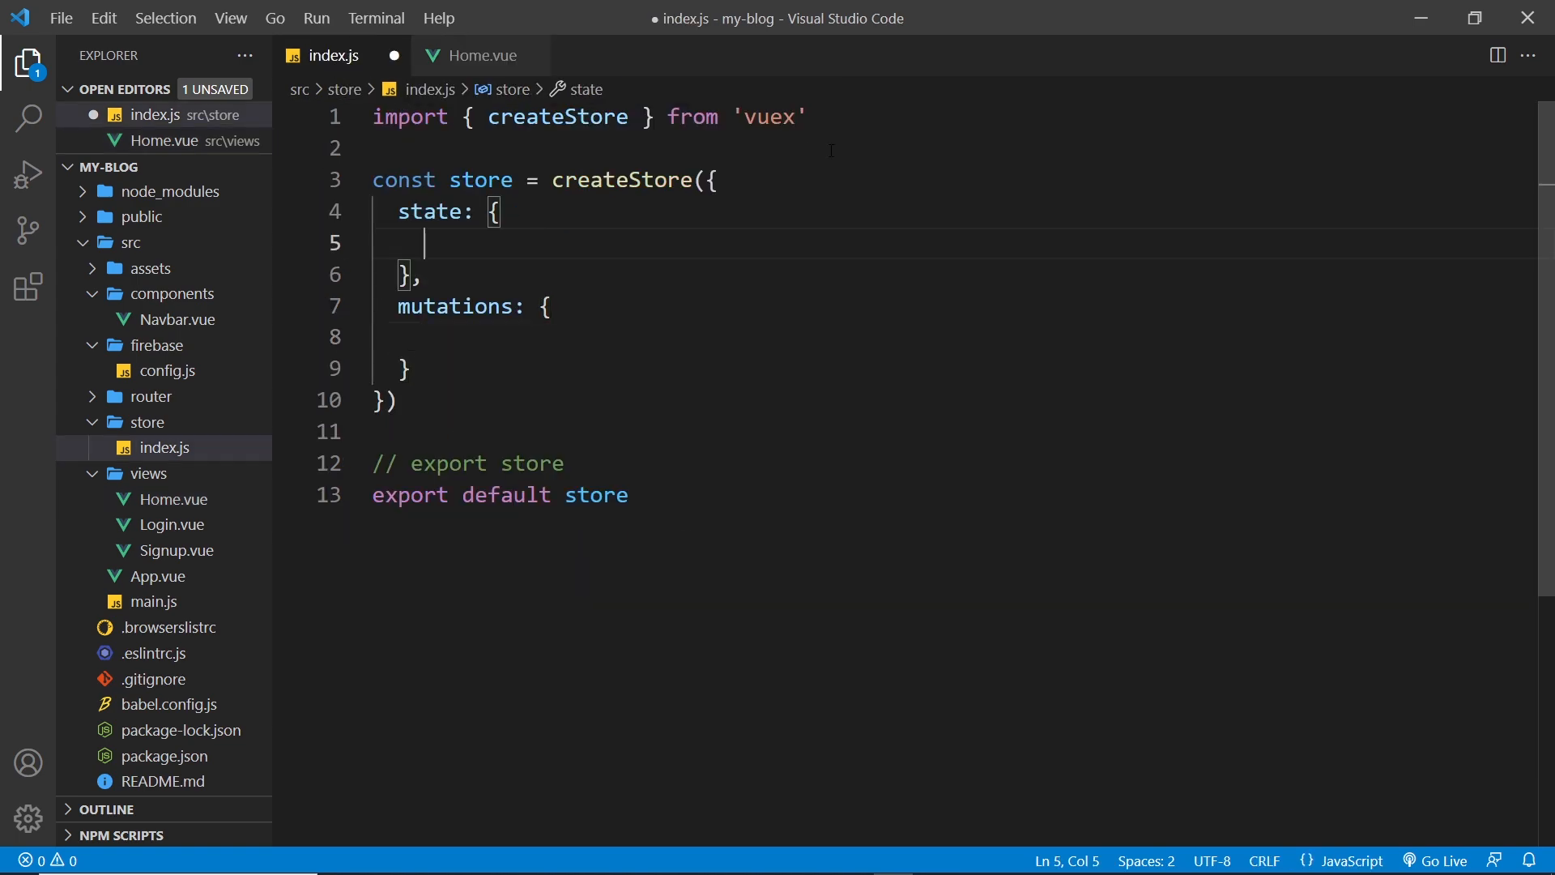
{"action": "type", "text": "user:"}
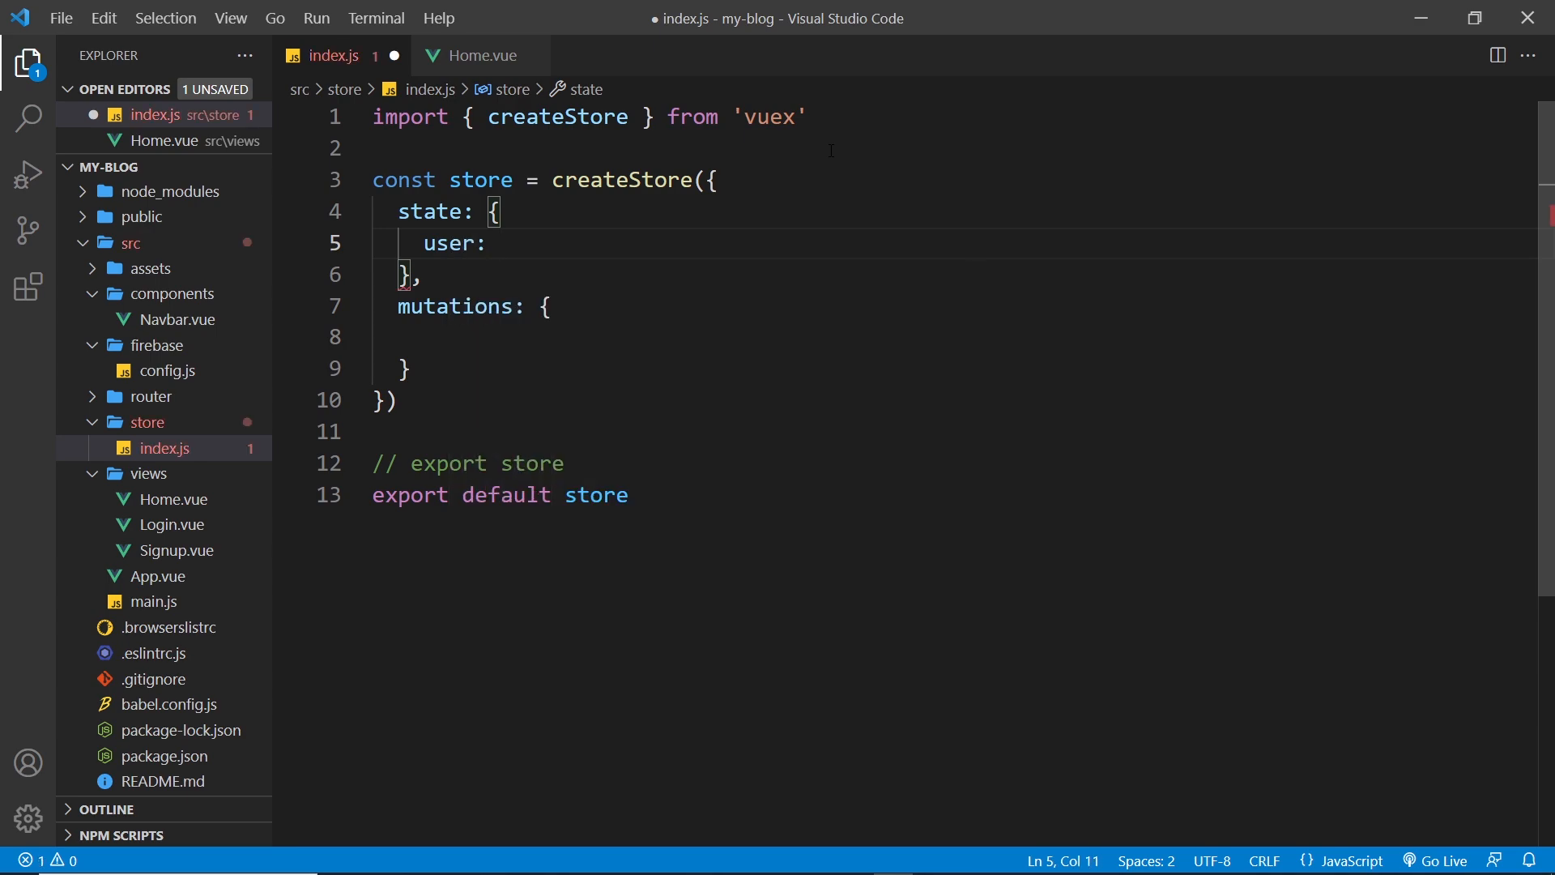
{"action": "type", "text": "null"}
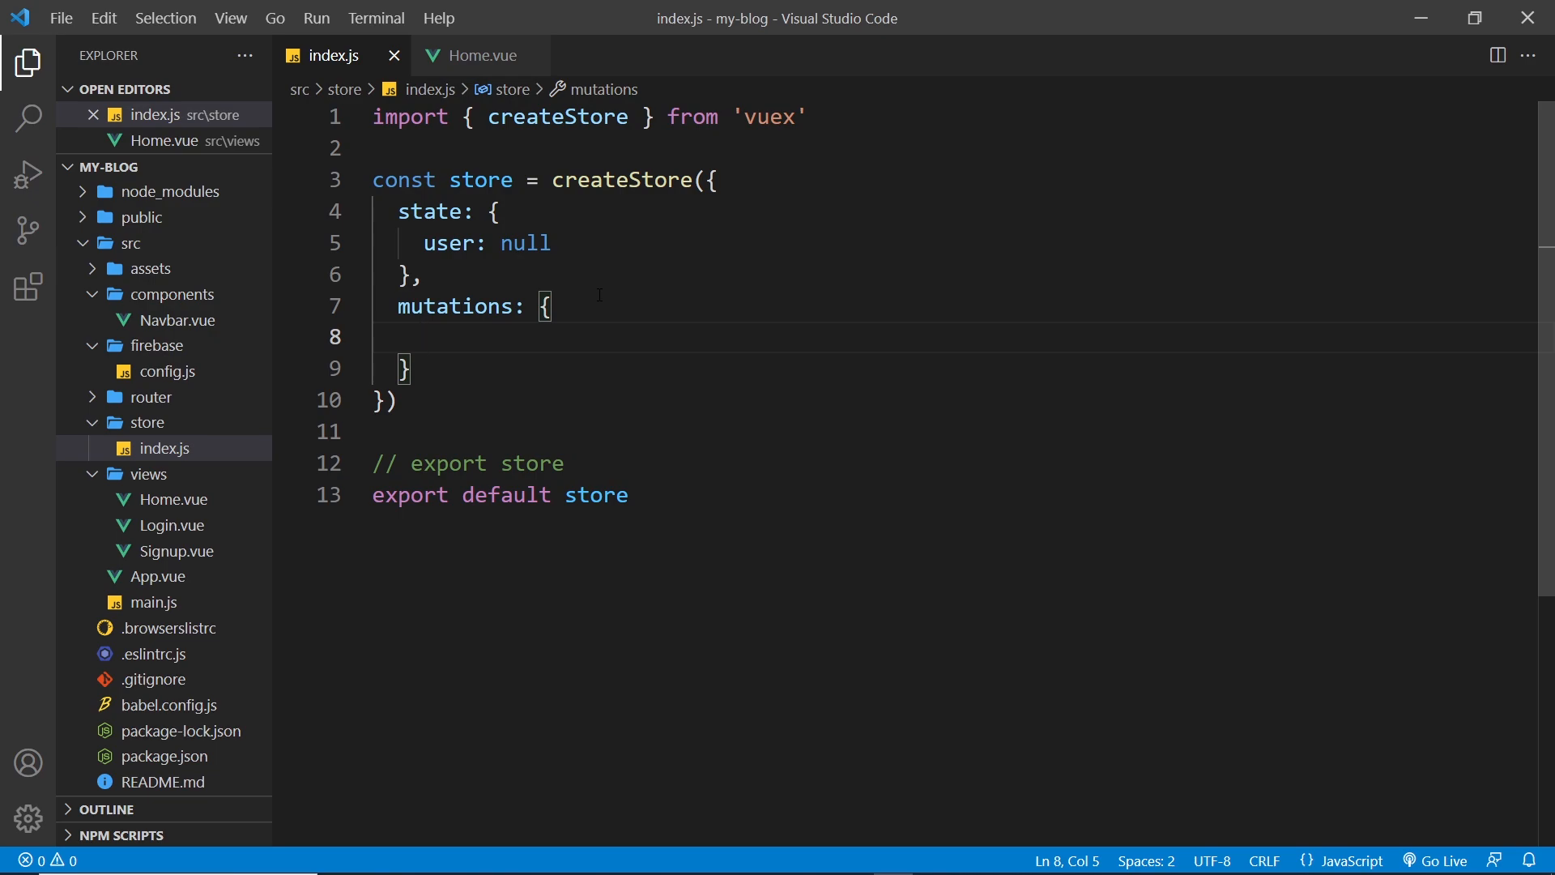
Write a setUser(state, payload) mutation that sets state.user = payload
{"action": "type", "text": "setUser()"}
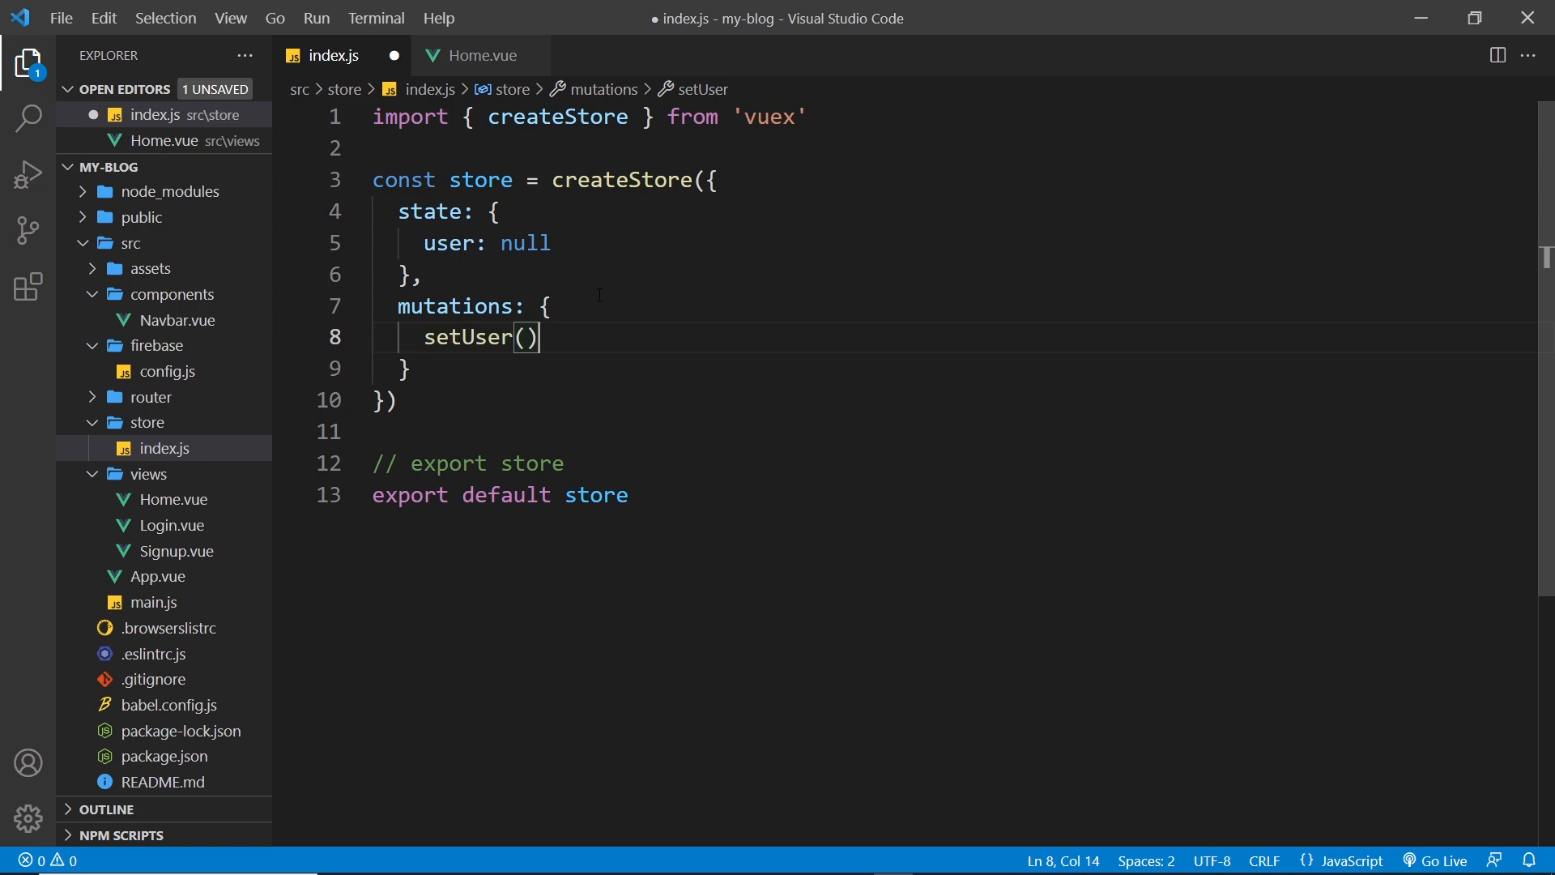
{"action": "type", "text": "state"}
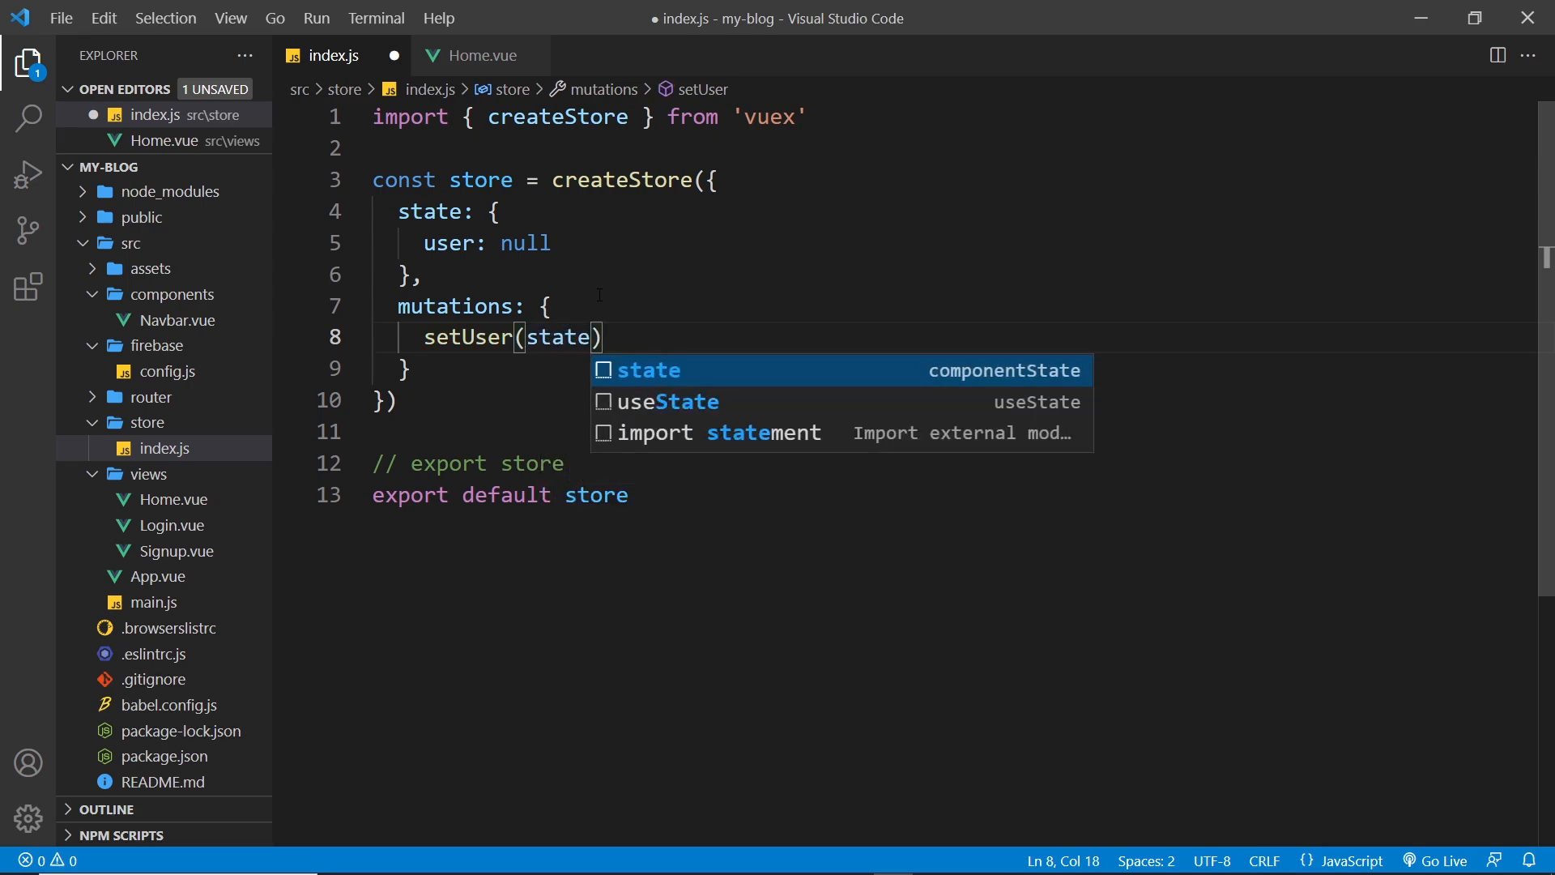
{"action": "type", "text": ", payload"}
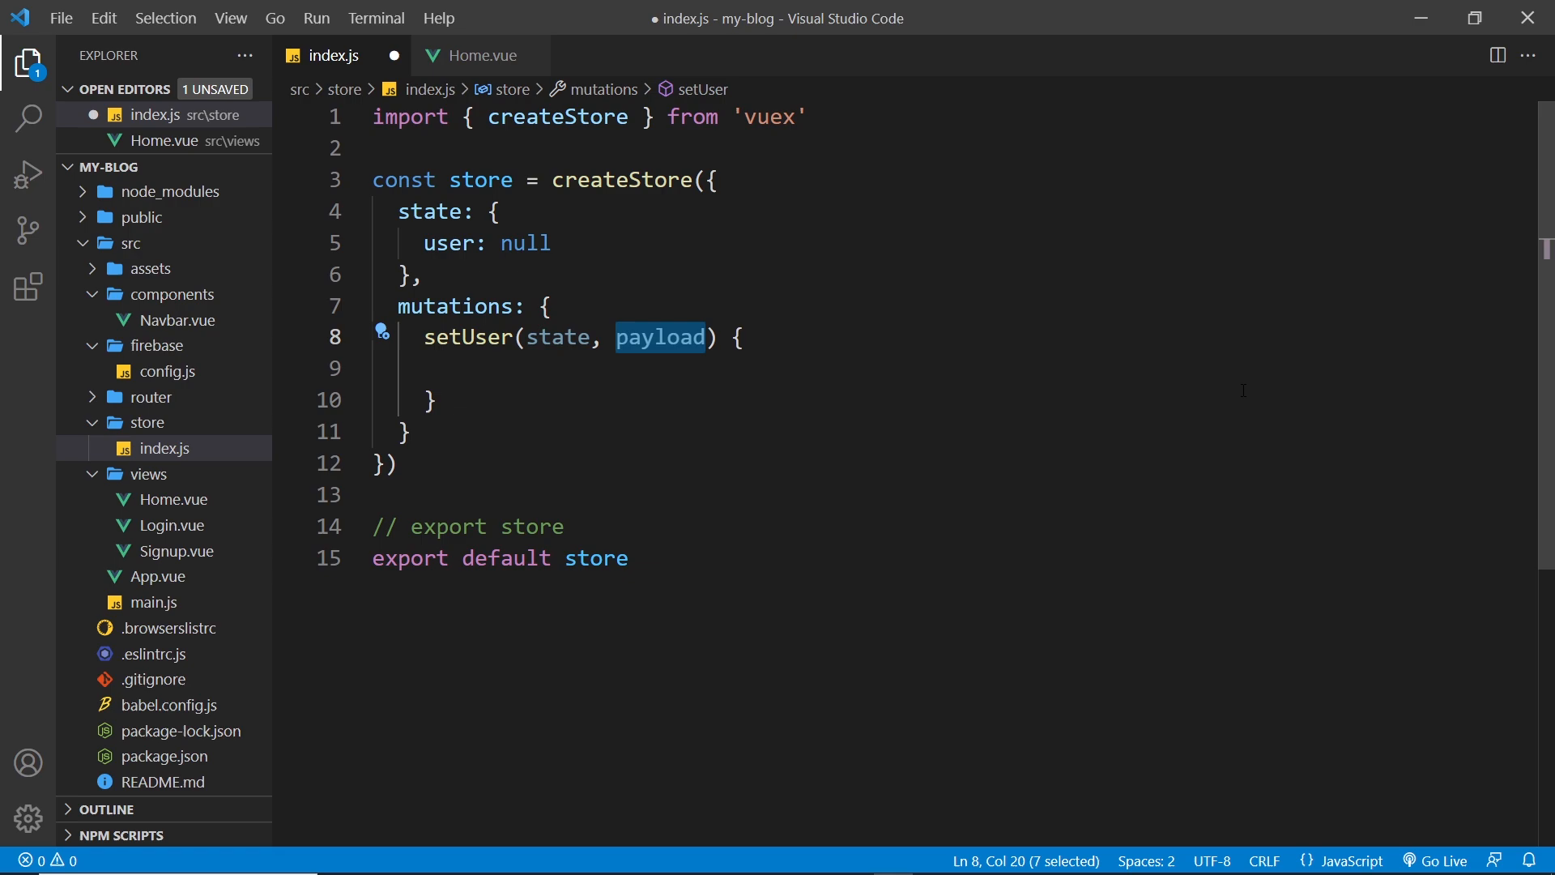
{"action": "left_click", "coordinate": [458, 399]}
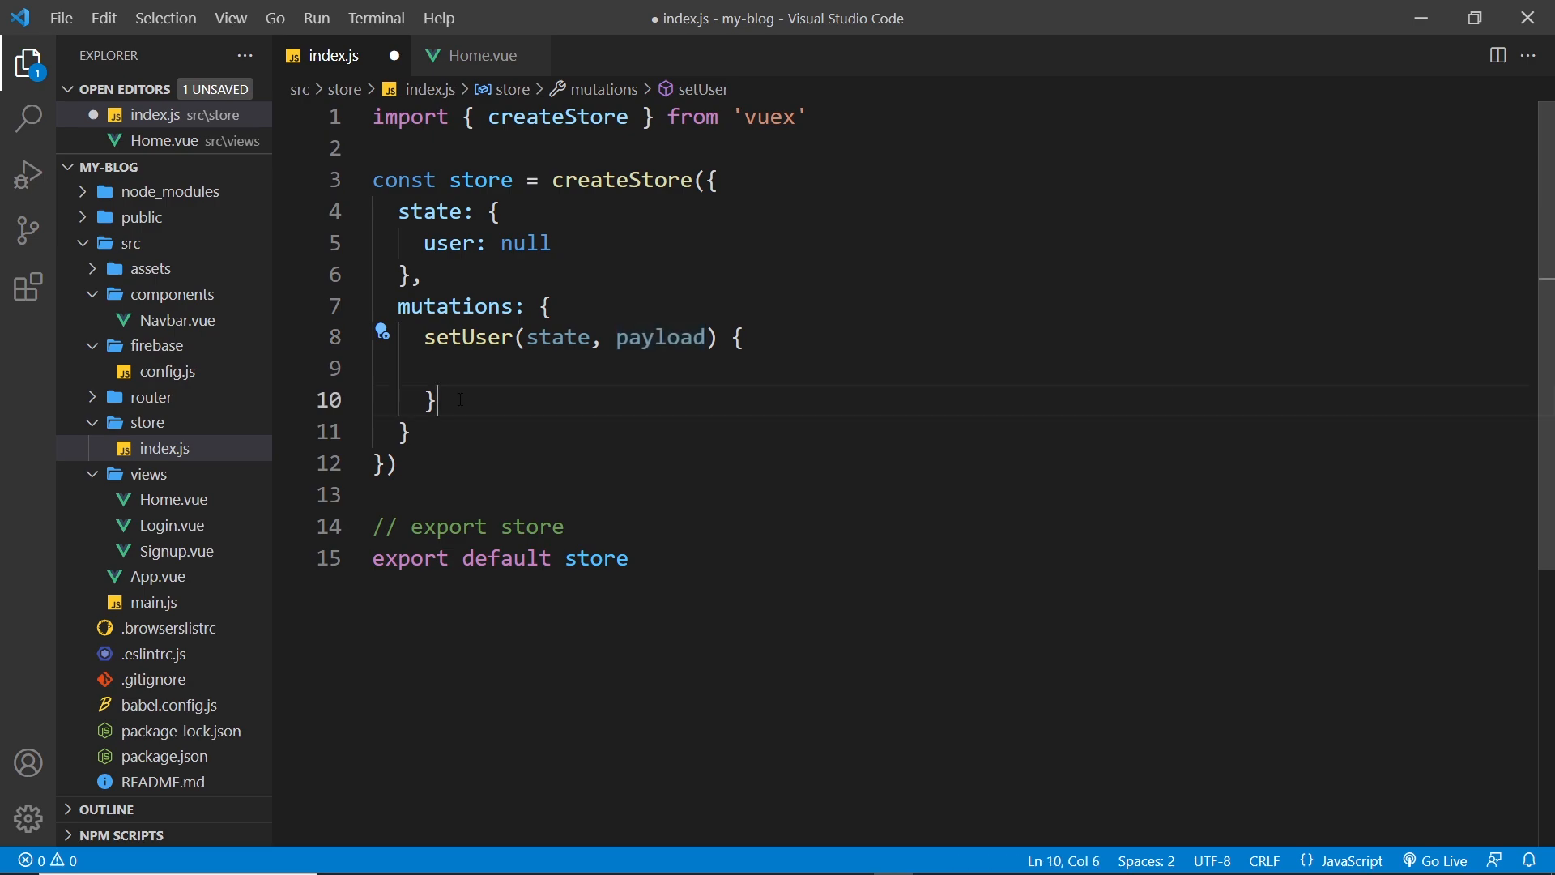
{"action": "double_click", "coordinate": [660, 337]}
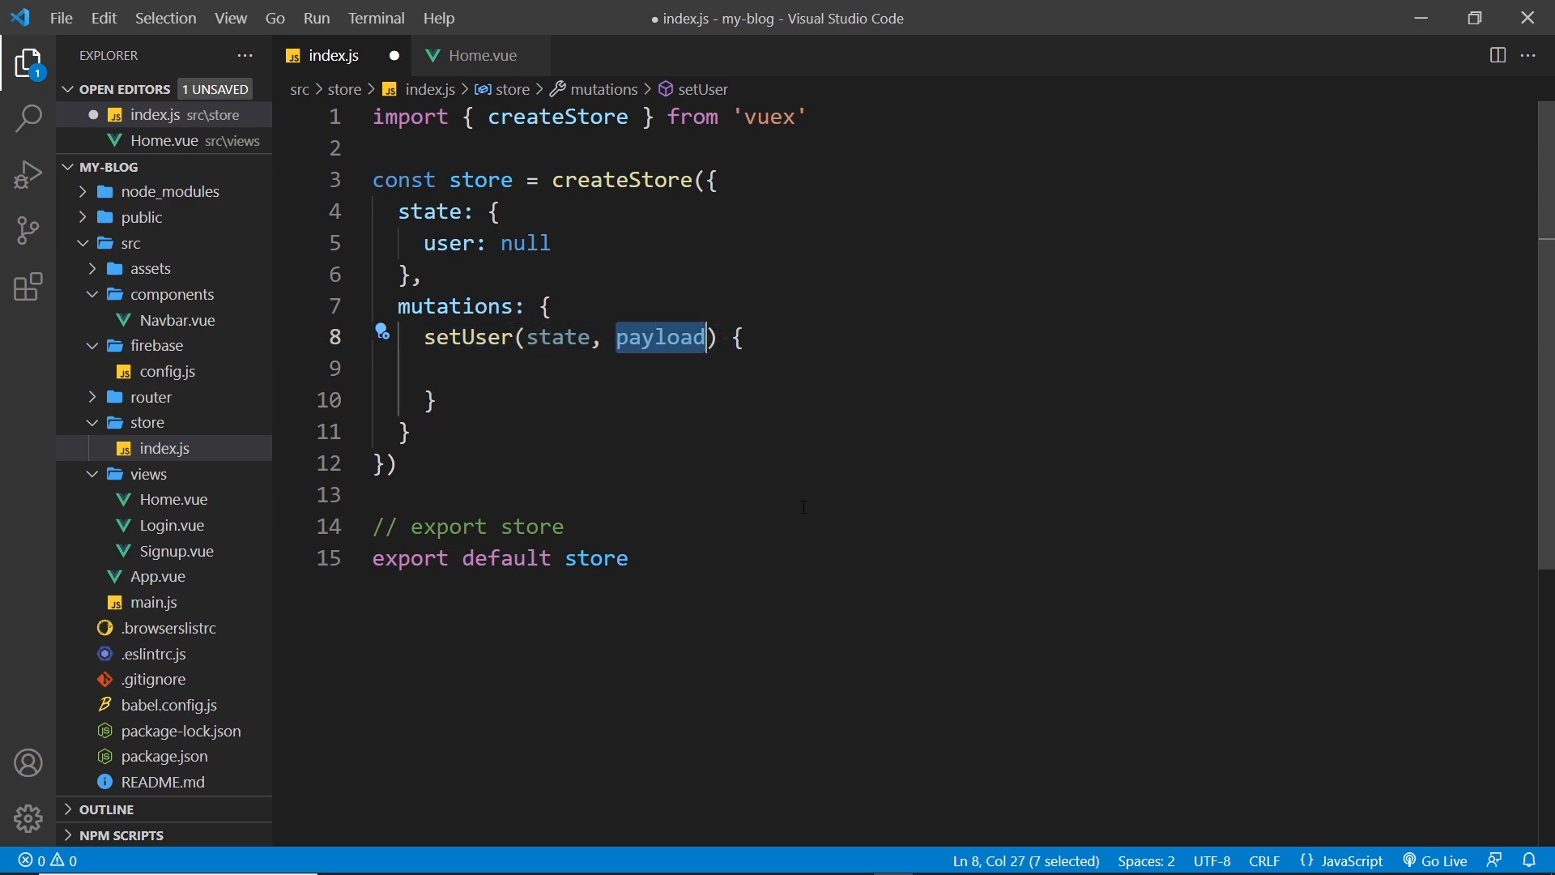
{"action": "mouse_move", "coordinate": [952, 576]}
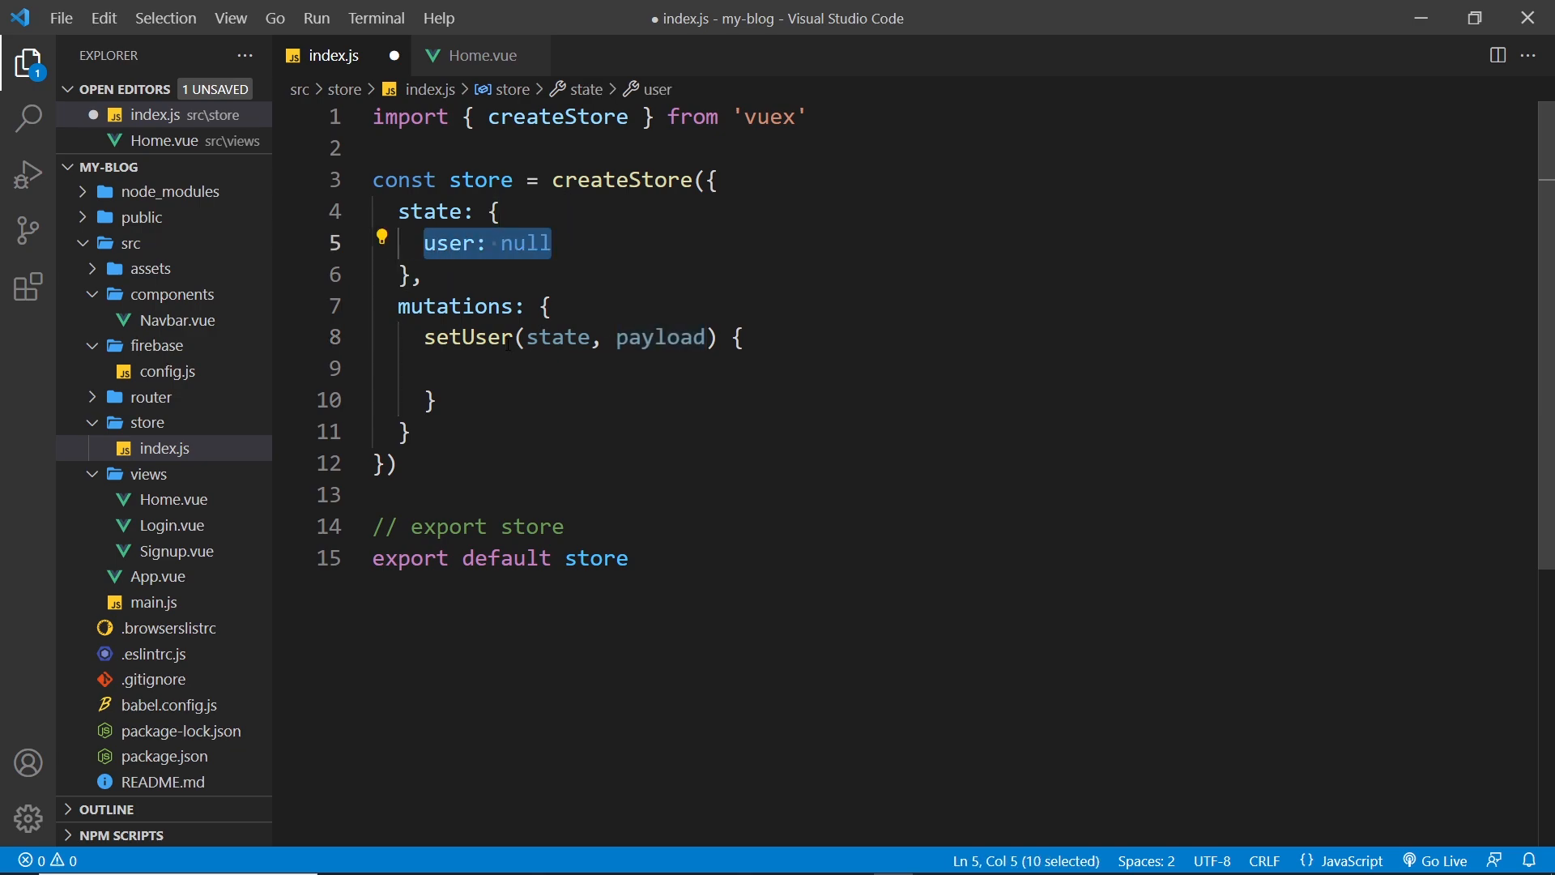
{"action": "type", "text": "state"}
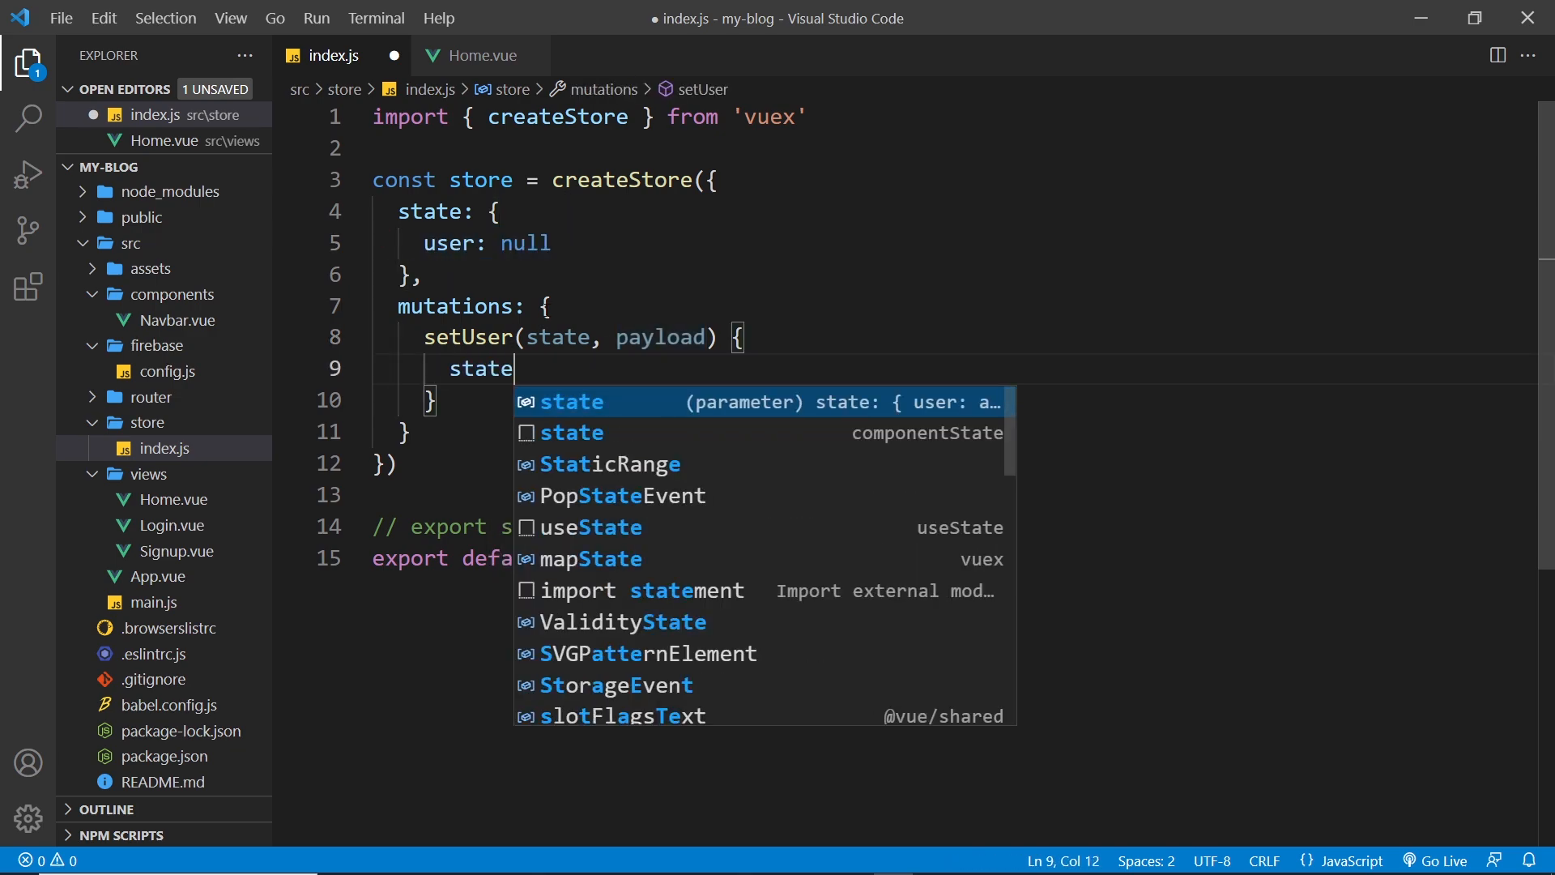
{"action": "type", "text": ".user"}
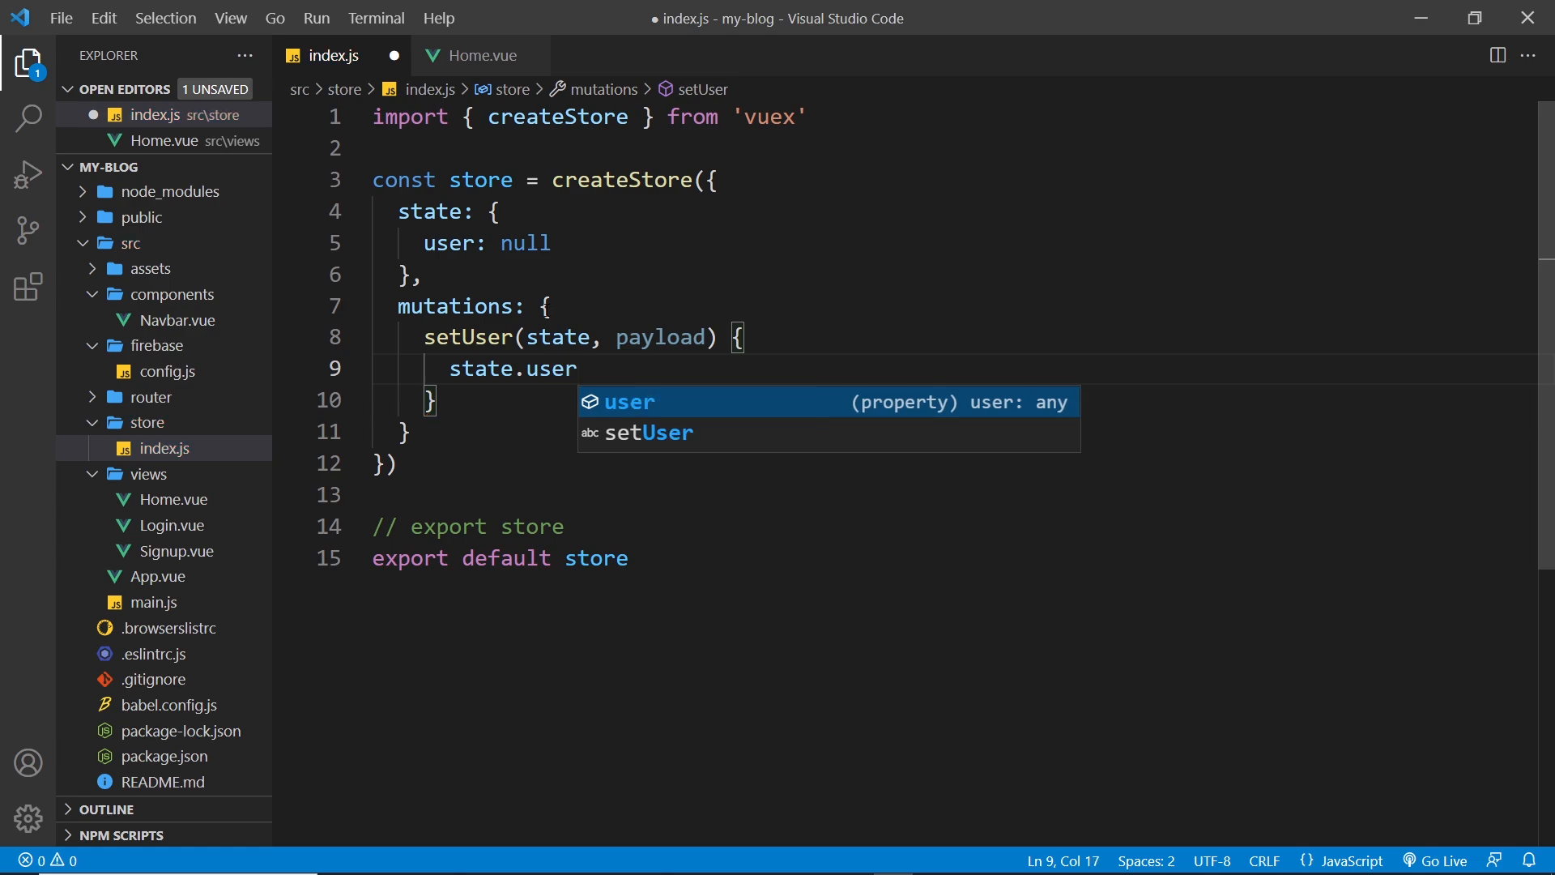
{"action": "type", "text": "= paylo"}
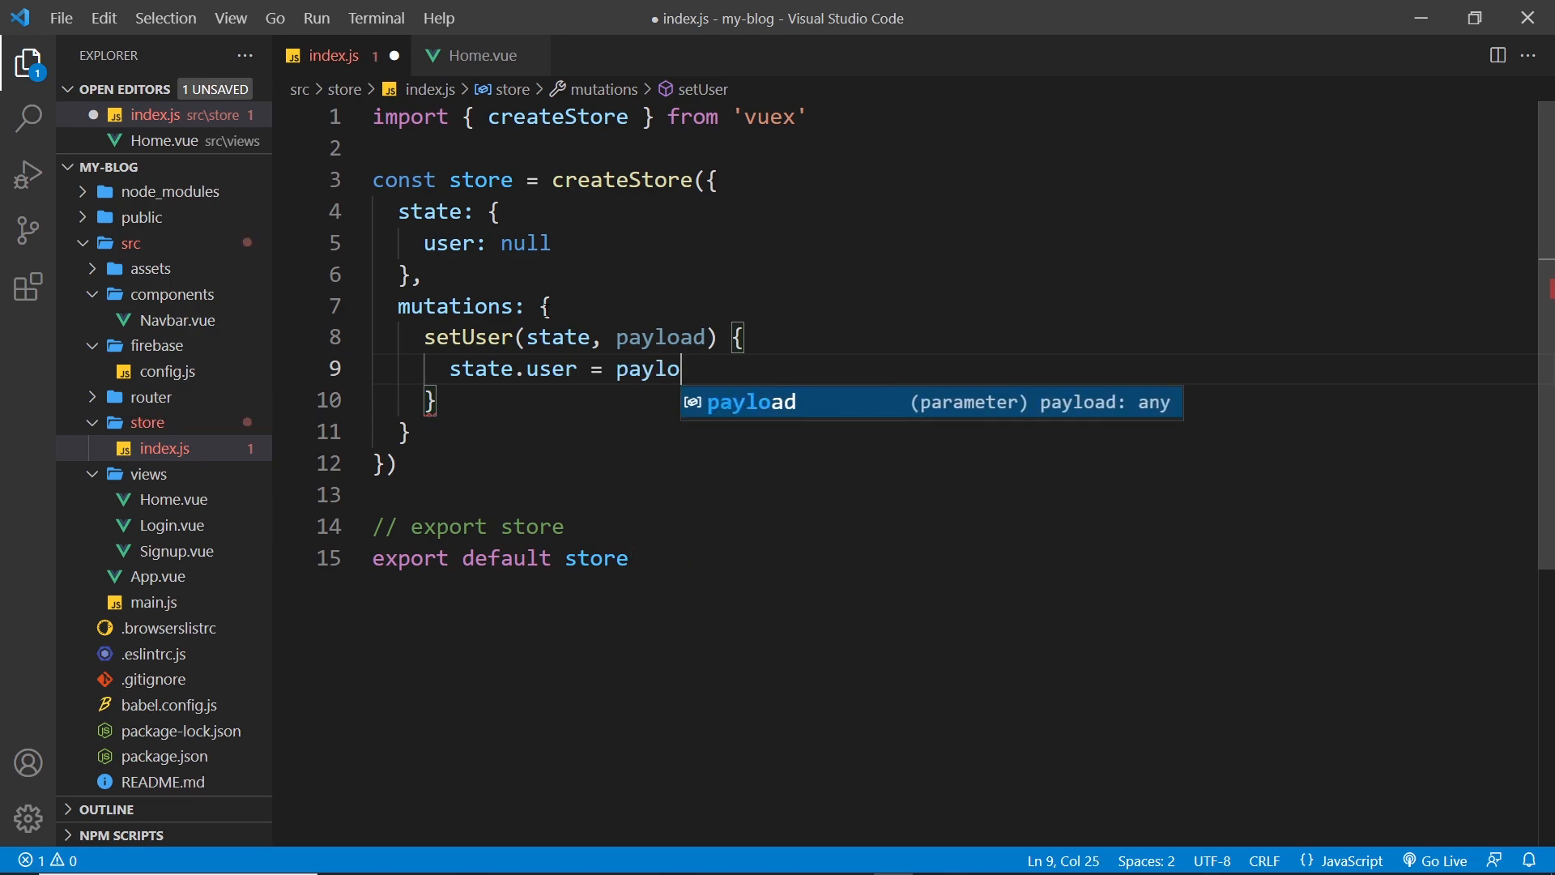
{"action": "type", "text": "ad"}
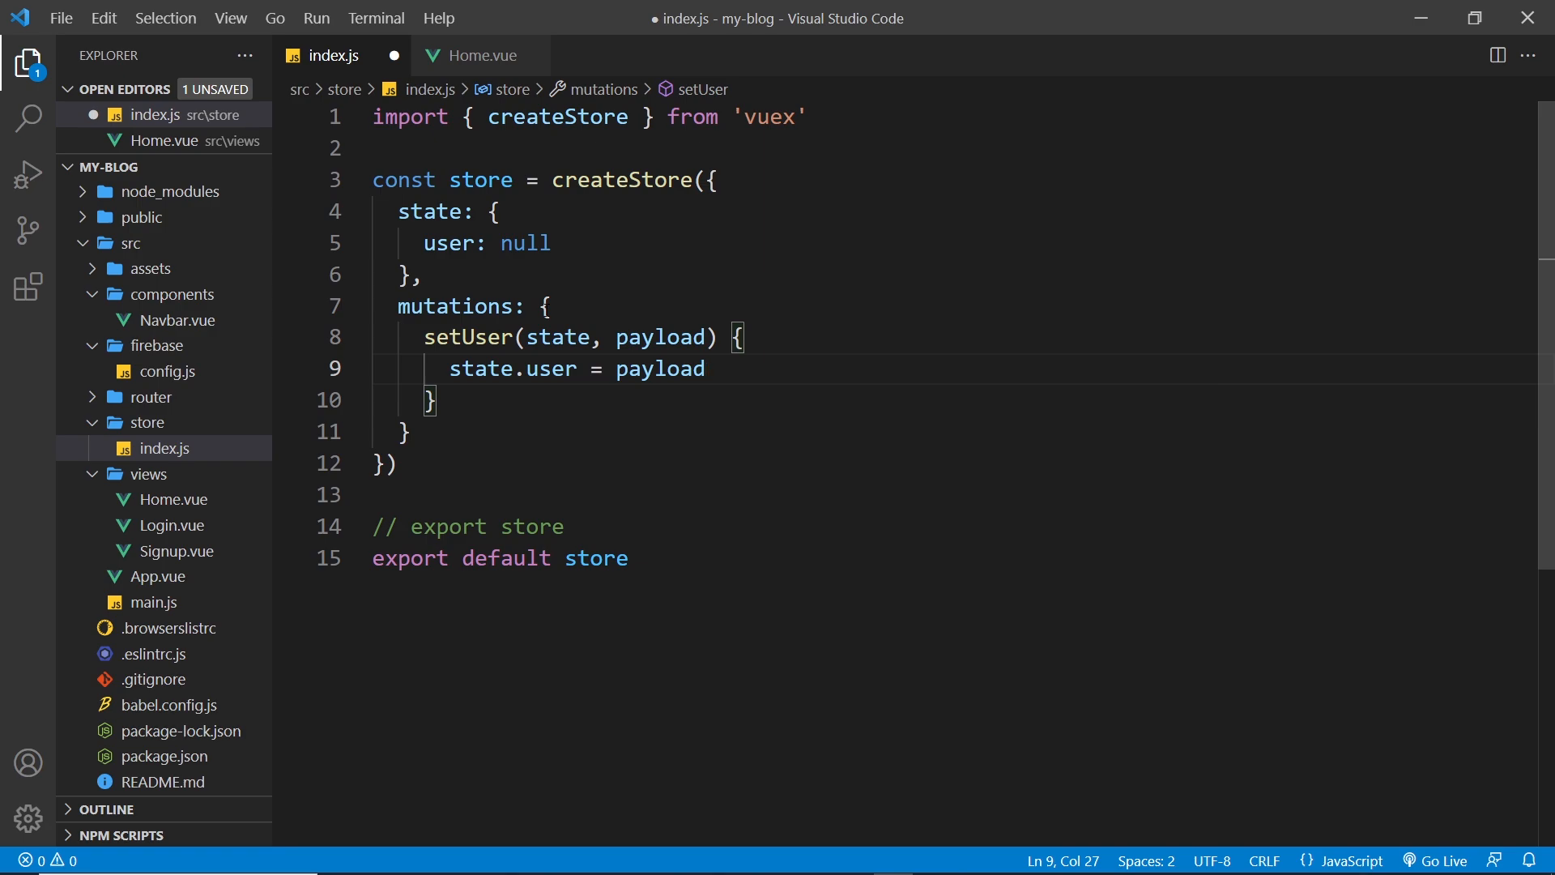
Add console.log('user state changed:', state.user) inside setUser and save index.js
{"action": "key", "text": "Enter"}
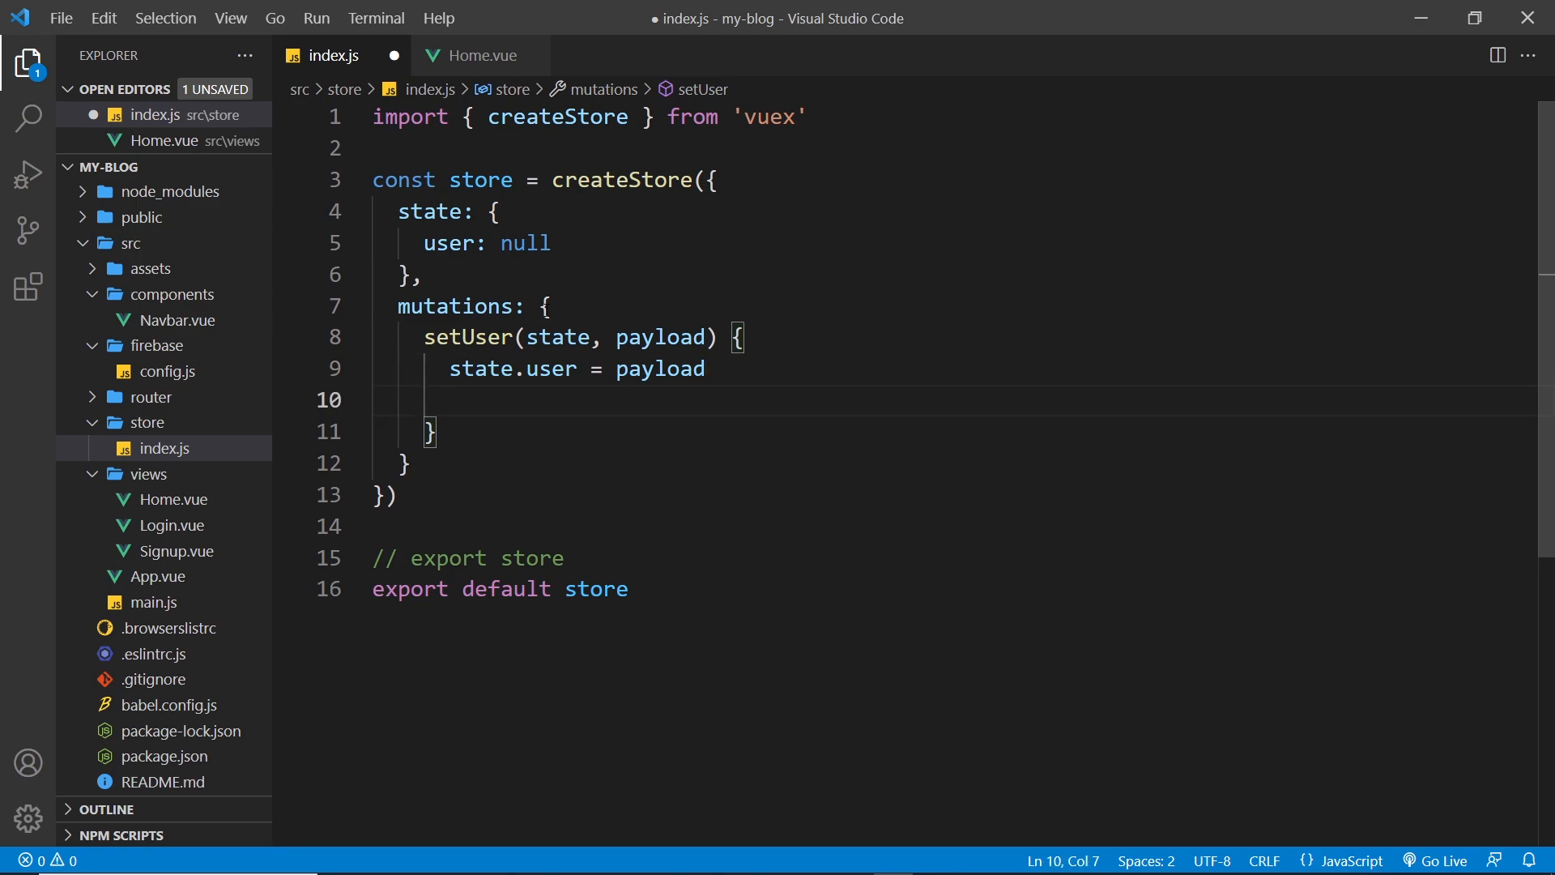
{"action": "type", "text": "console"}
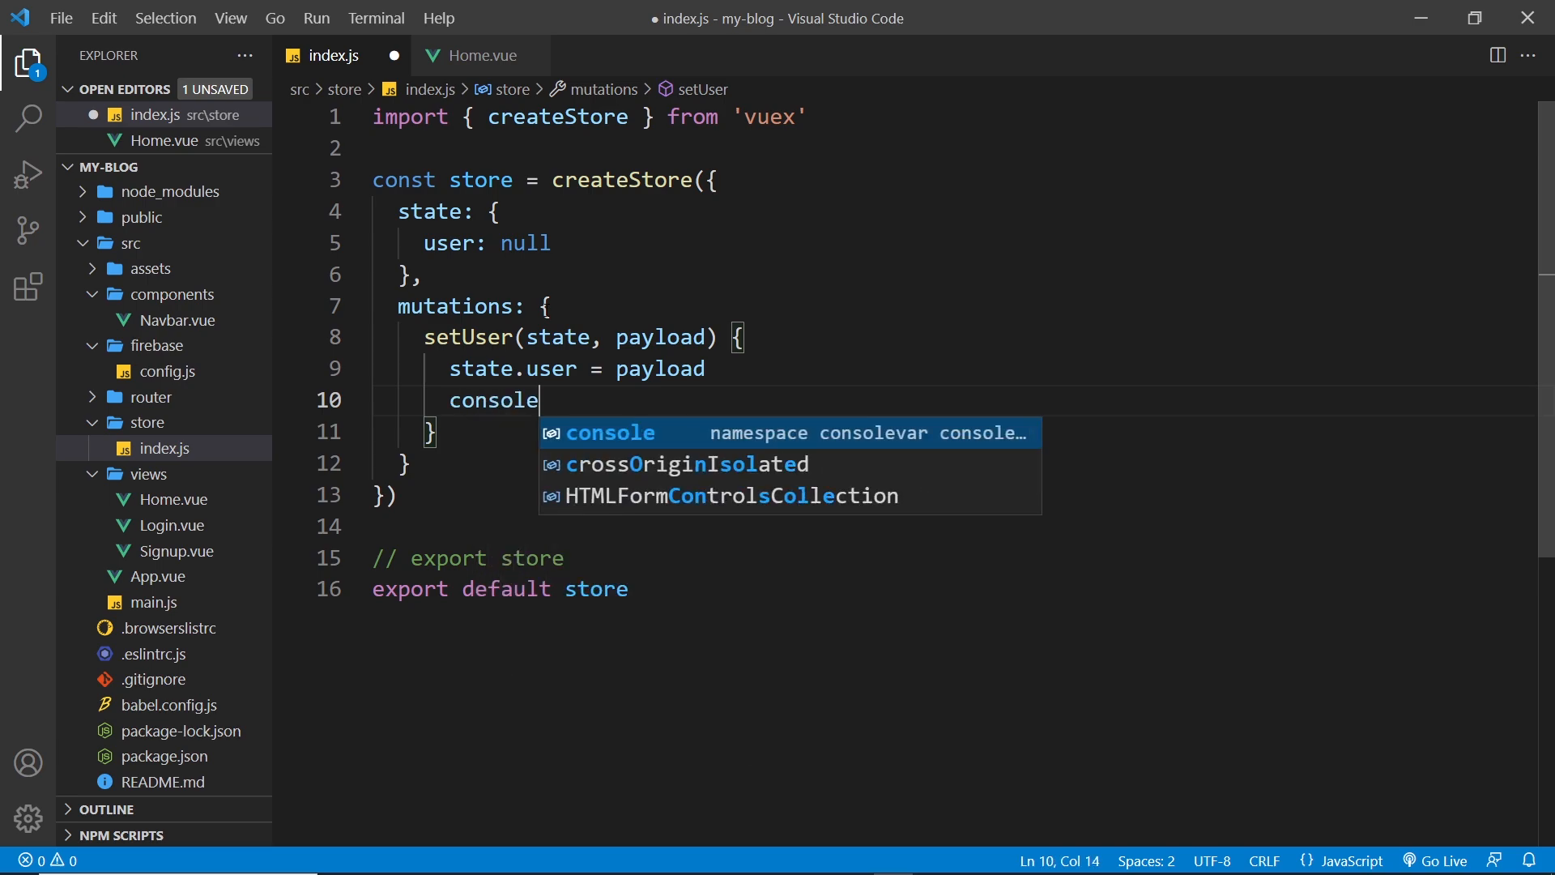
{"action": "type", "text": ".log("}
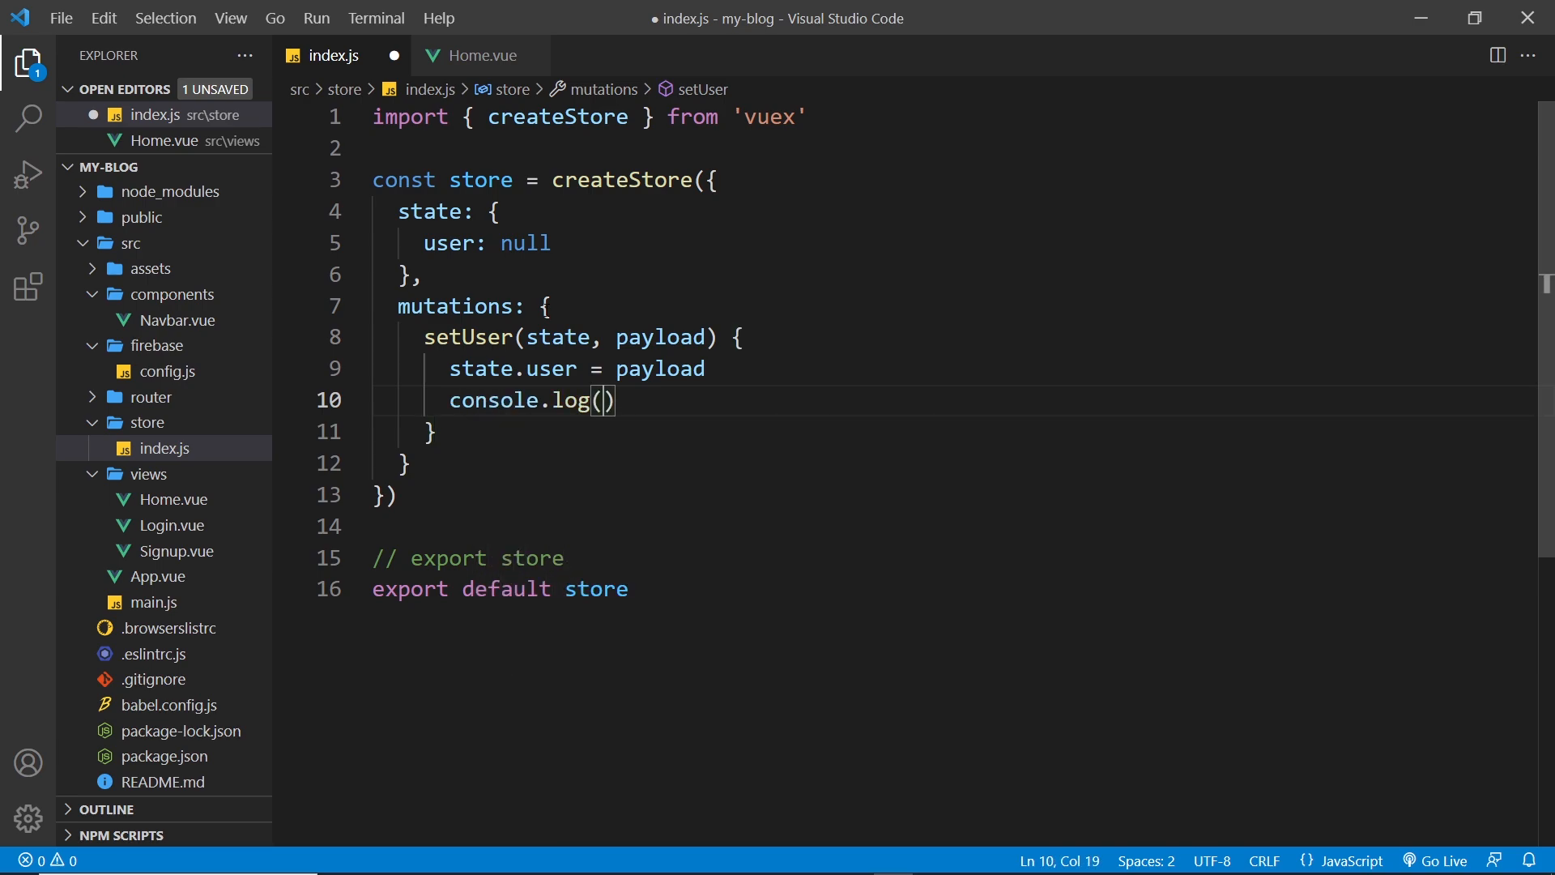
{"action": "type", "text": "'user stat'"}
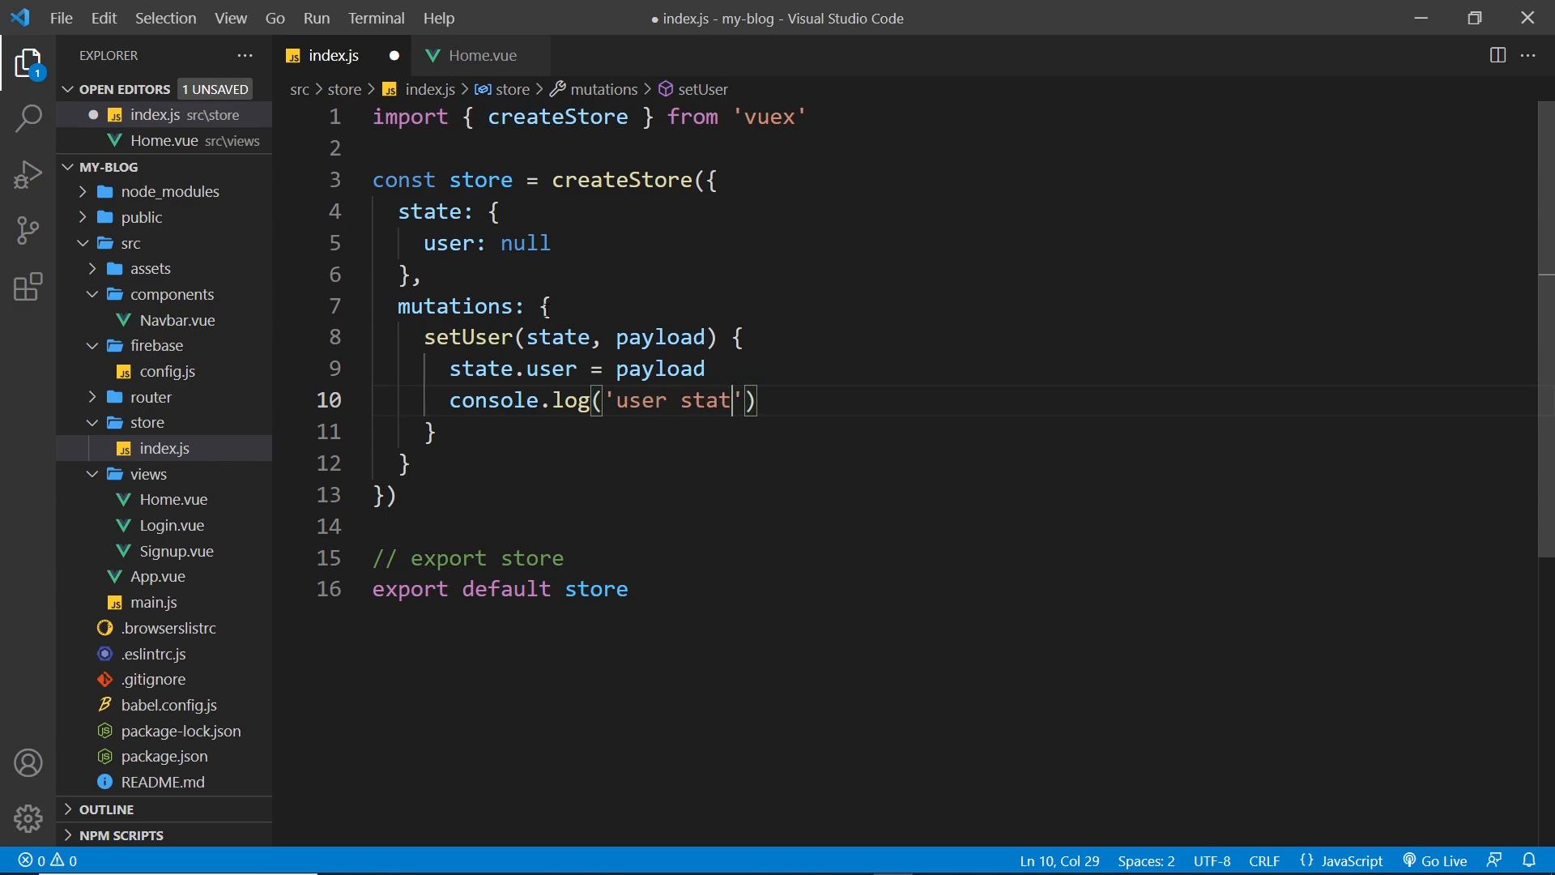
{"action": "type", "text": "e changed"}
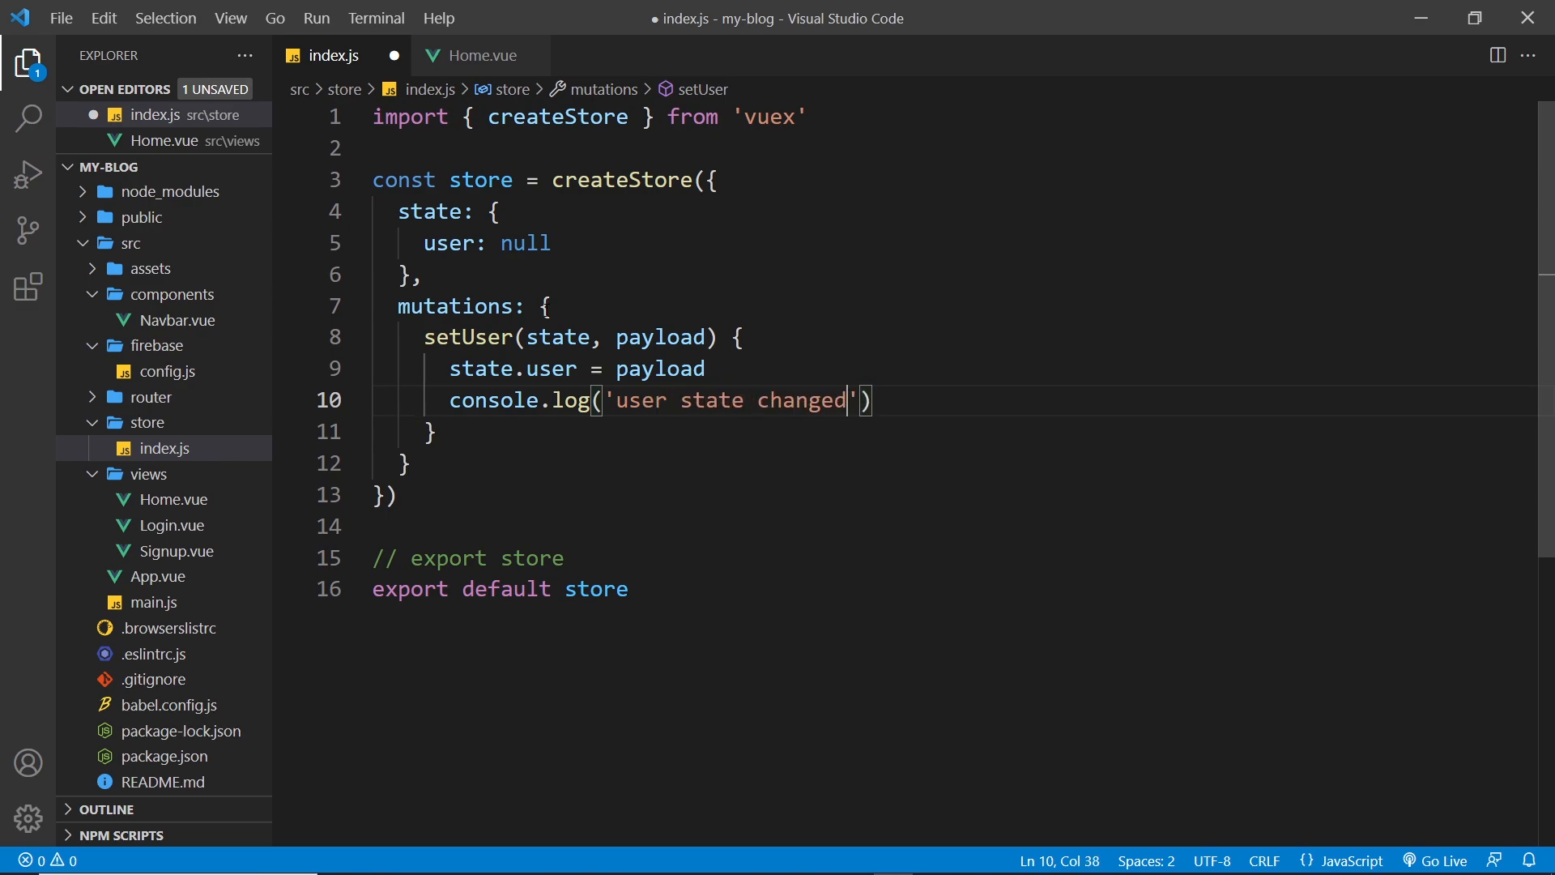
{"action": "type", "text": ":"}
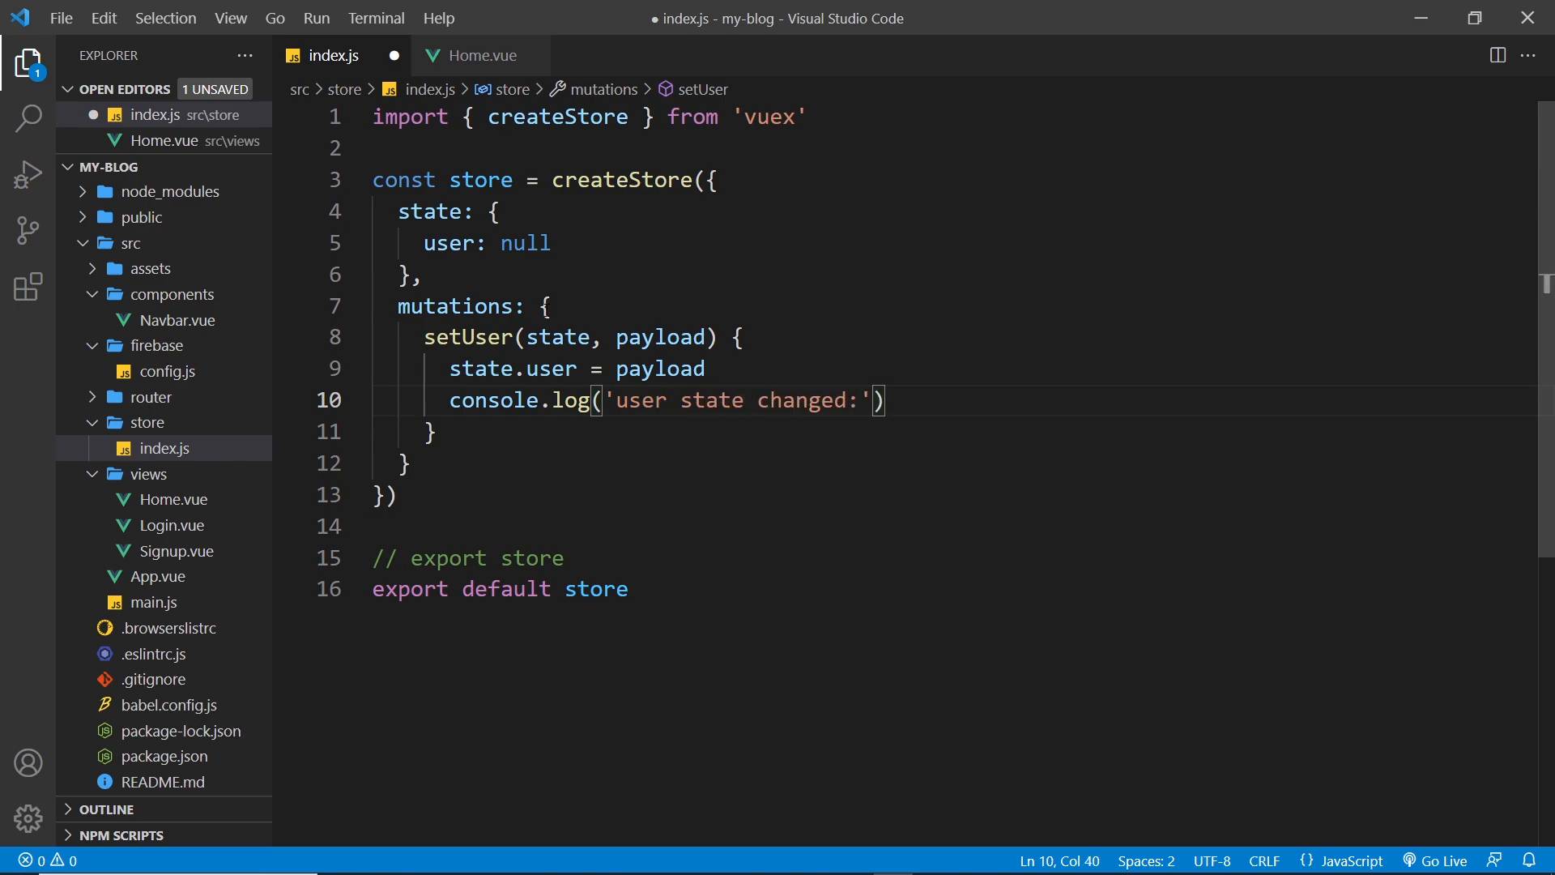
{"action": "type", "text": ", state."}
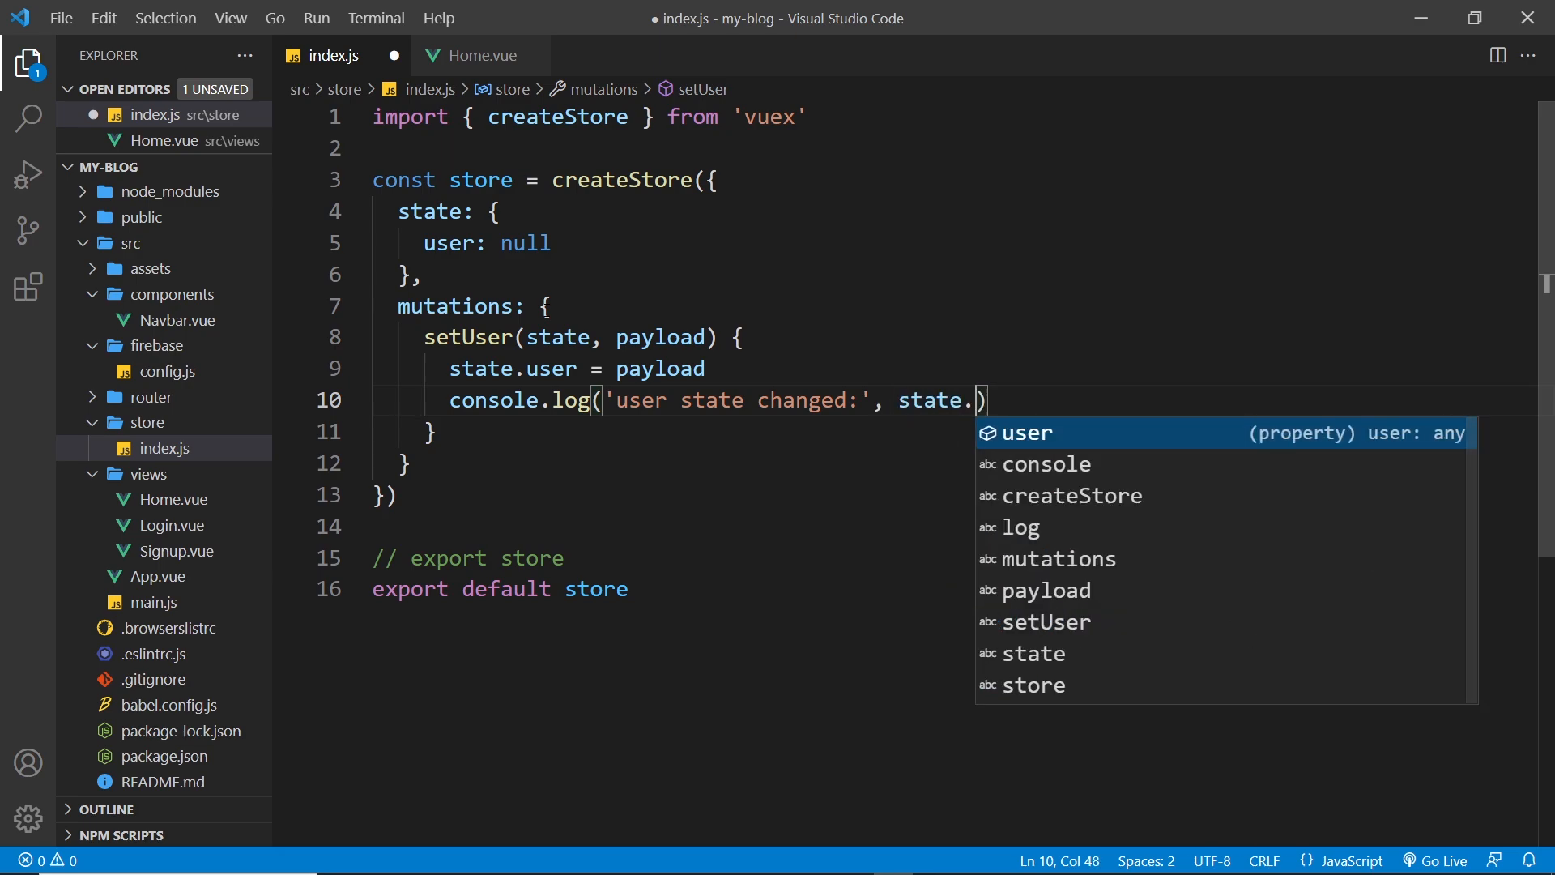
{"action": "type", "text": "user"}
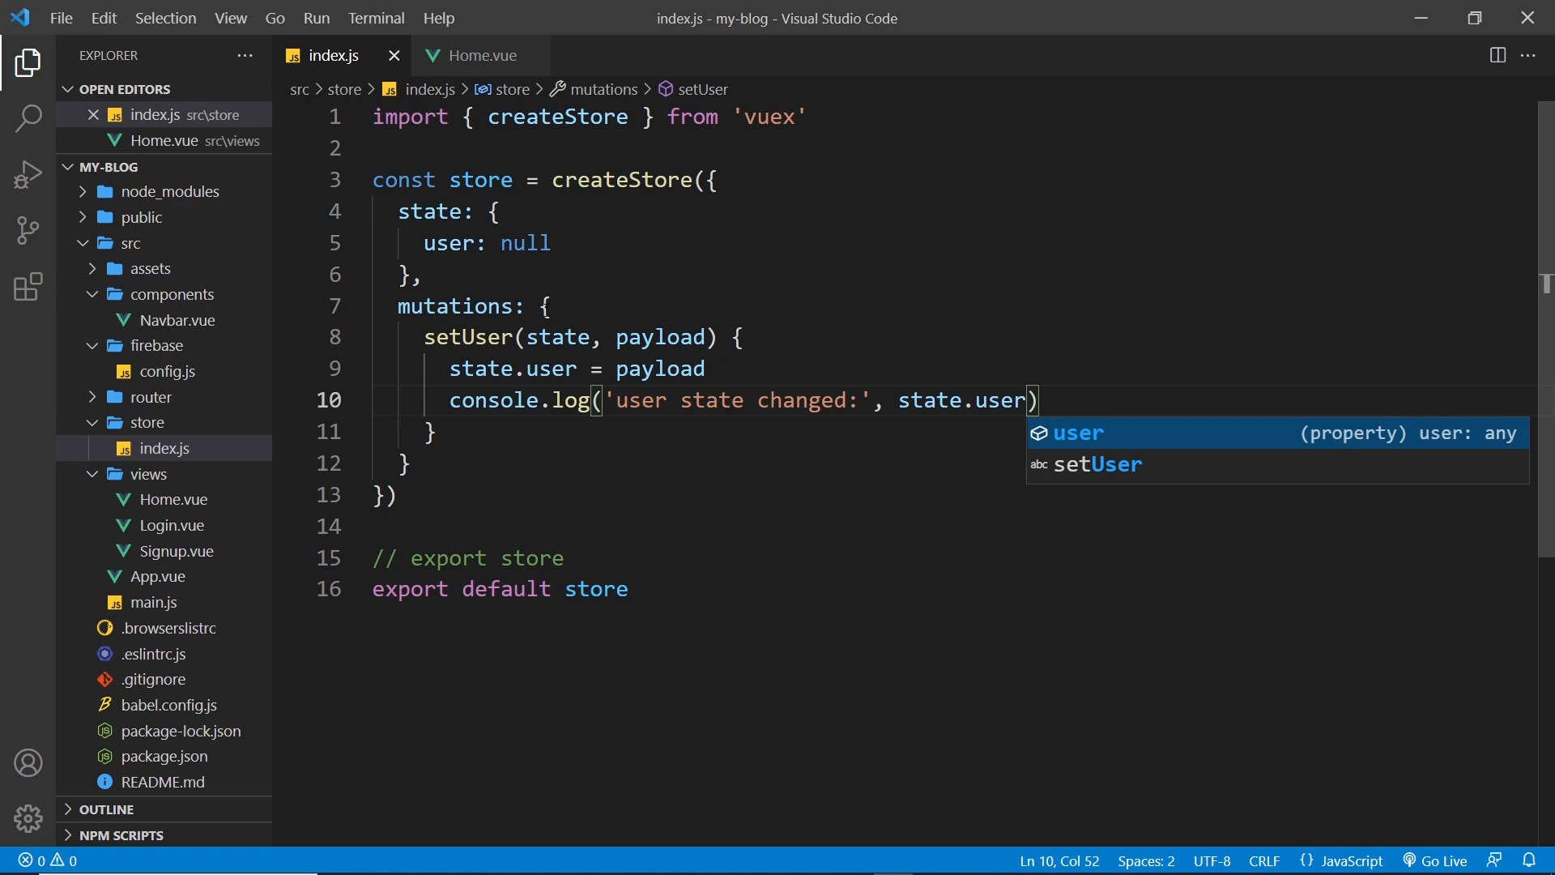
{"action": "key", "text": "Escape"}
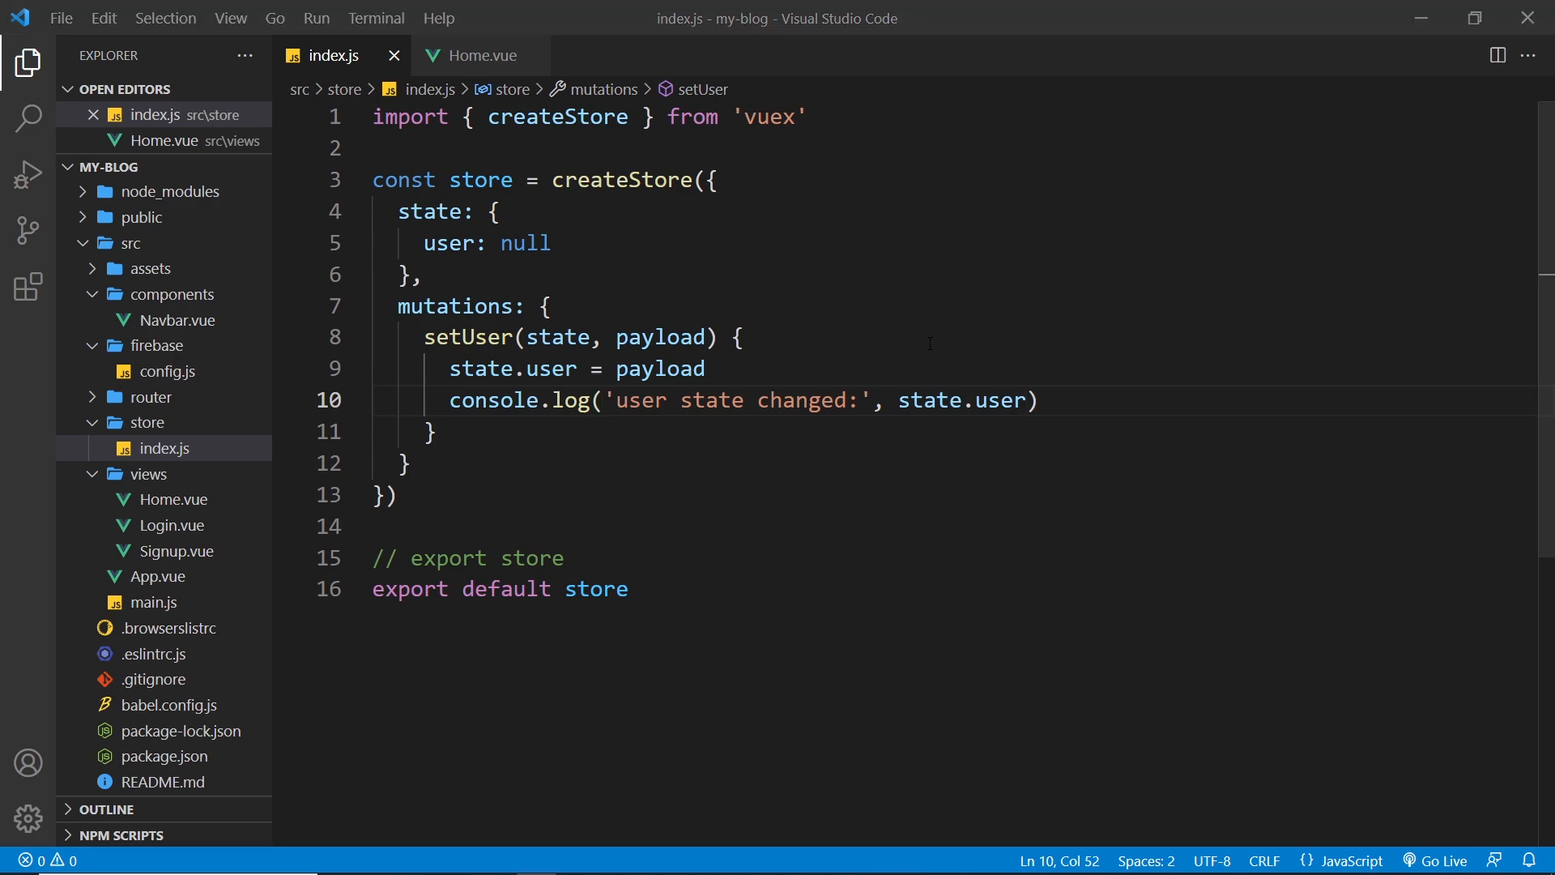
In Home.vue, add console.log(store.state.user) on new lines after useStore()
{"action": "left_click", "coordinate": [480, 55]}
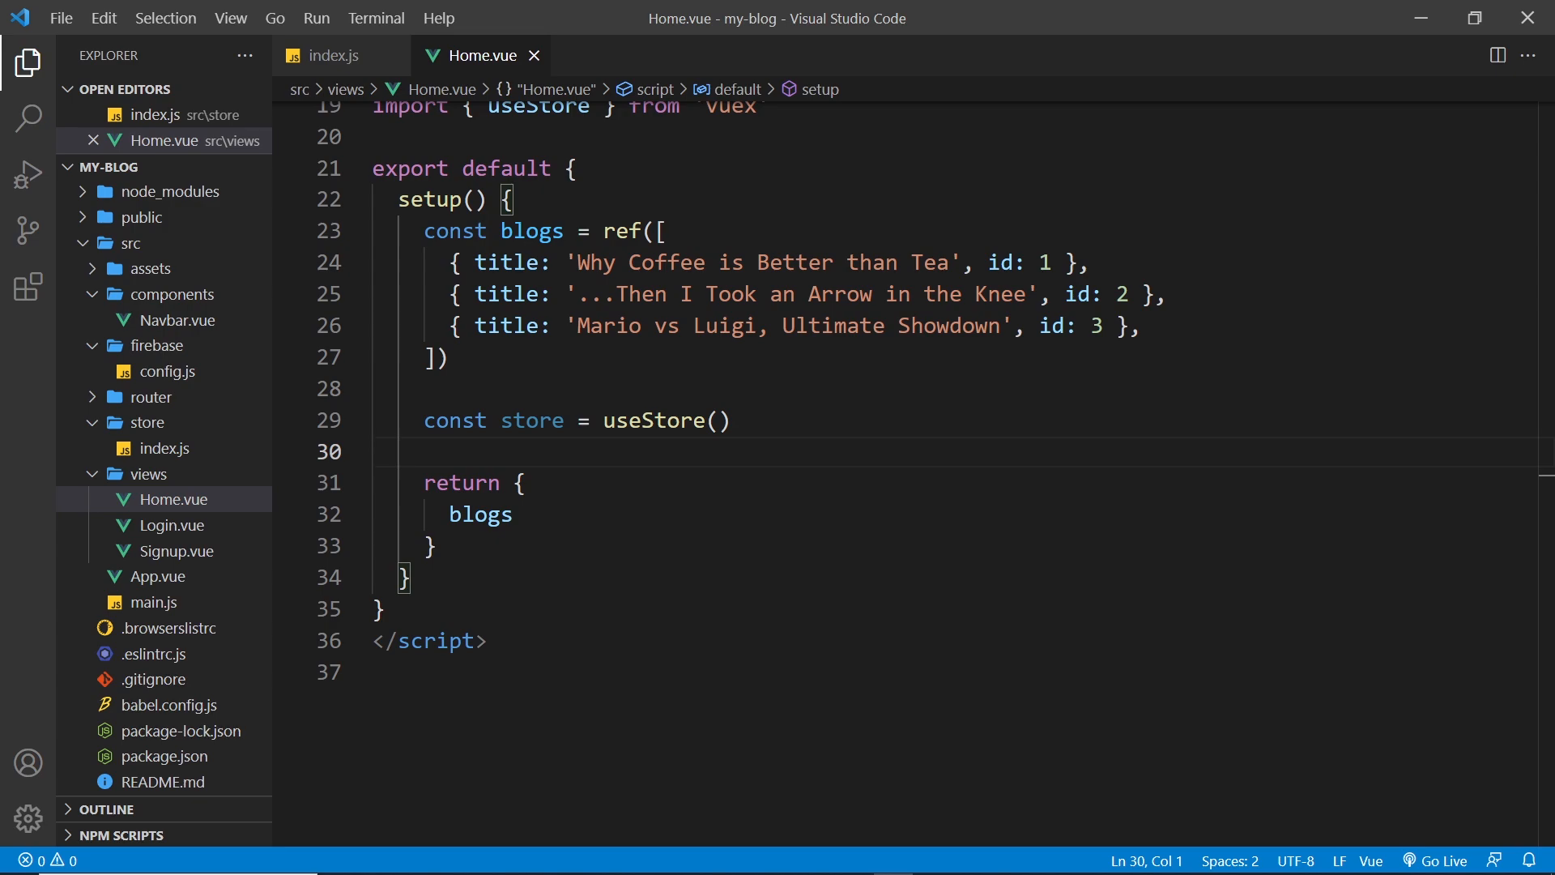
{"action": "left_click", "coordinate": [730, 419]}
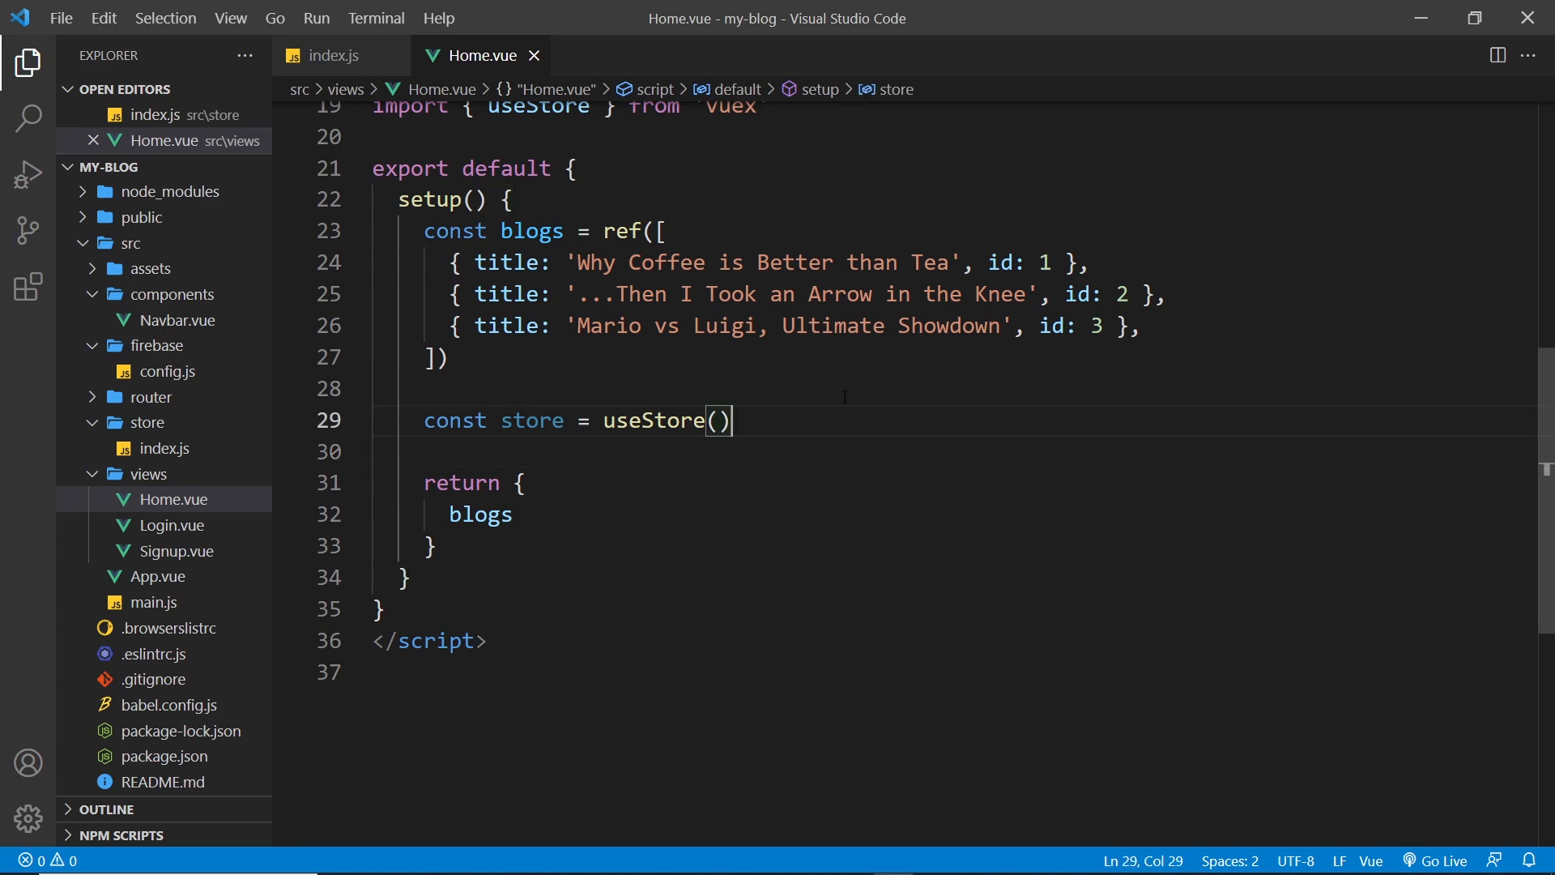
{"action": "key", "text": "Enter"}
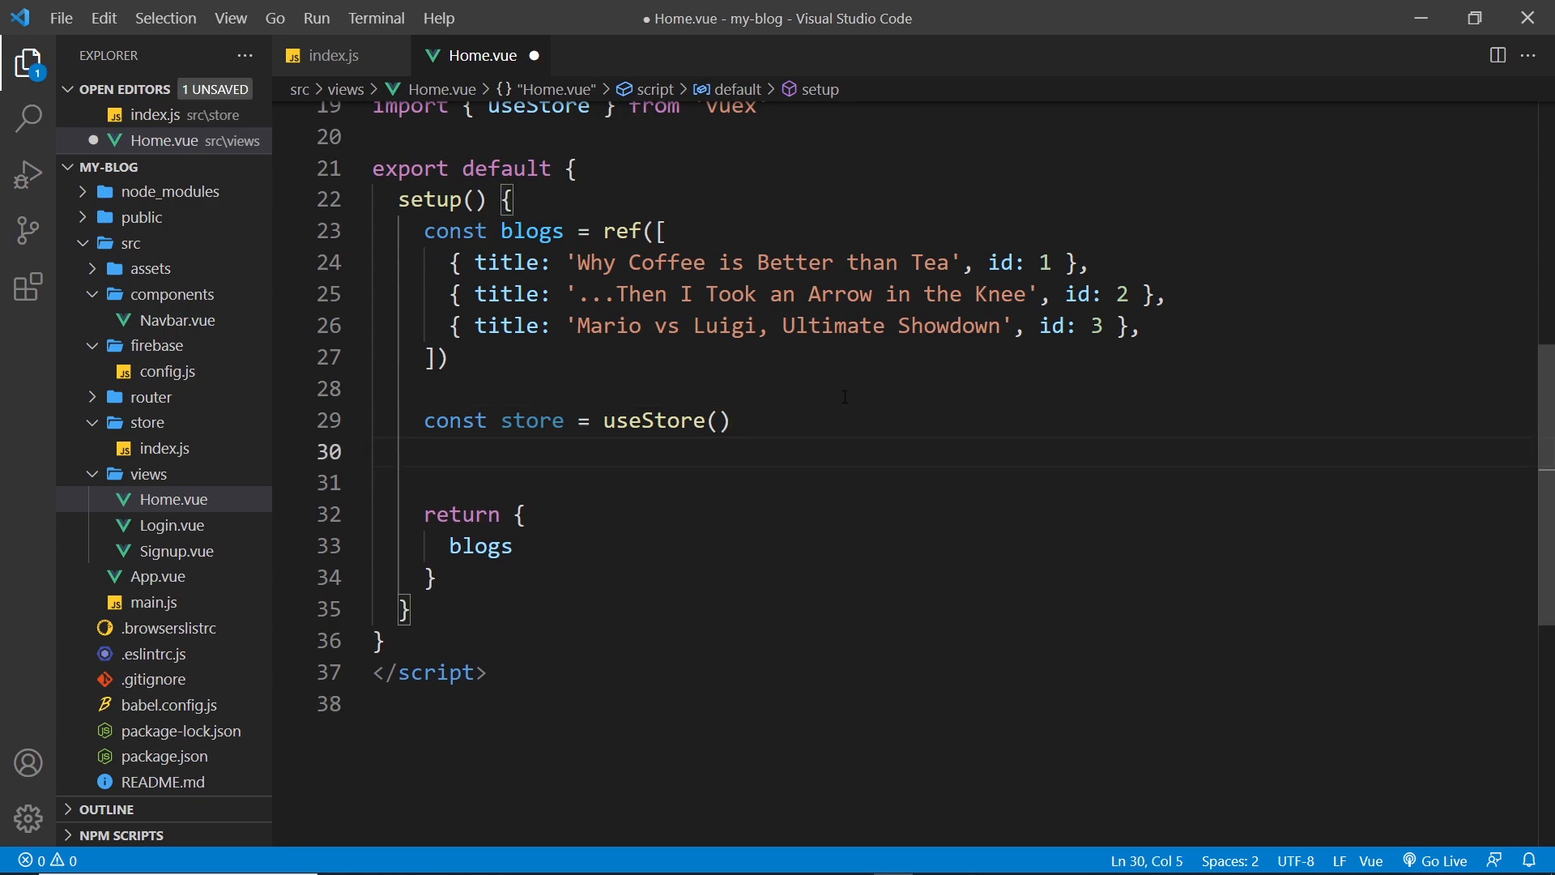
{"action": "key", "text": "Enter"}
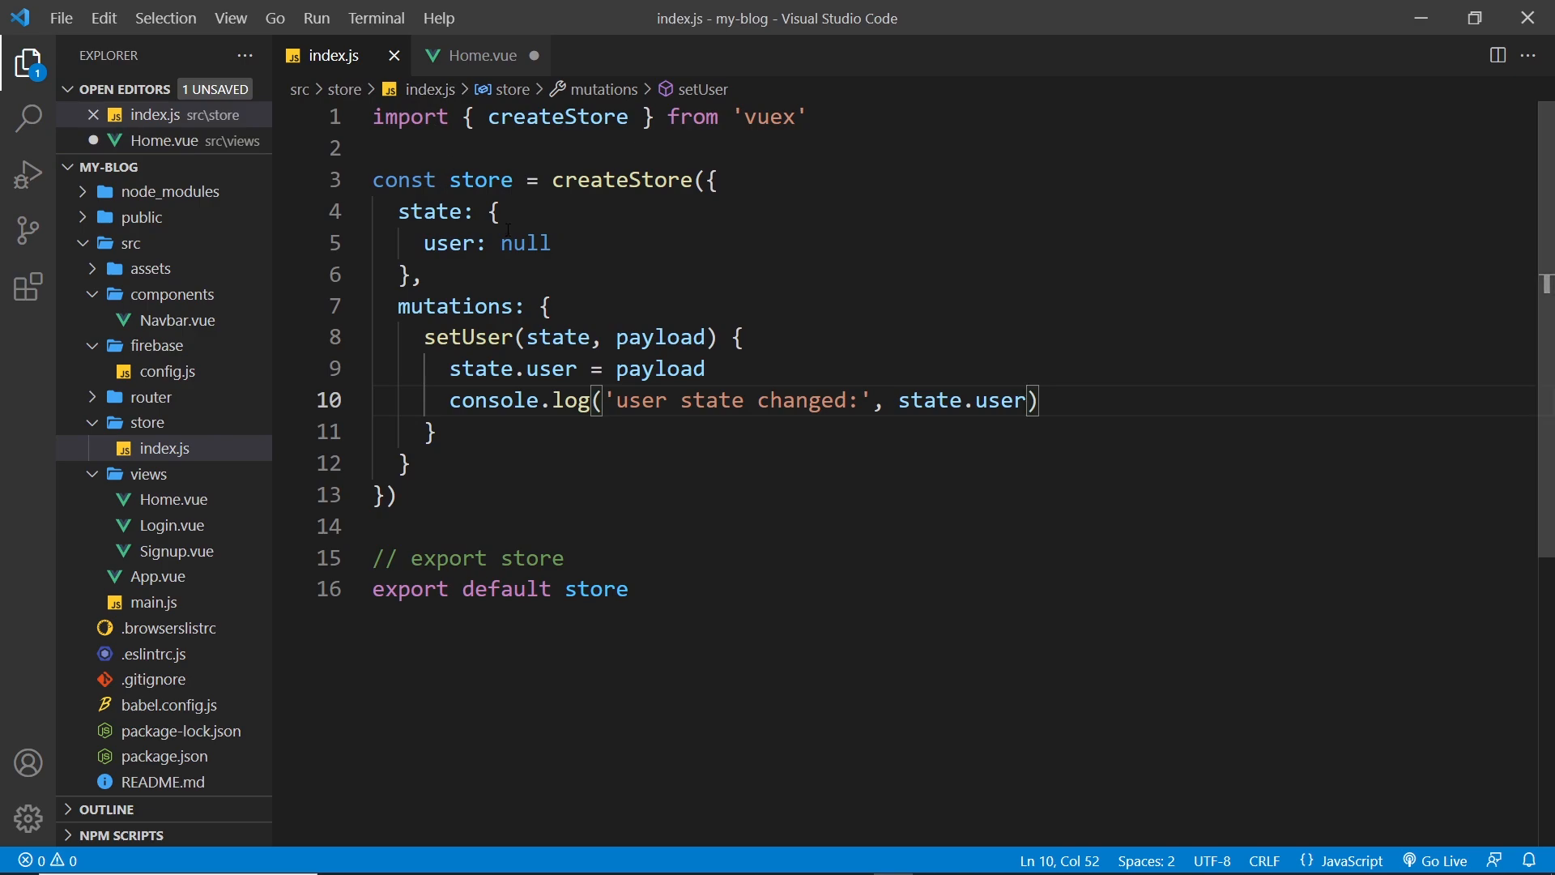
{"action": "left_click", "coordinate": [485, 55]}
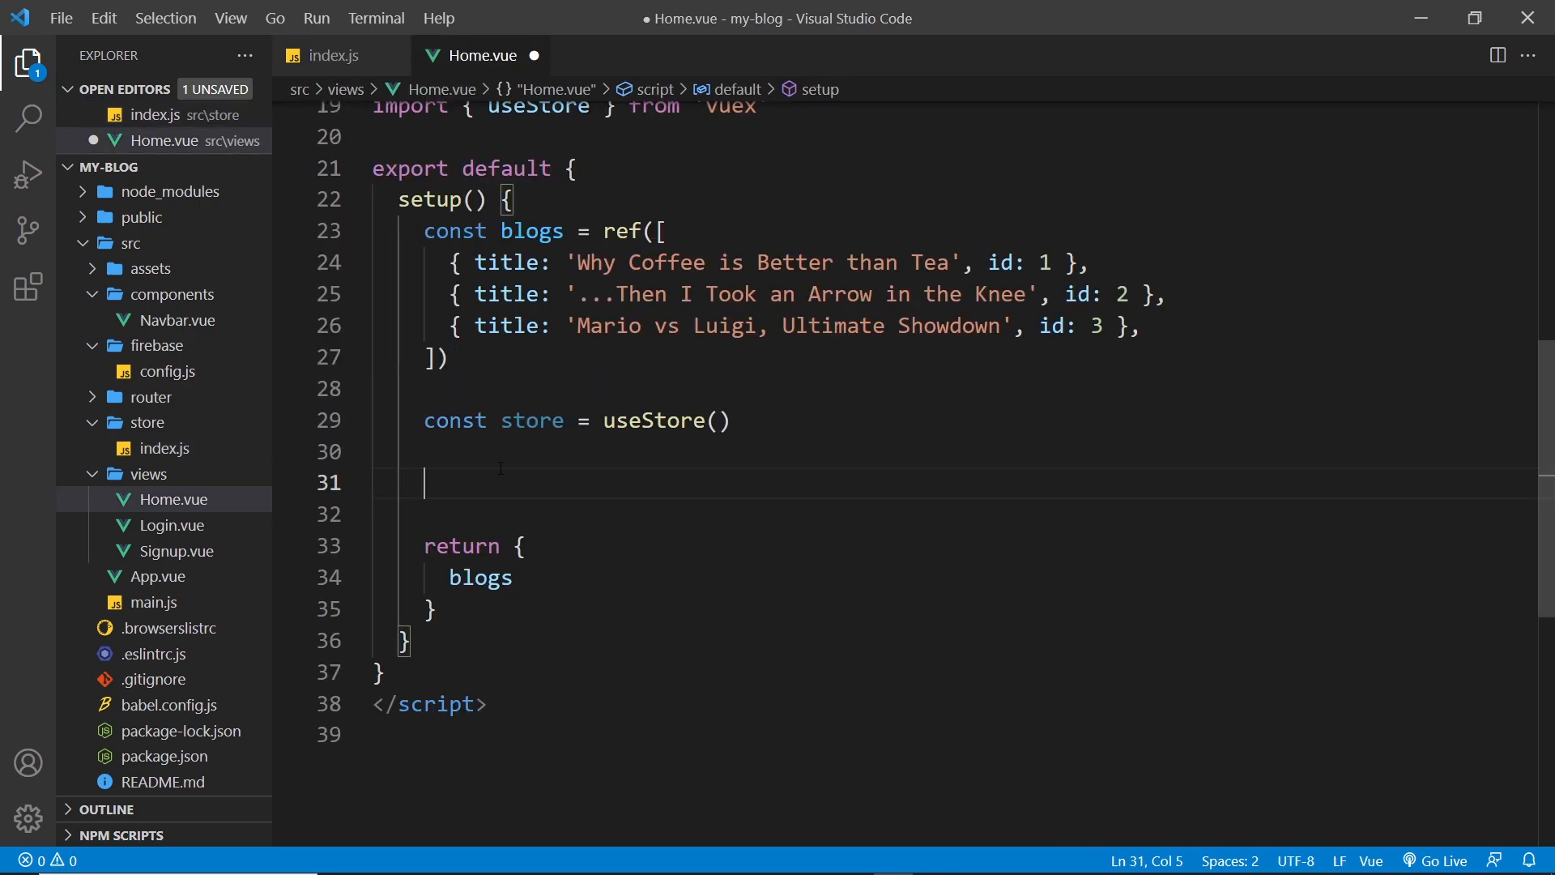
{"action": "type", "text": "console."}
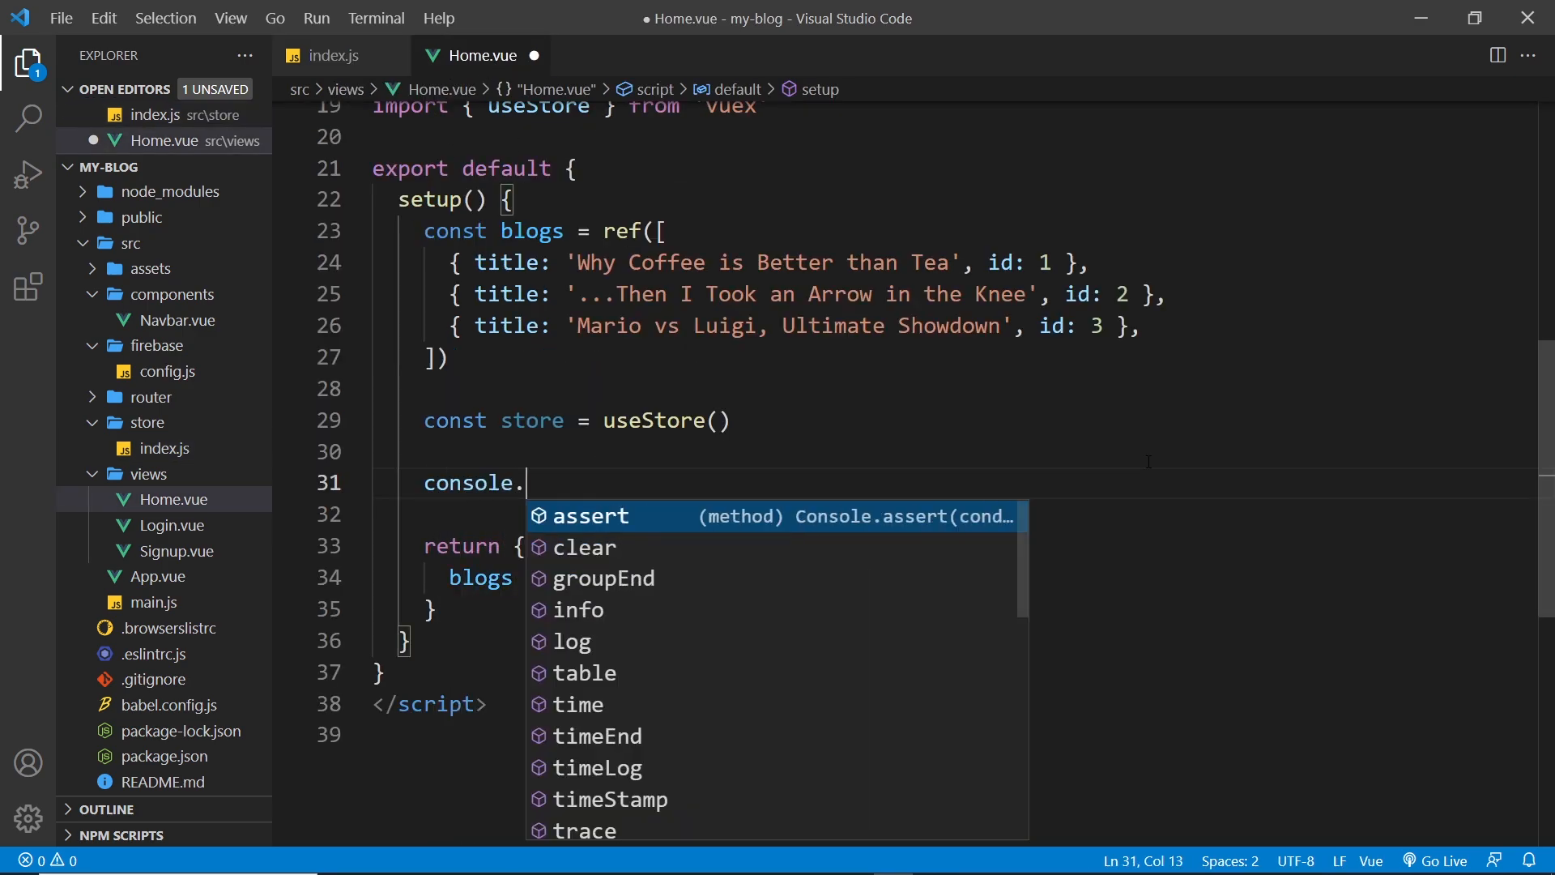
{"action": "type", "text": "log(s"}
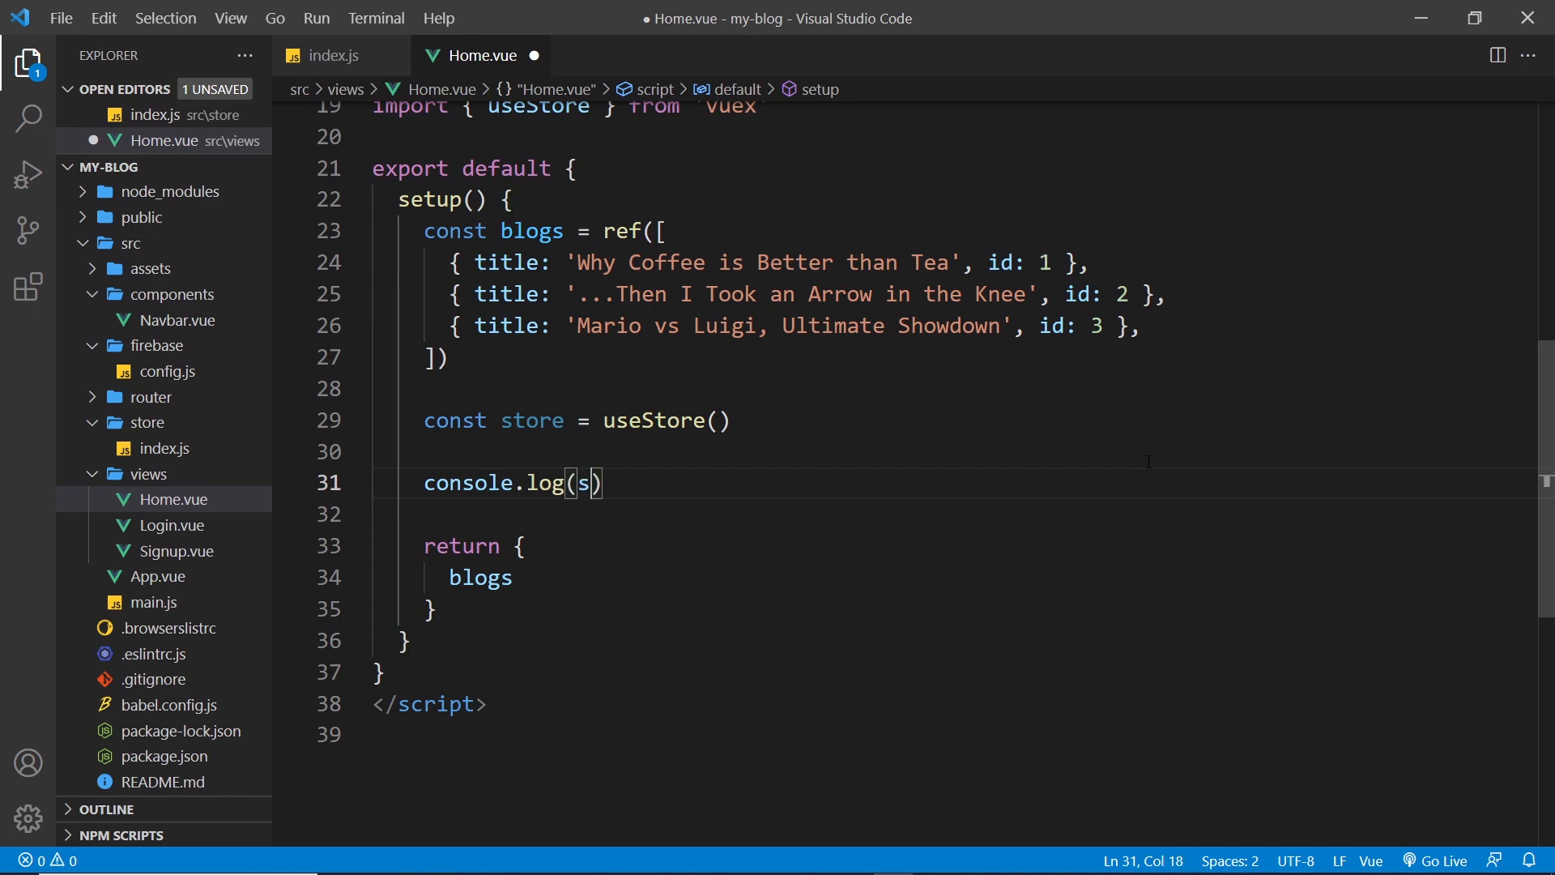
{"action": "type", "text": "tore.state"}
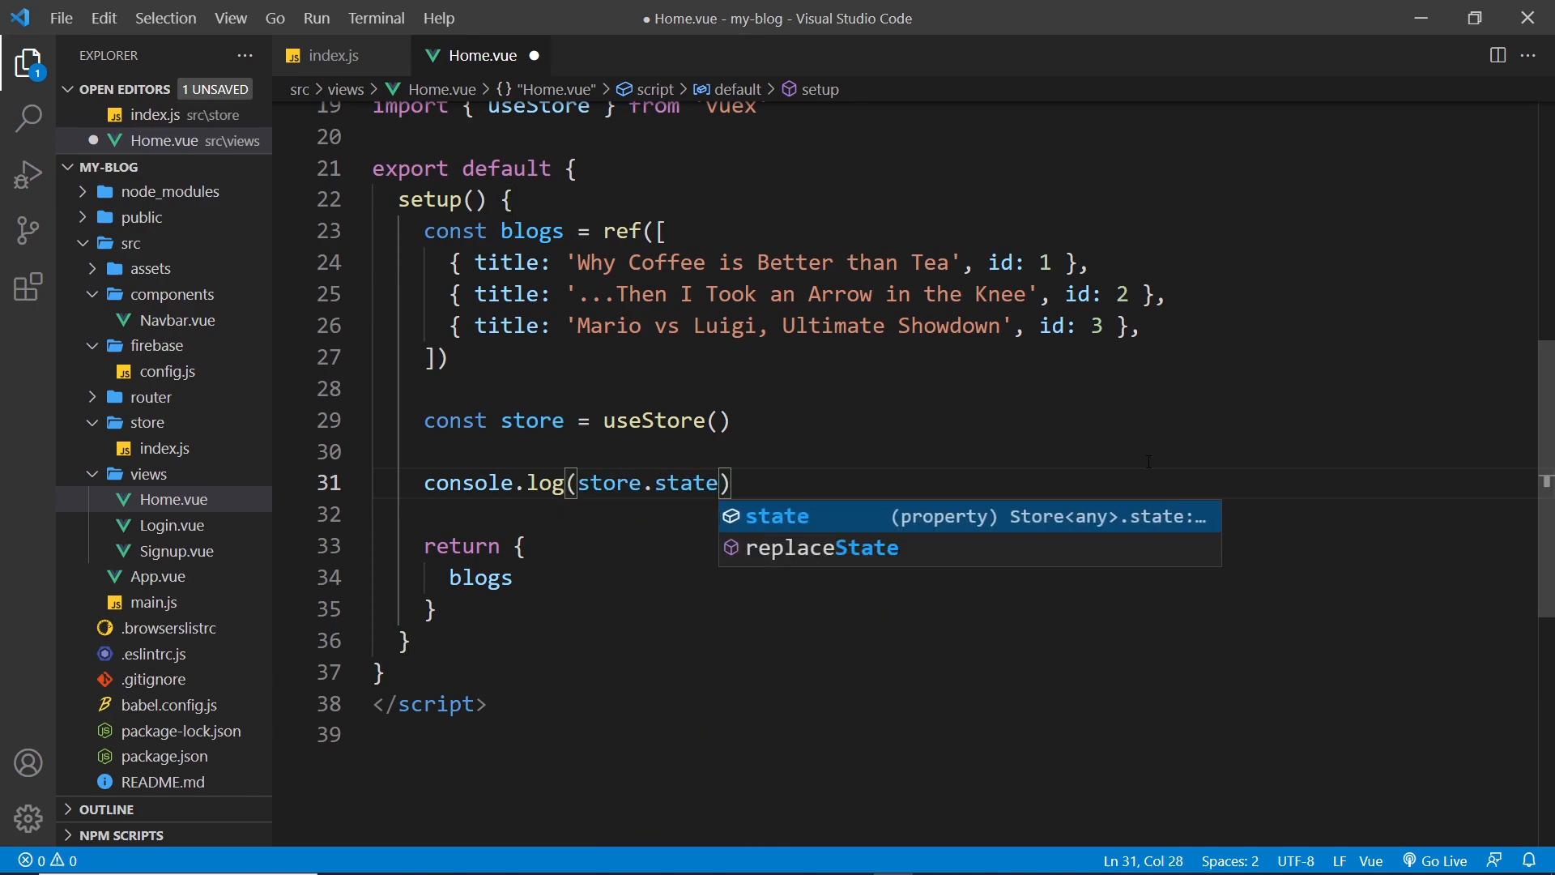
{"action": "type", "text": ".user"}
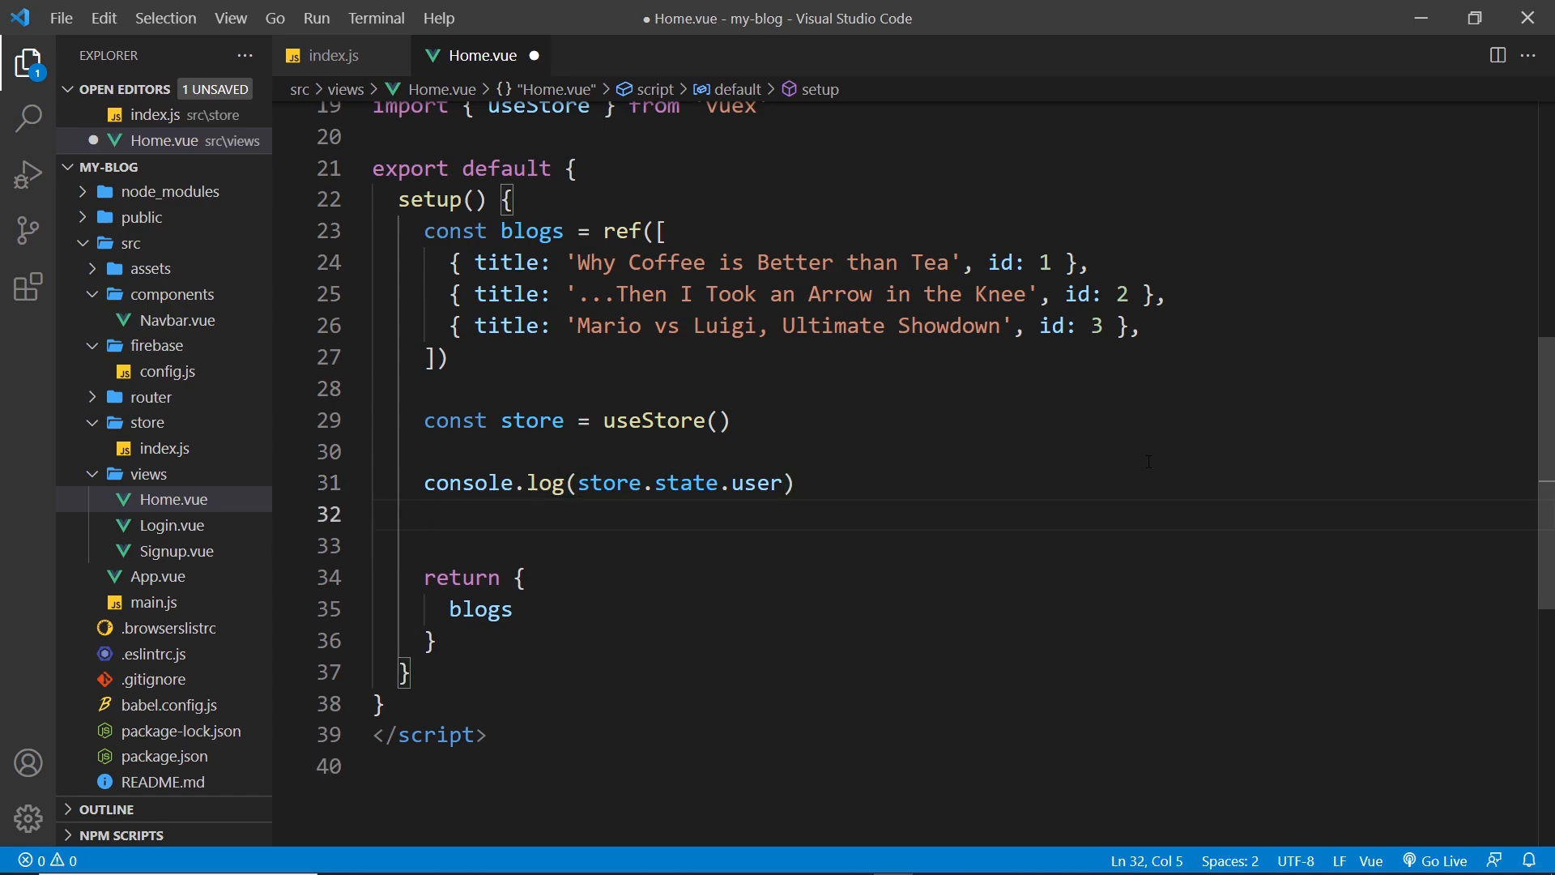
Type store.commit('setUser', 'yoshi') below the user log in Home.vue
{"action": "type", "text": "store.commit("}
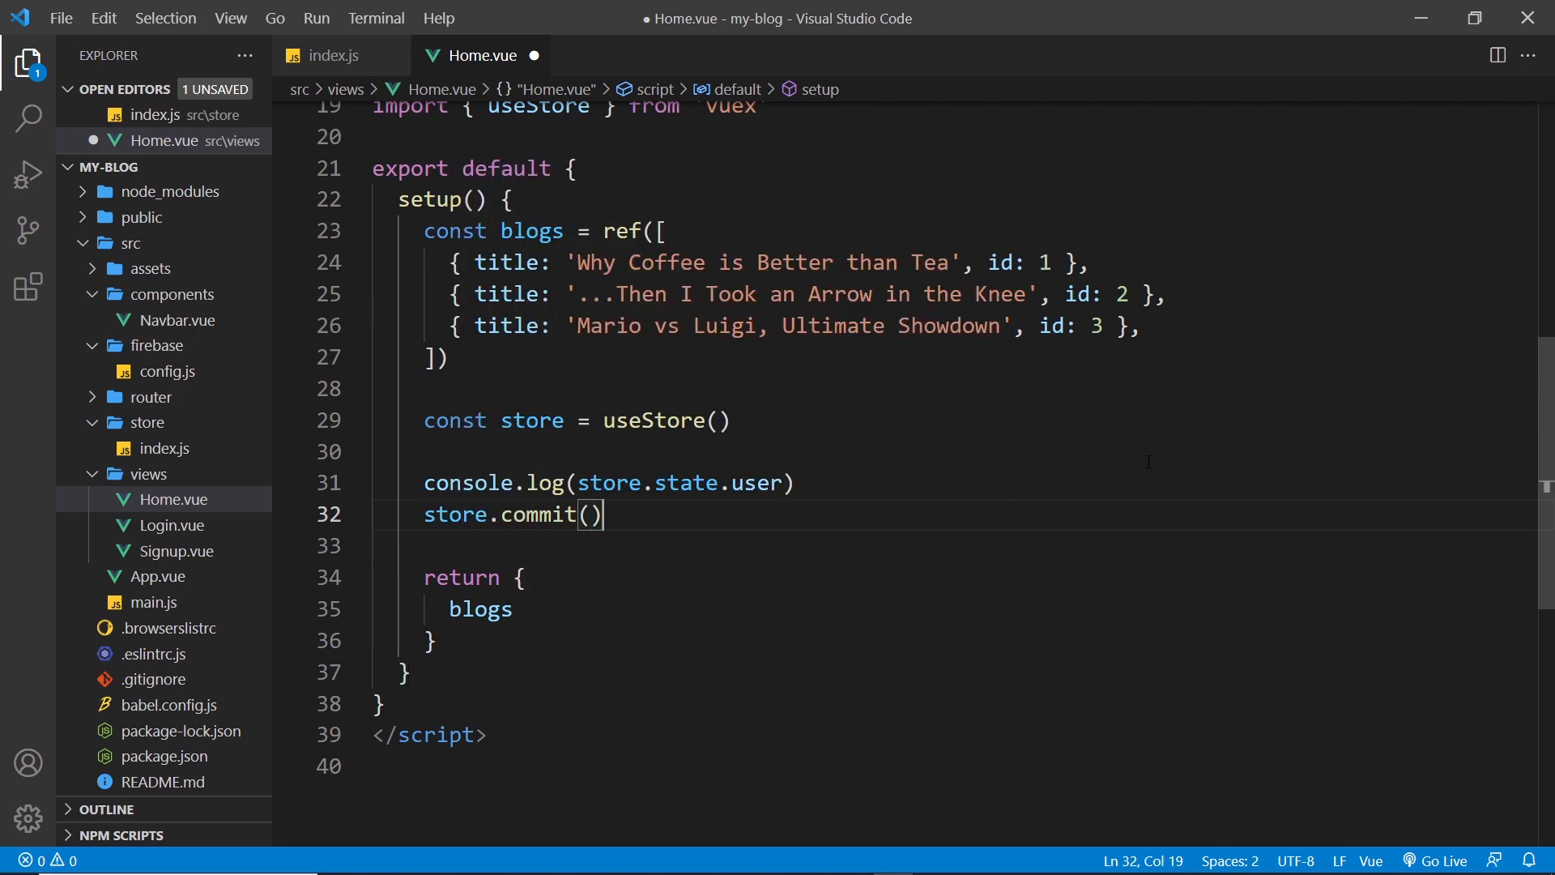
{"action": "type", "text": "'setUser'"}
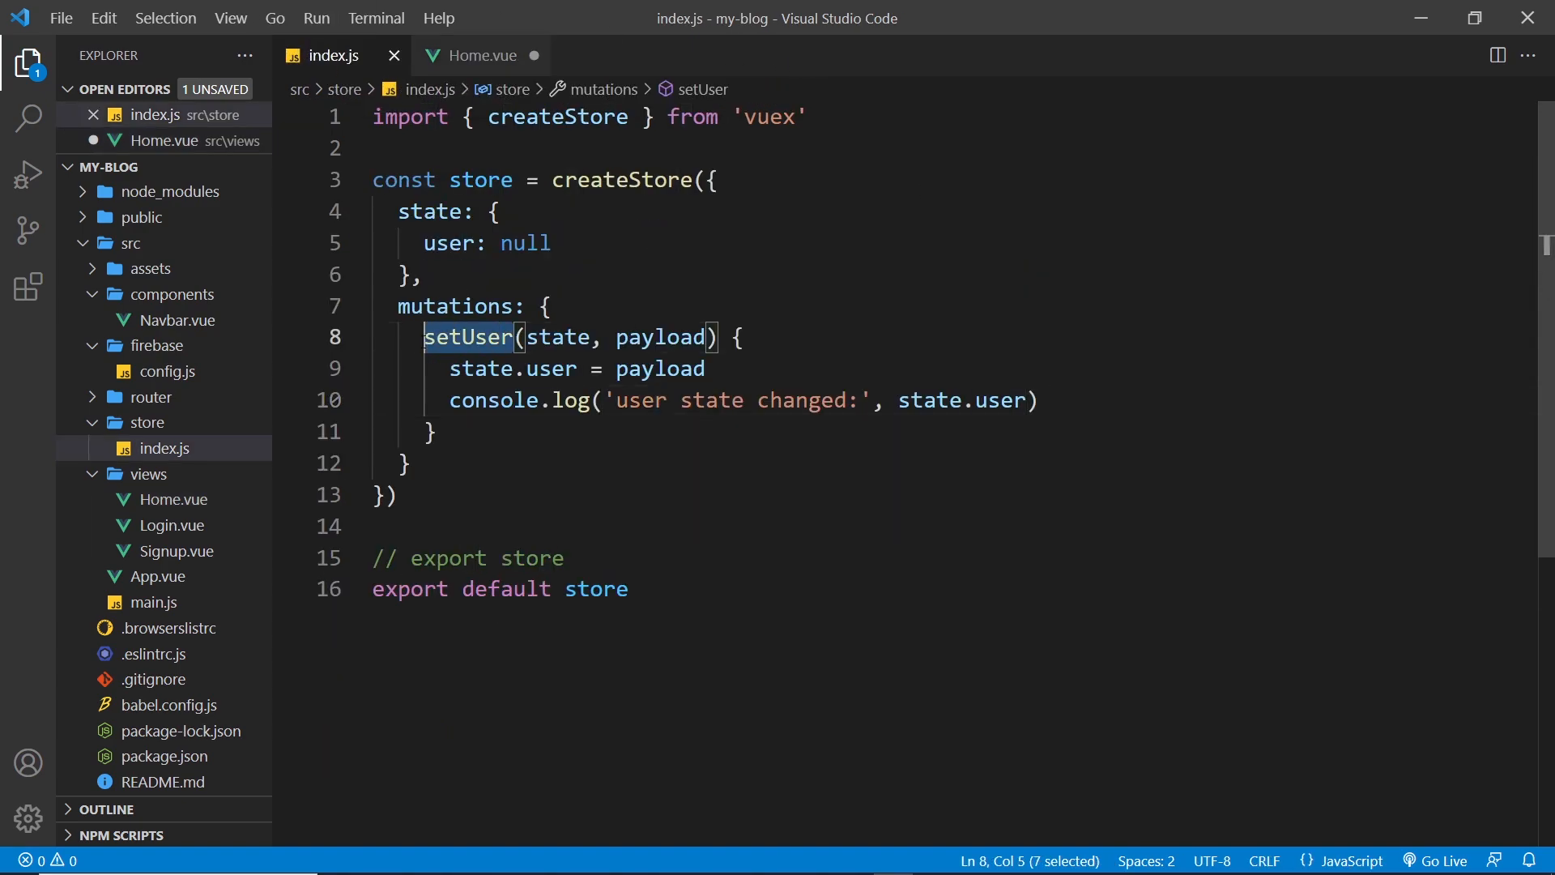
{"action": "left_click", "coordinate": [486, 55]}
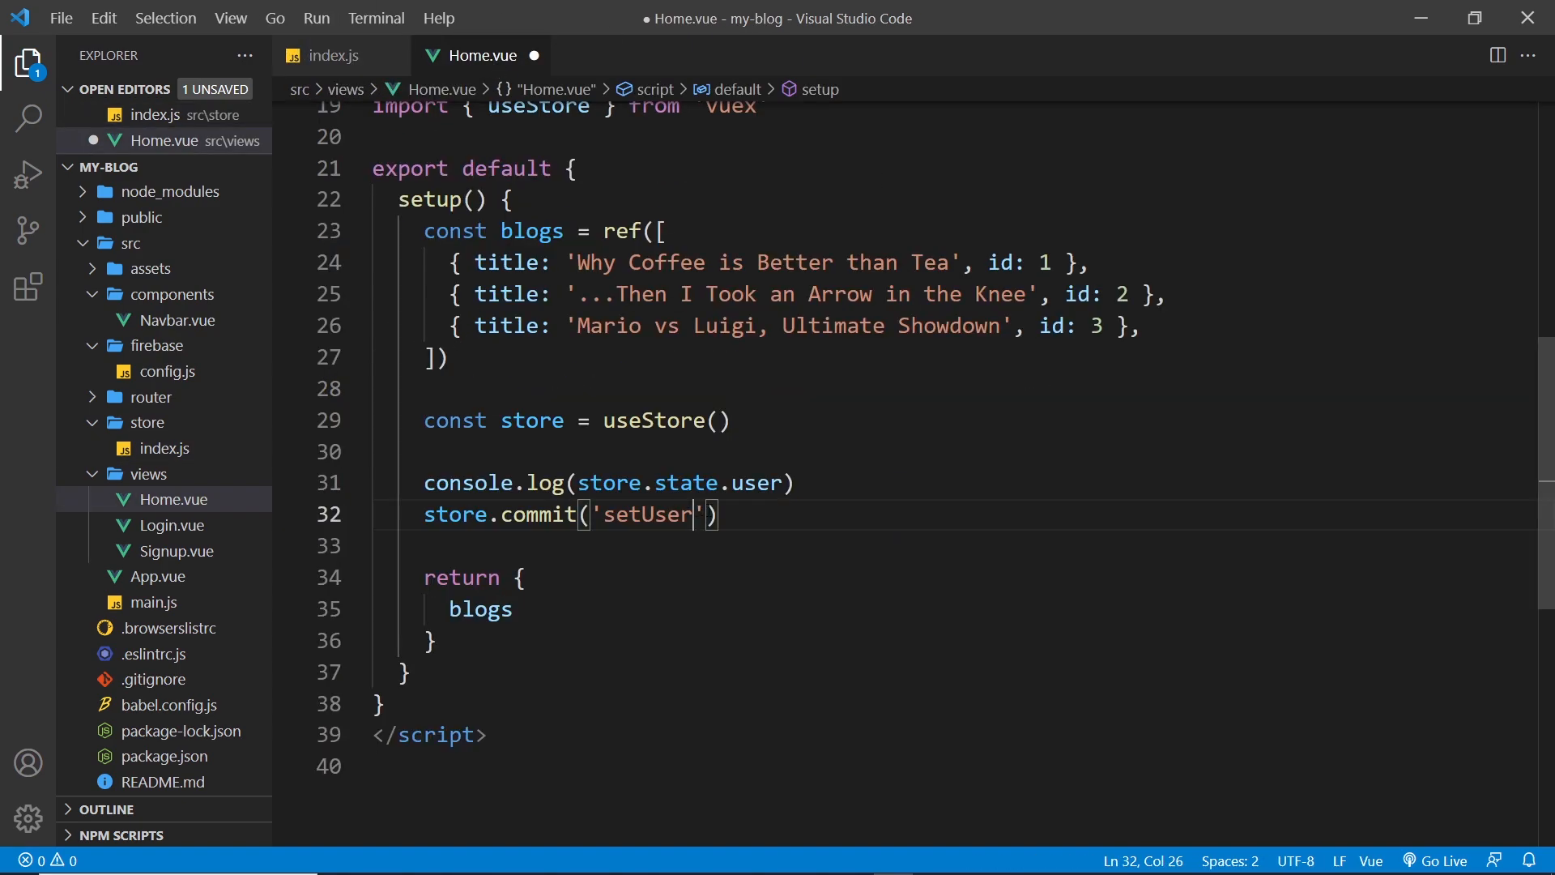
{"action": "type", "text": ", ''"}
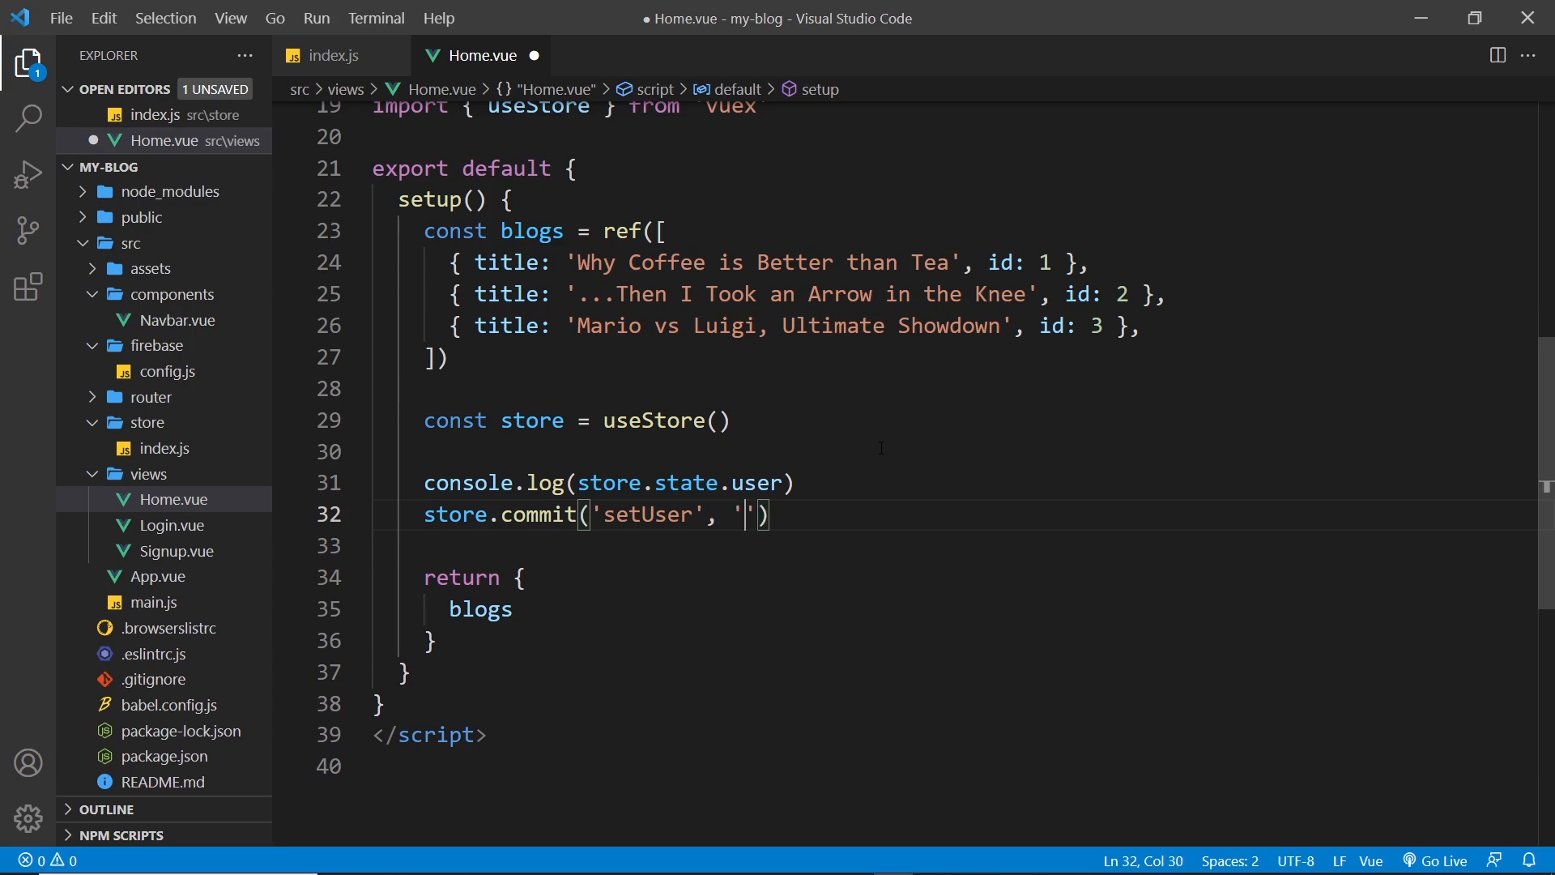
{"action": "type", "text": "yoshi"}
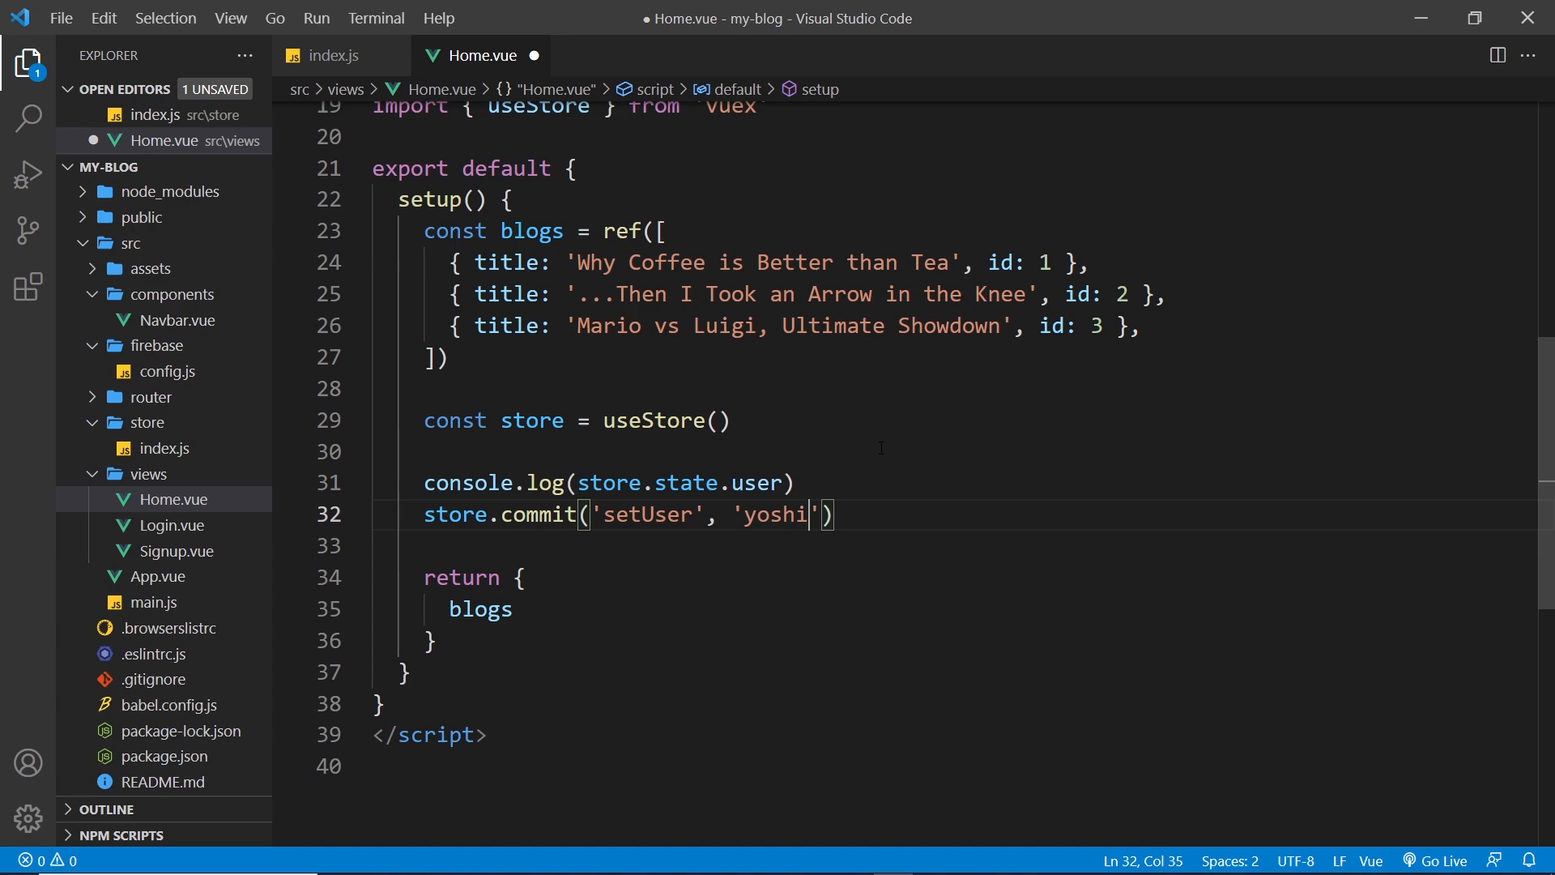
{"action": "left_click_drag", "start_coordinate": [593, 514], "coordinate": [835, 513]}
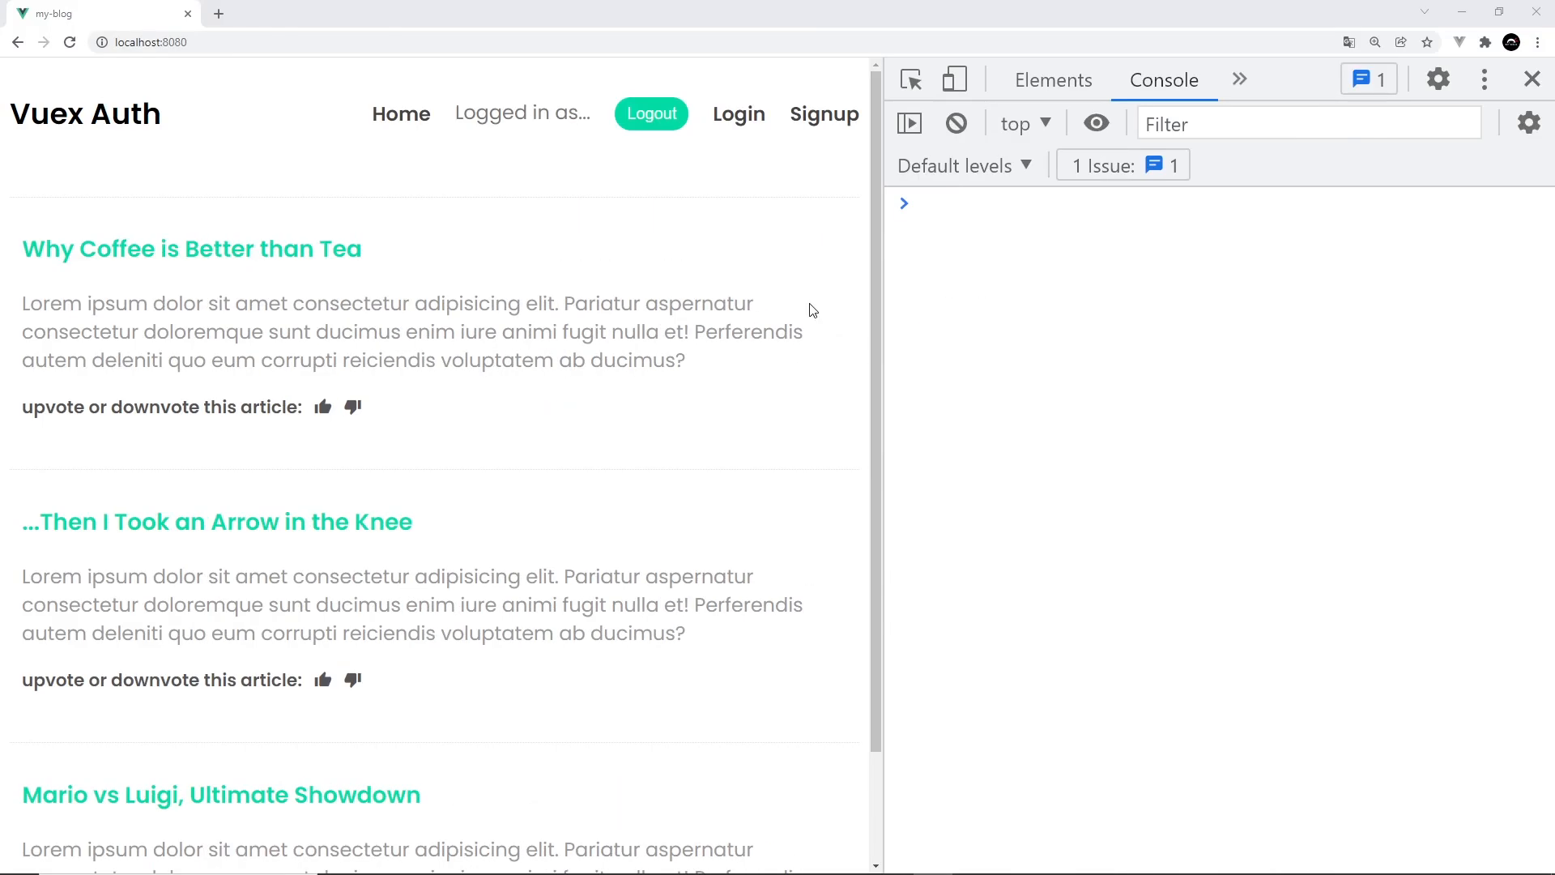
Reload the blog in Chrome to show null, then 'user state changed: yoshi'
{"action": "left_click", "coordinate": [70, 42]}
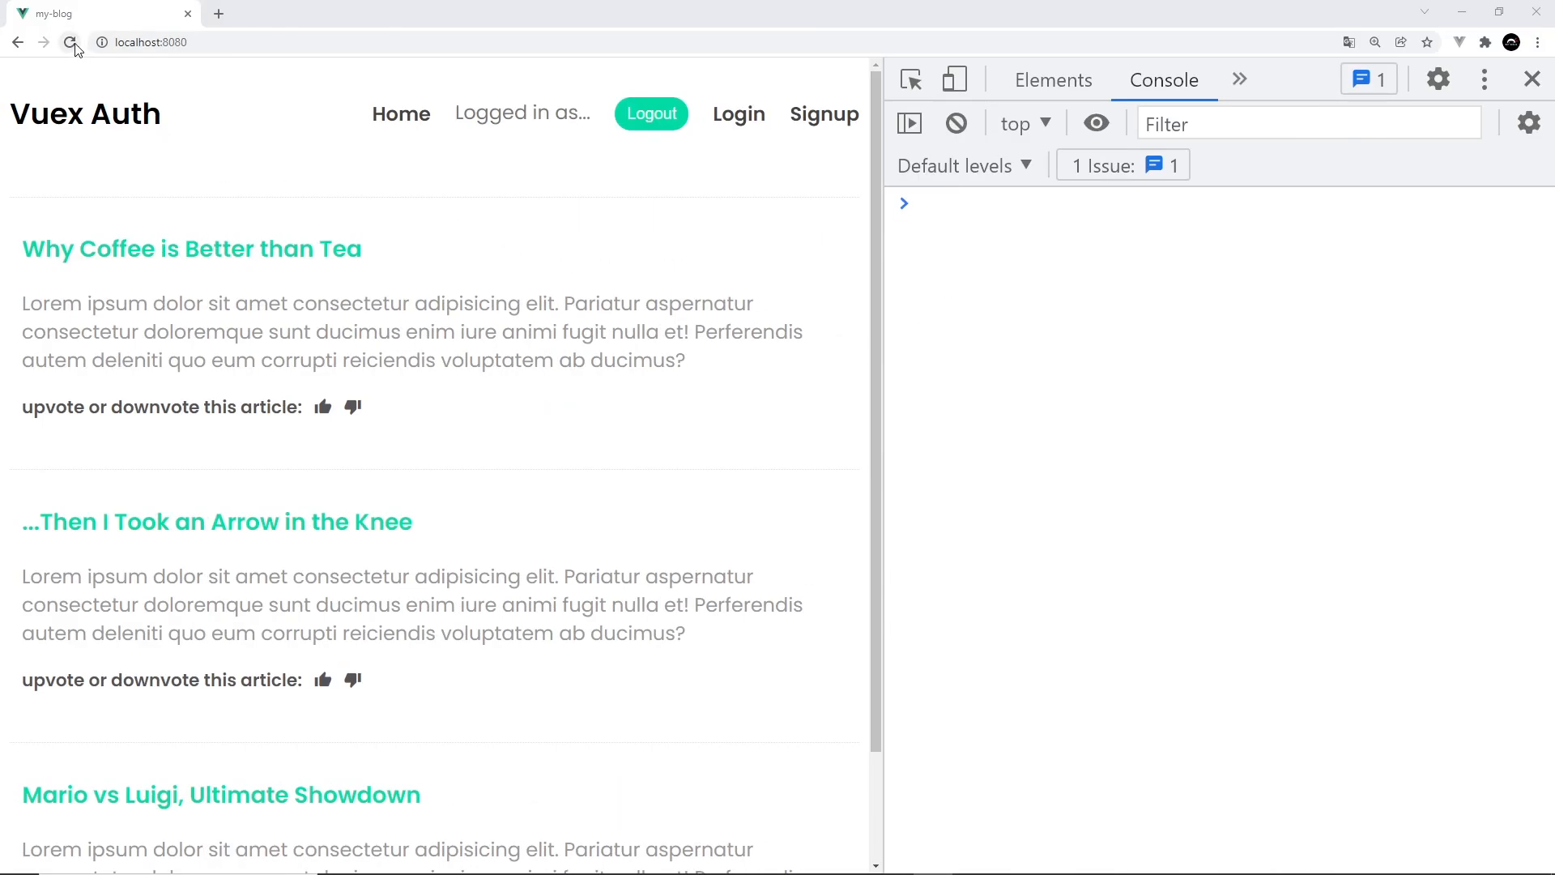
{"action": "left_click", "coordinate": [70, 42]}
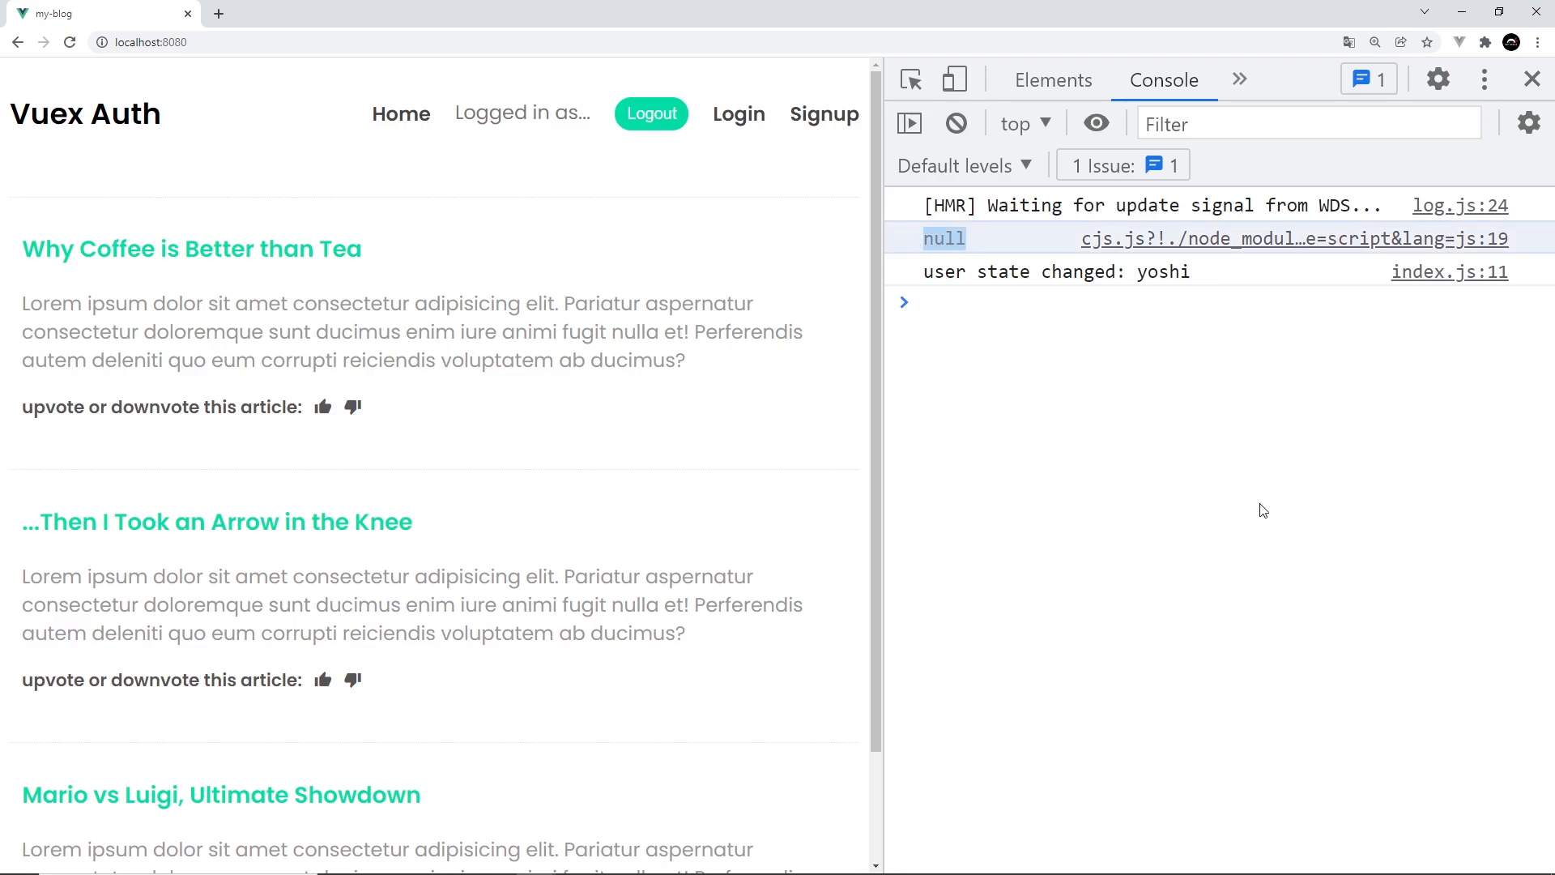
{"action": "mouse_move", "coordinate": [930, 285]}
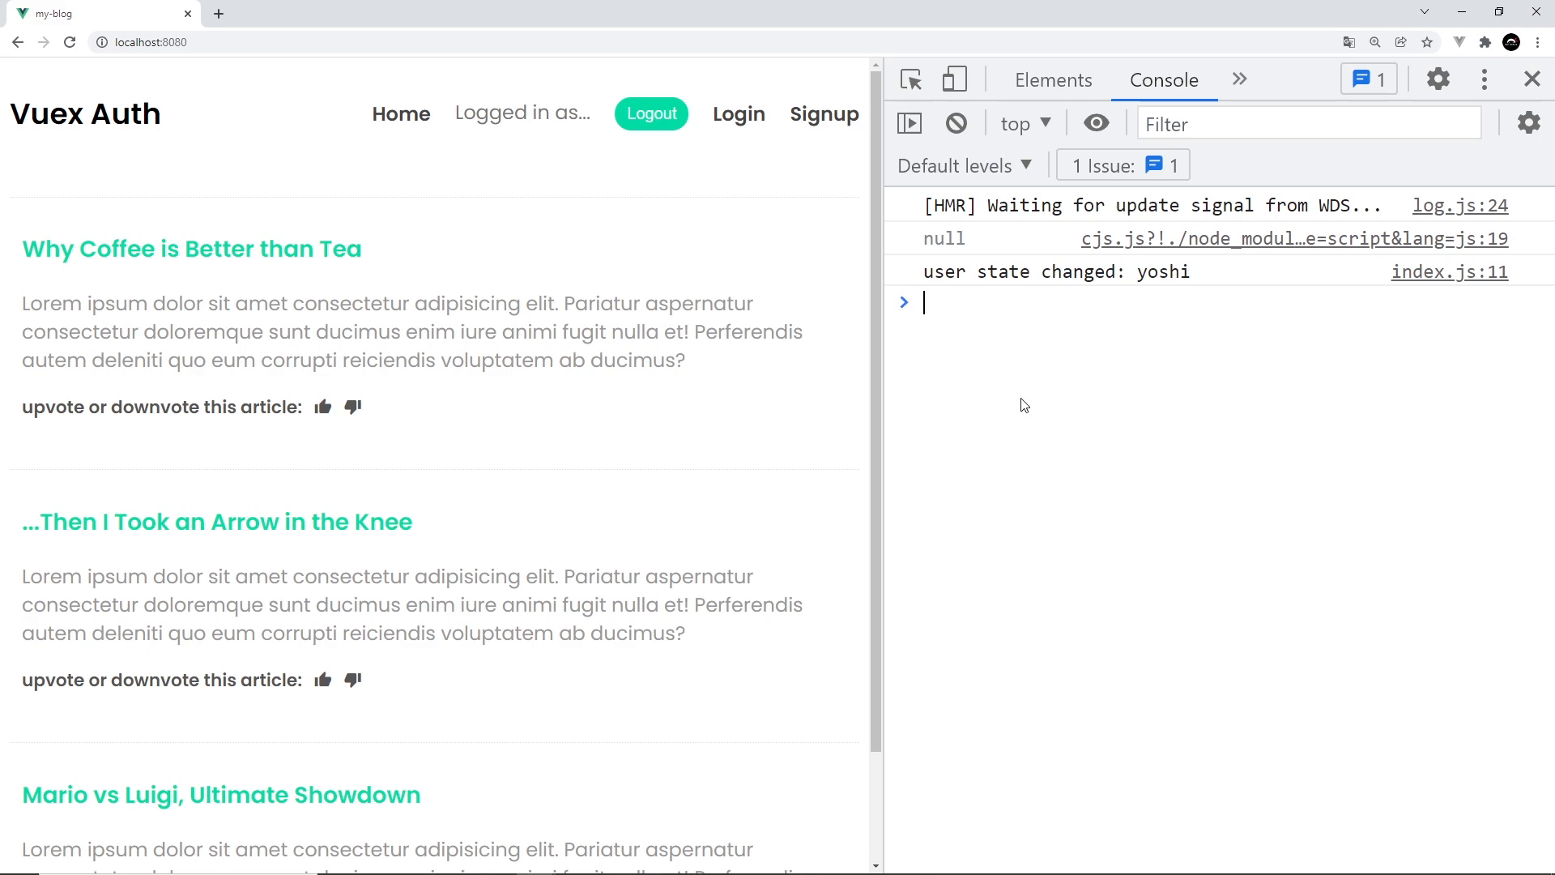
{"action": "mouse_move", "coordinate": [1034, 393]}
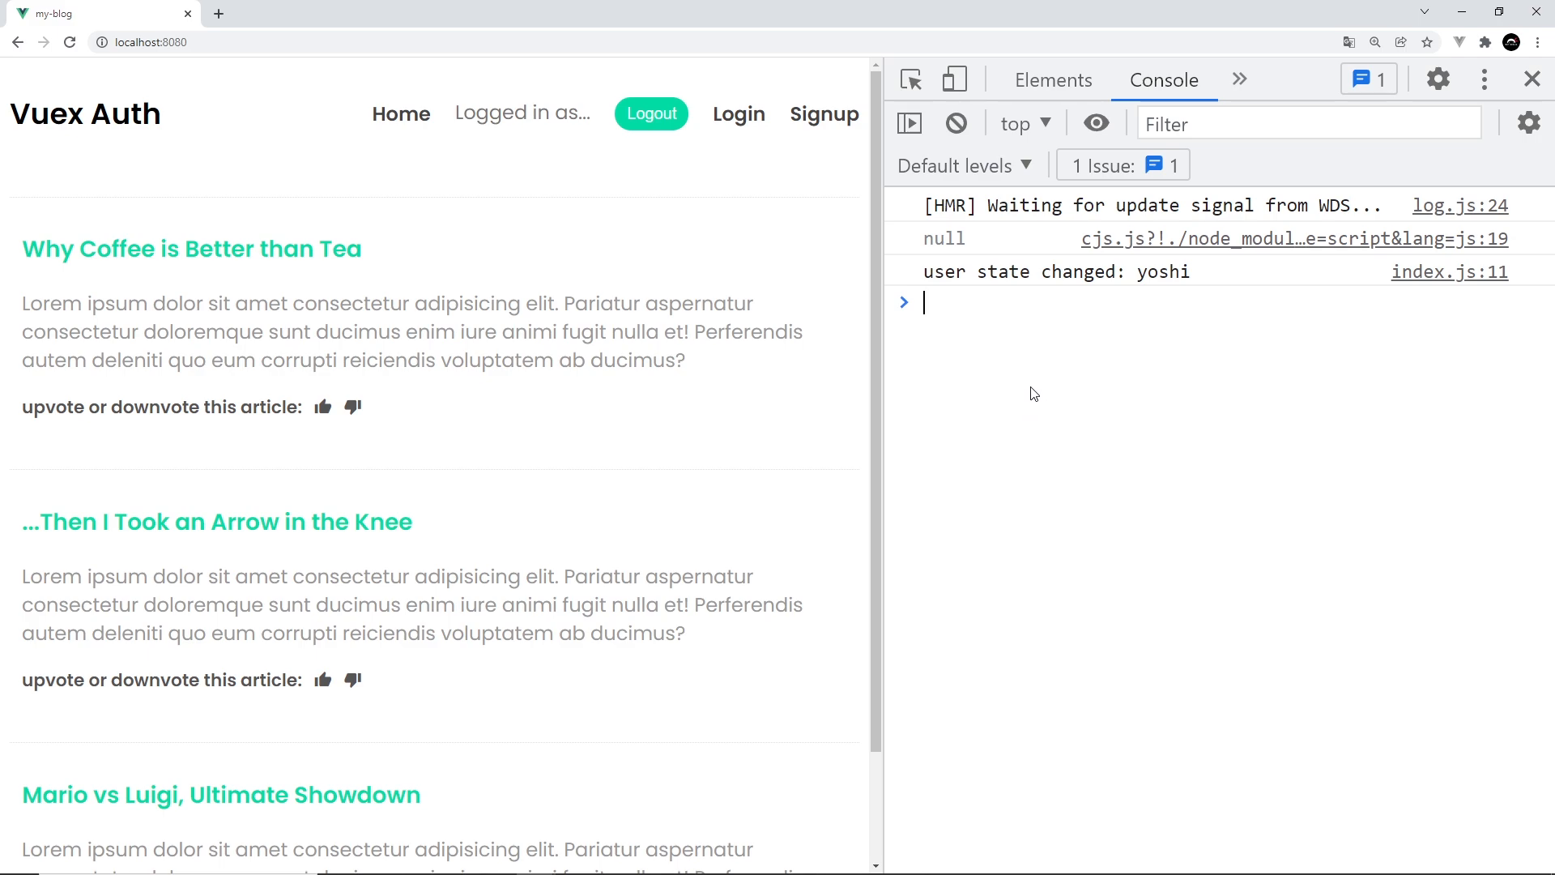